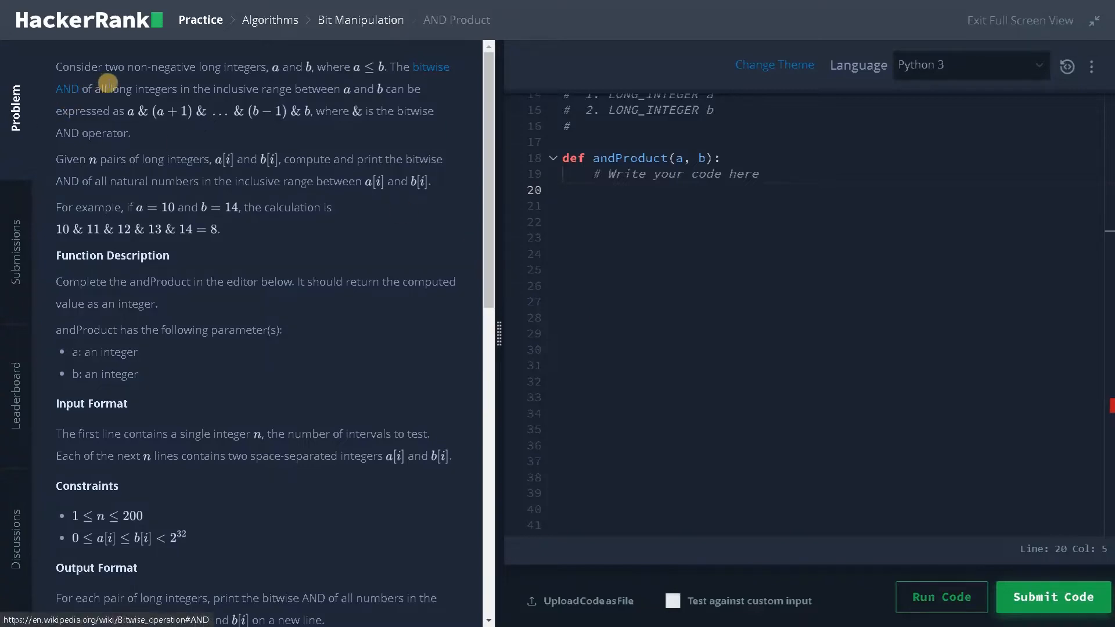
{"action": "mouse_move", "coordinate": [256, 82]}
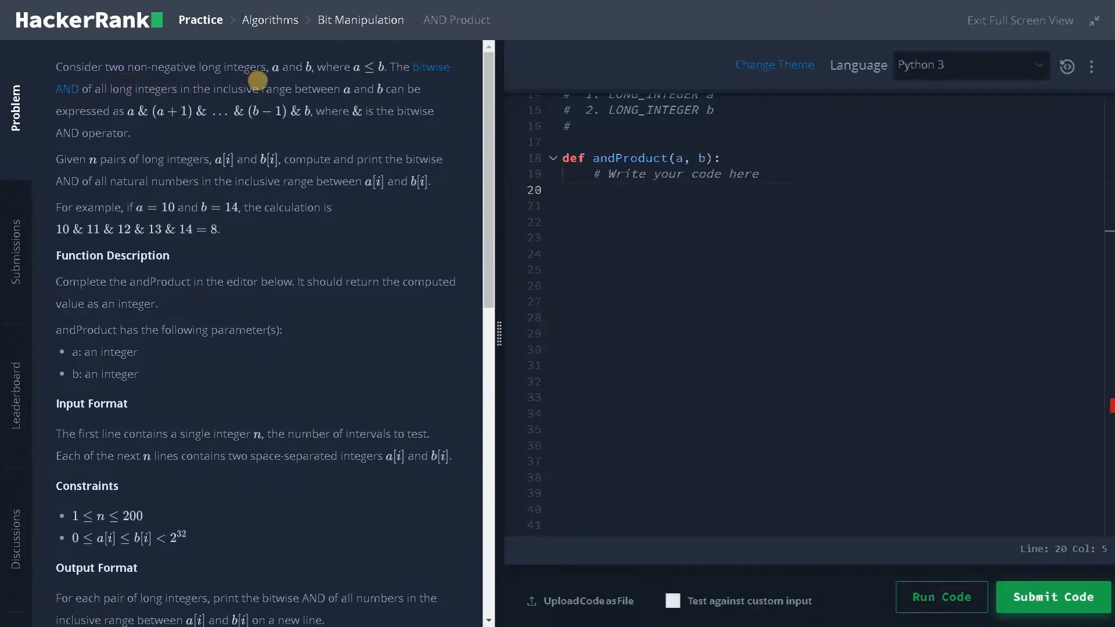
{"action": "mouse_move", "coordinate": [358, 77]}
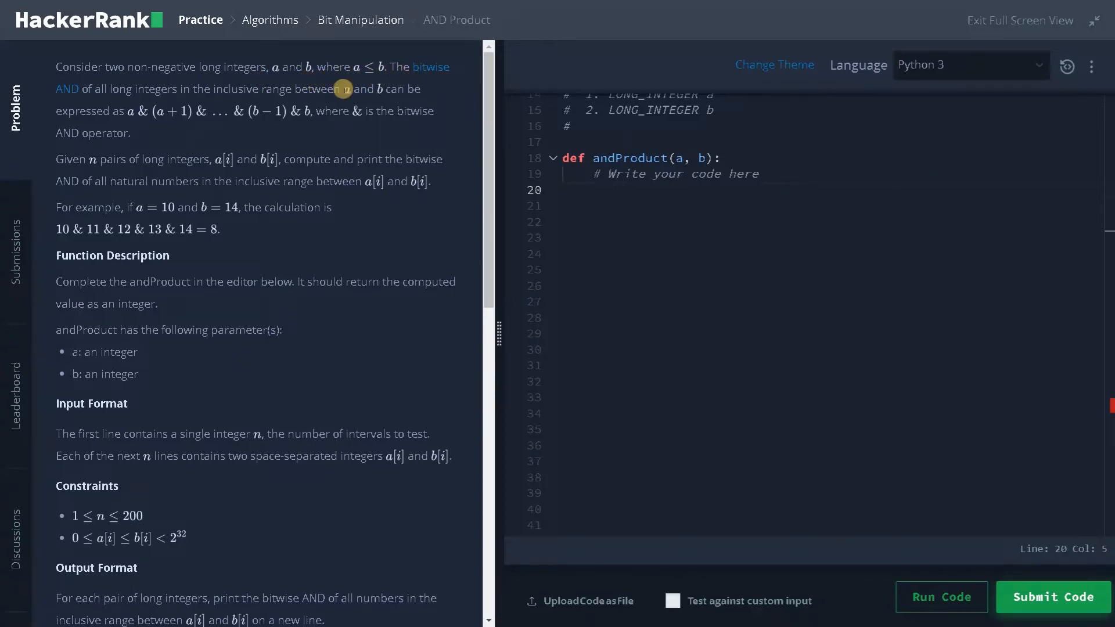
{"action": "mouse_move", "coordinate": [190, 104]}
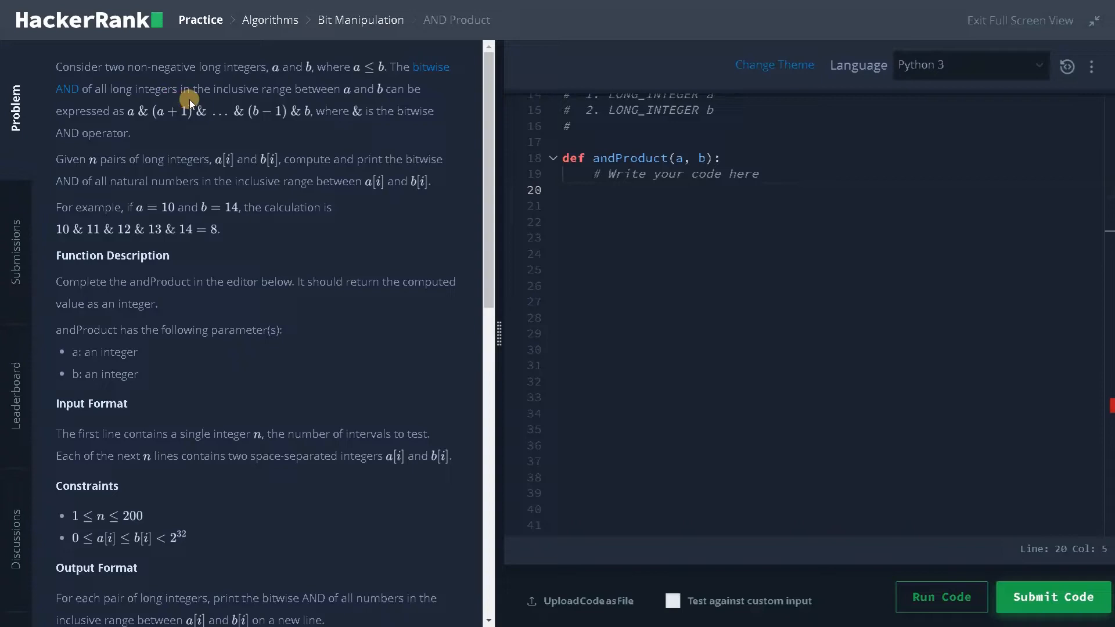
{"action": "mouse_move", "coordinate": [349, 104]}
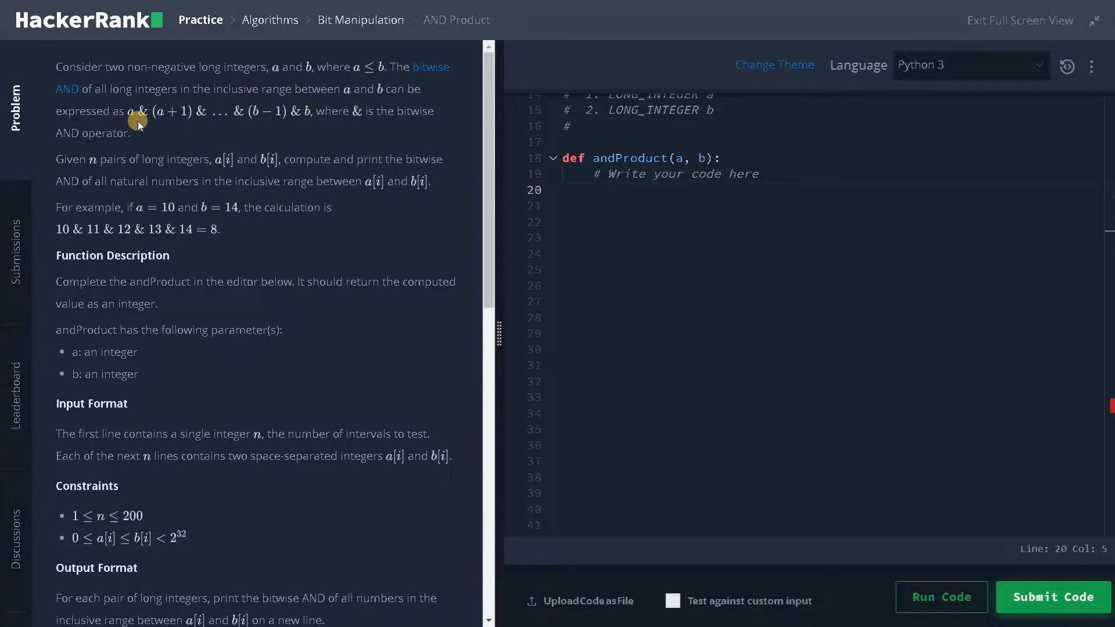
{"action": "mouse_move", "coordinate": [301, 119]}
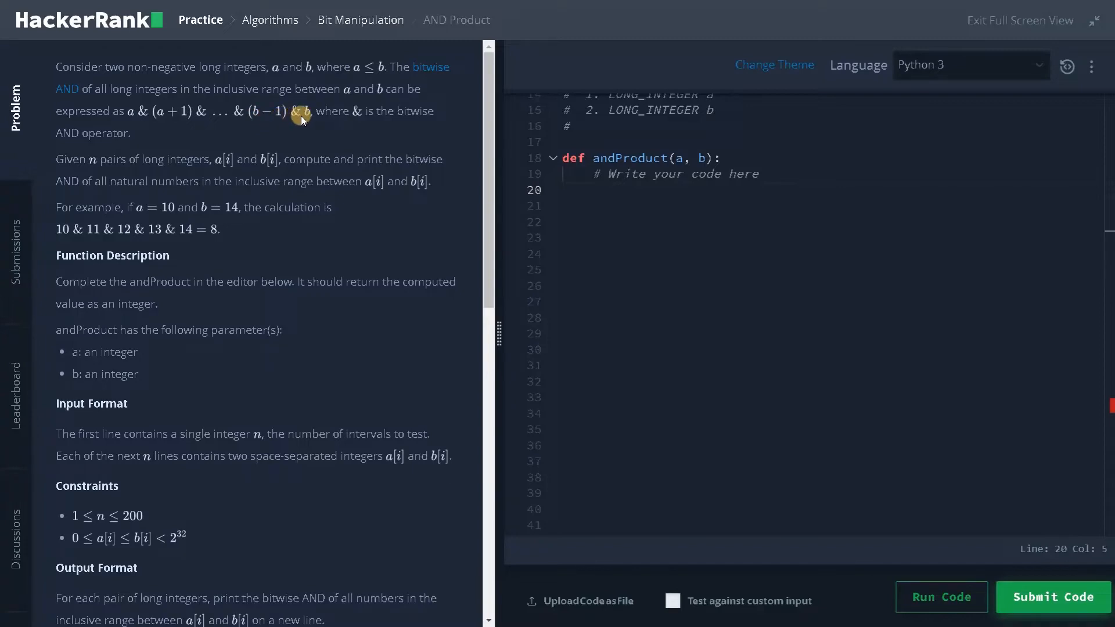
{"action": "mouse_move", "coordinate": [368, 120]}
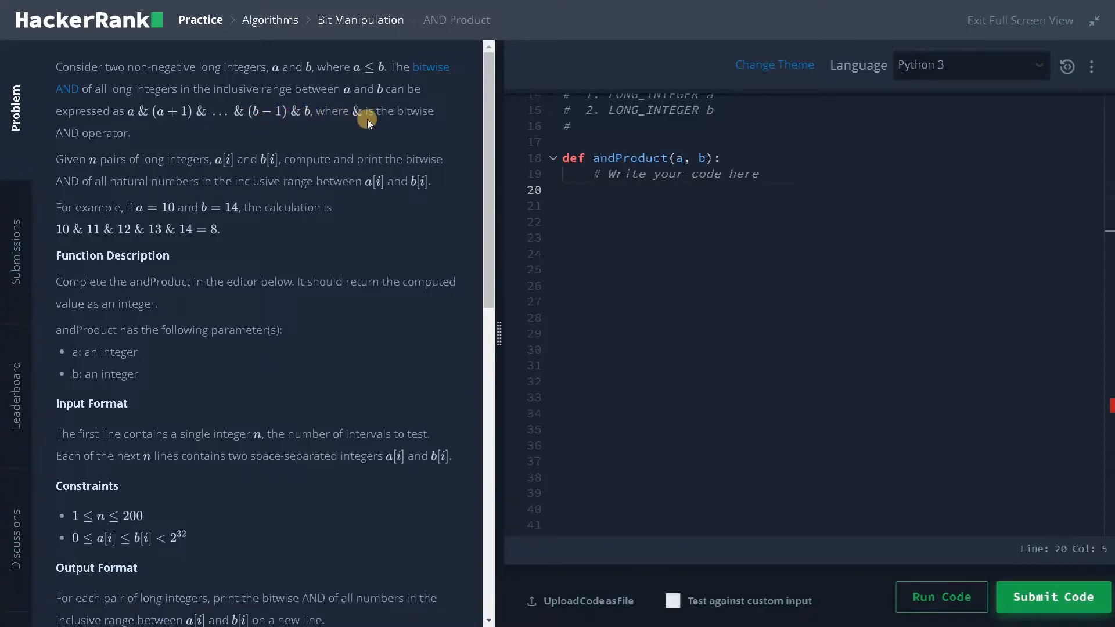
{"action": "mouse_move", "coordinate": [96, 156]}
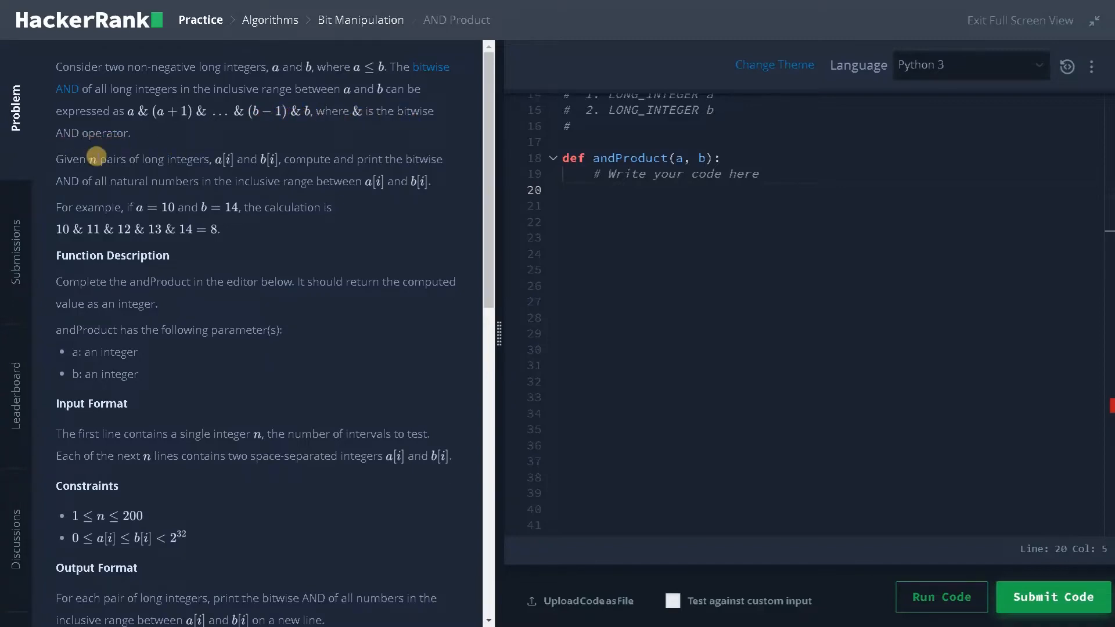
{"action": "mouse_move", "coordinate": [201, 171]}
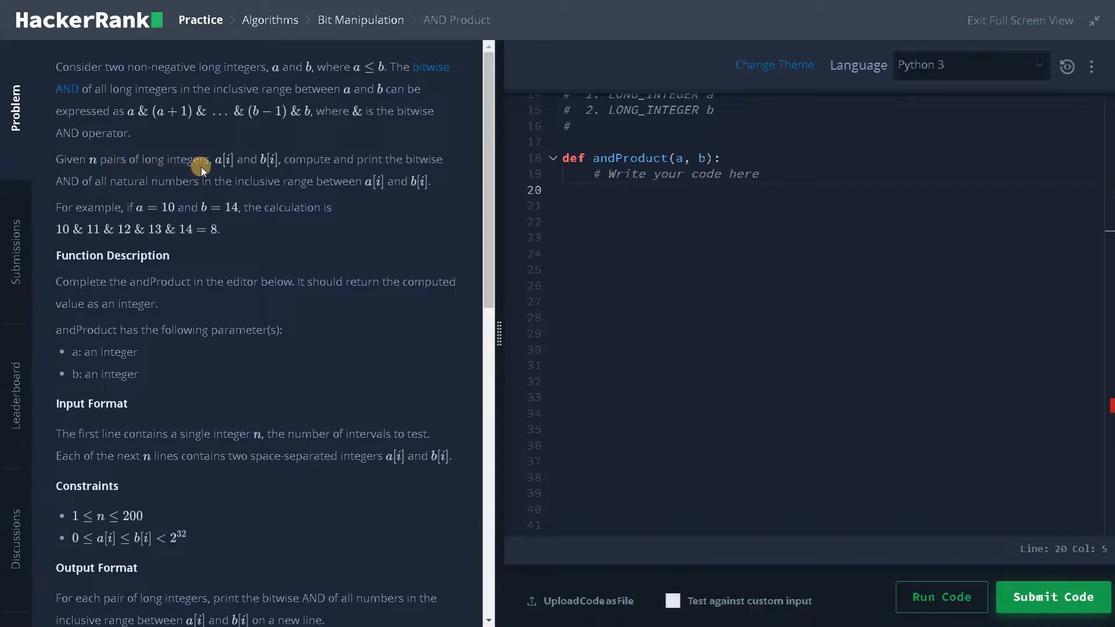
{"action": "mouse_move", "coordinate": [262, 167]}
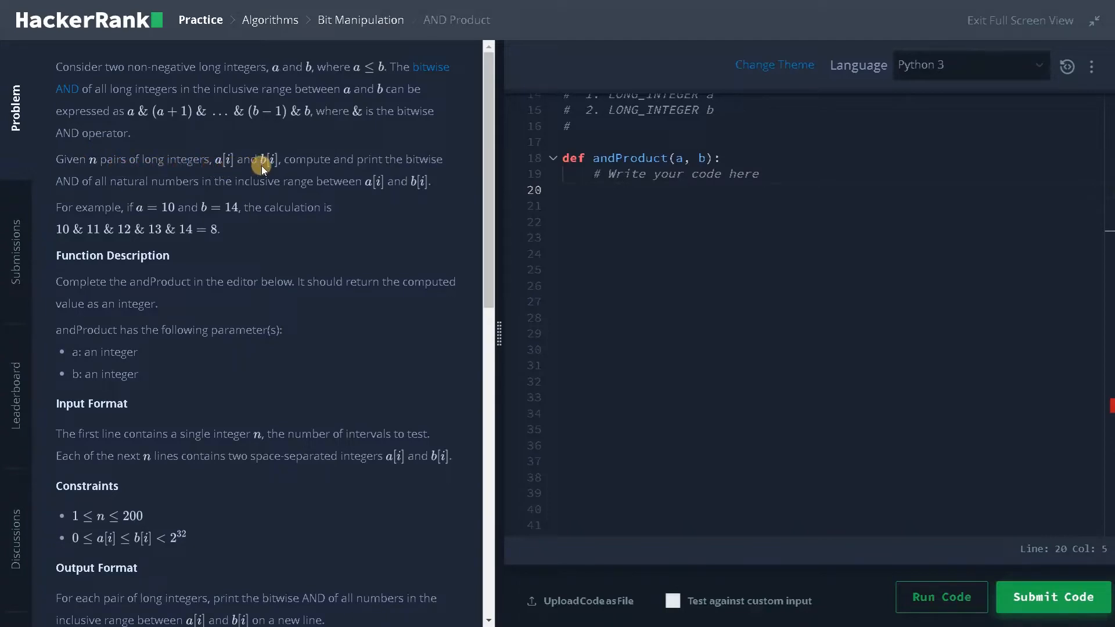
{"action": "mouse_move", "coordinate": [348, 172]}
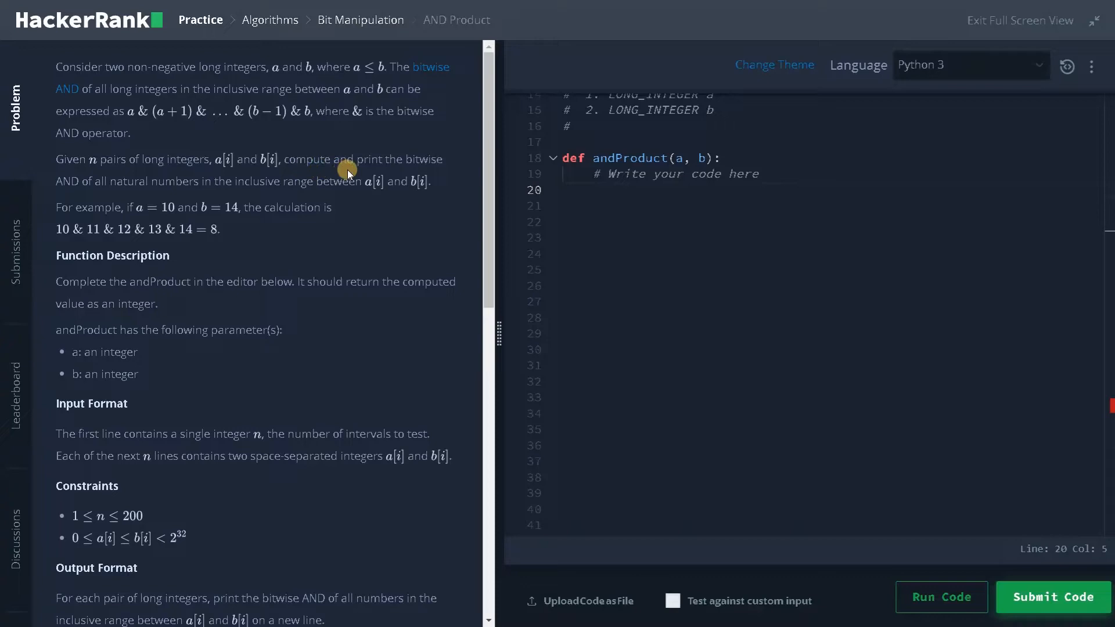
{"action": "mouse_move", "coordinate": [116, 193]}
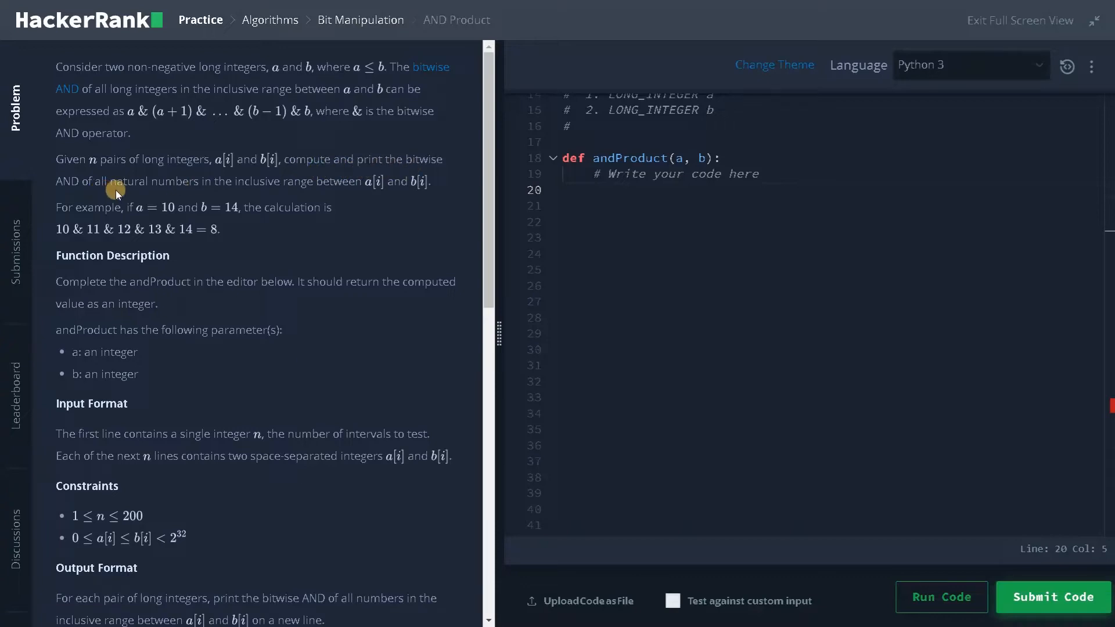
{"action": "mouse_move", "coordinate": [213, 193]}
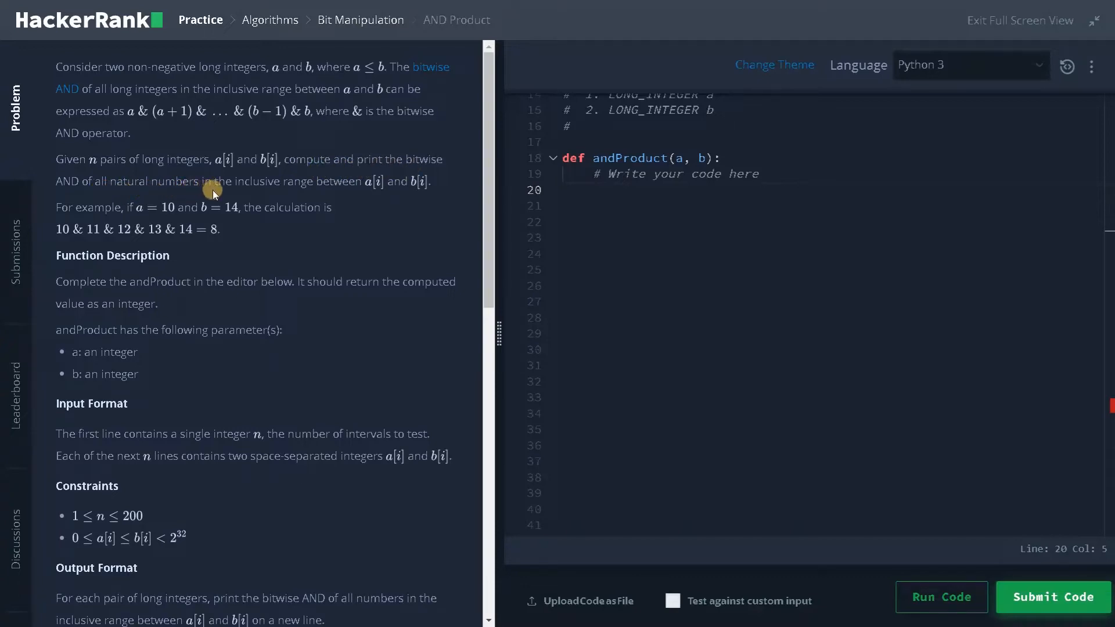
{"action": "mouse_move", "coordinate": [368, 197]}
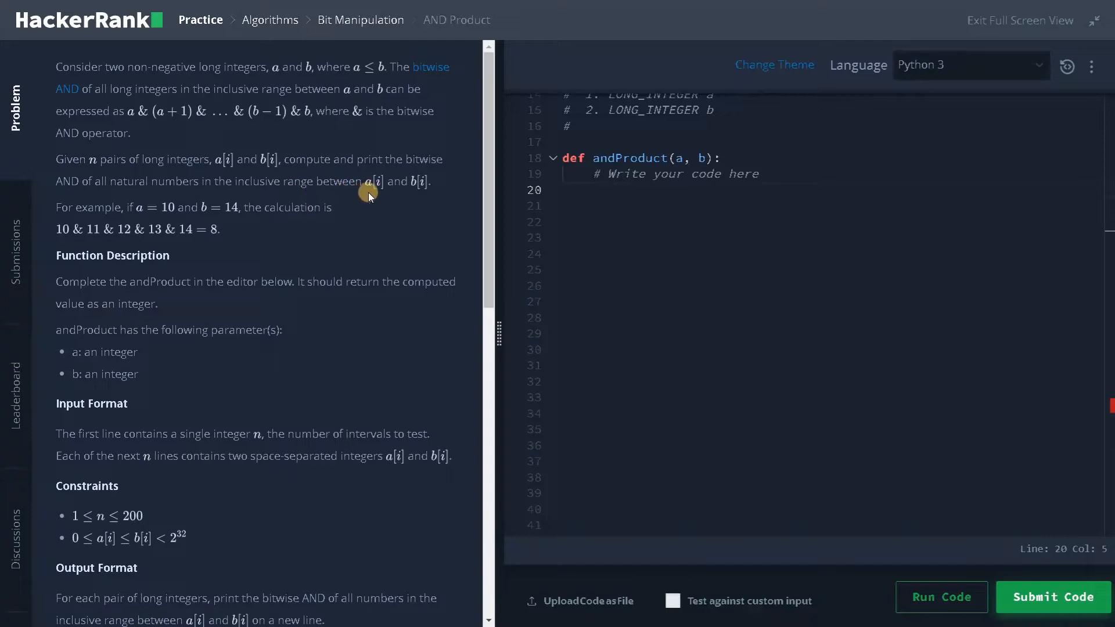
{"action": "mouse_move", "coordinate": [415, 197]}
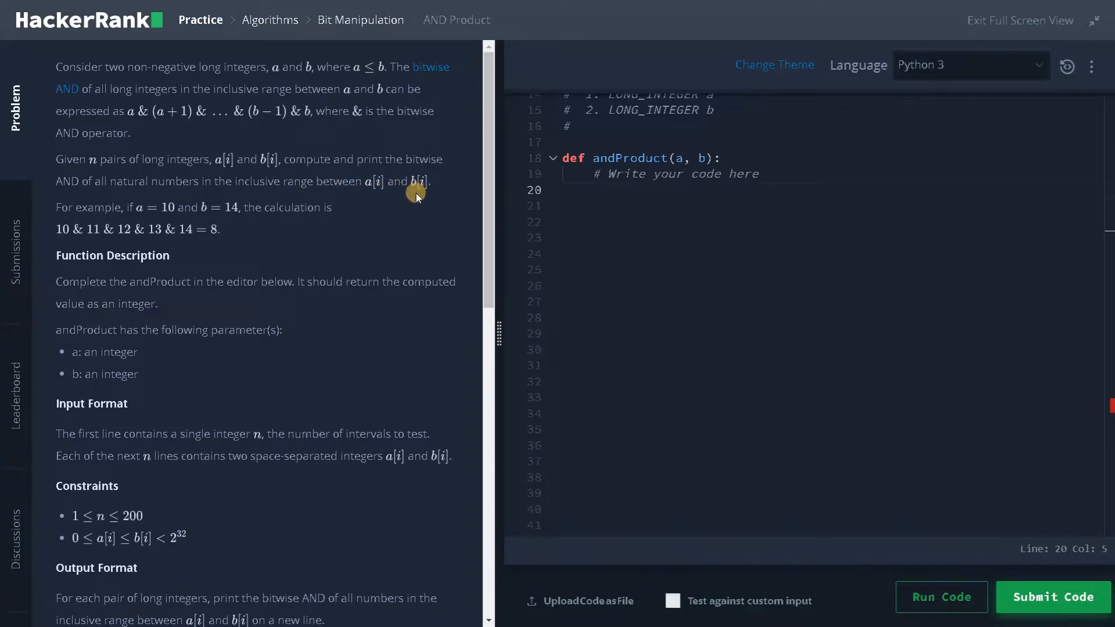
{"action": "mouse_move", "coordinate": [156, 220]}
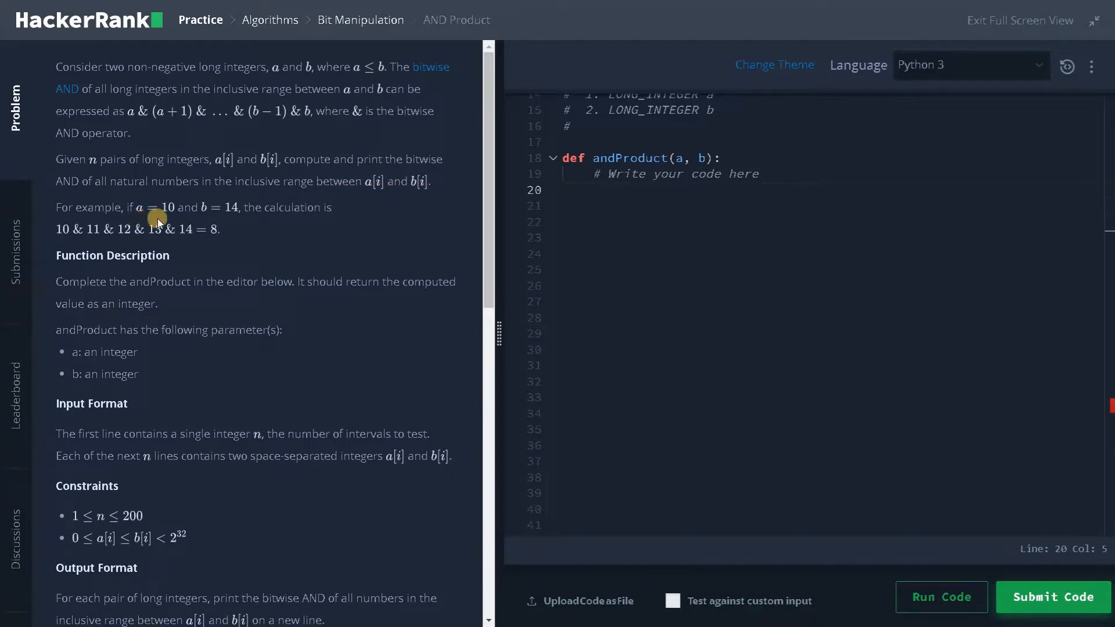
{"action": "mouse_move", "coordinate": [236, 219]}
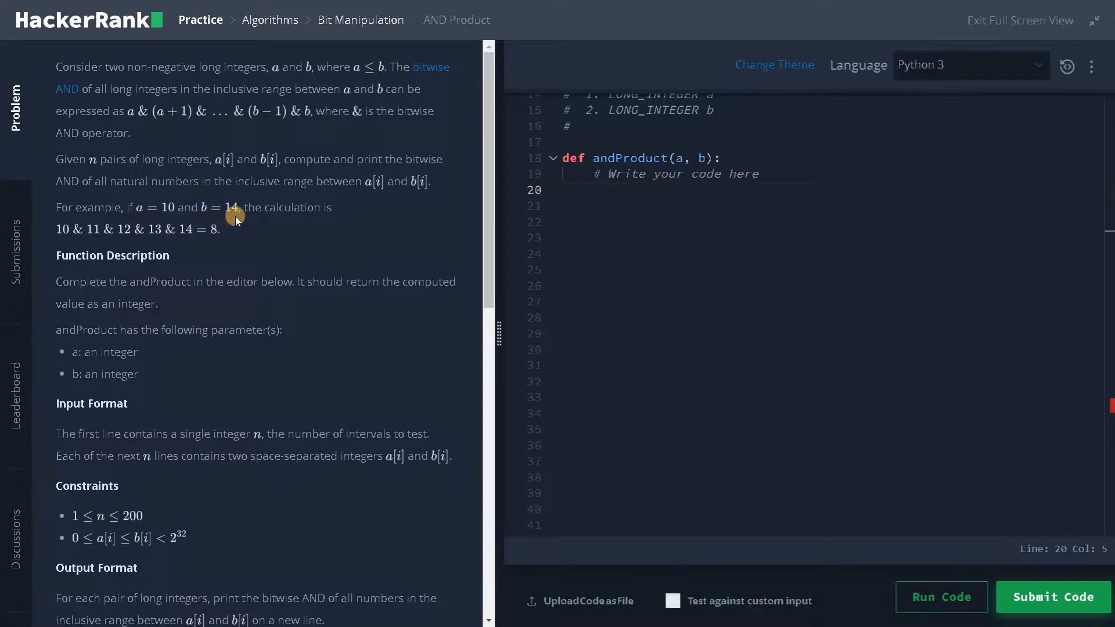
{"action": "mouse_move", "coordinate": [64, 240]}
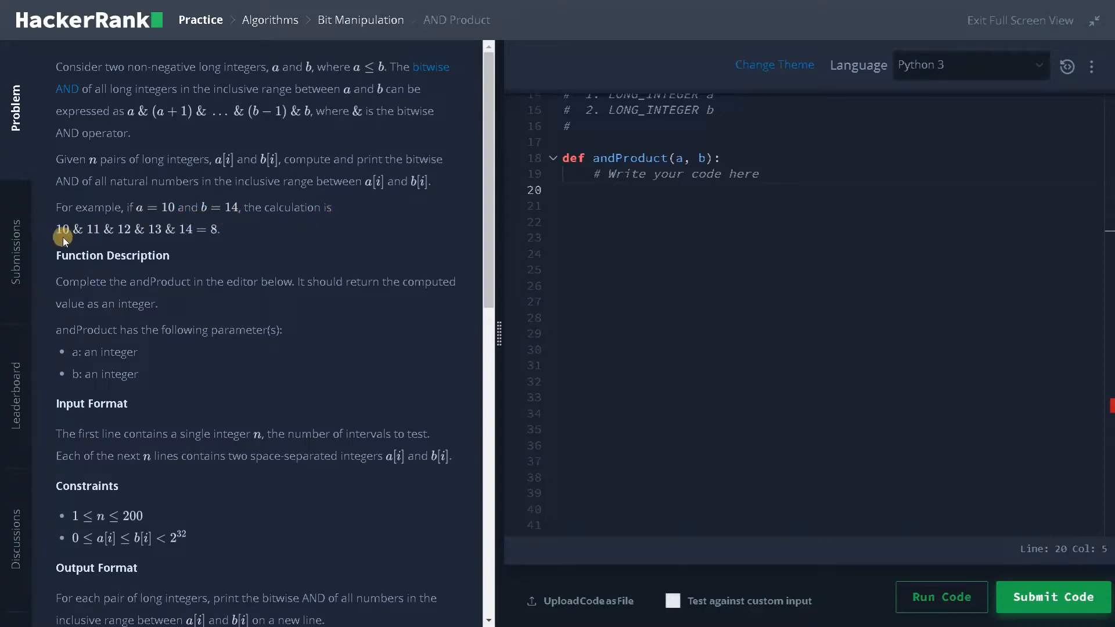
{"action": "mouse_move", "coordinate": [198, 241]}
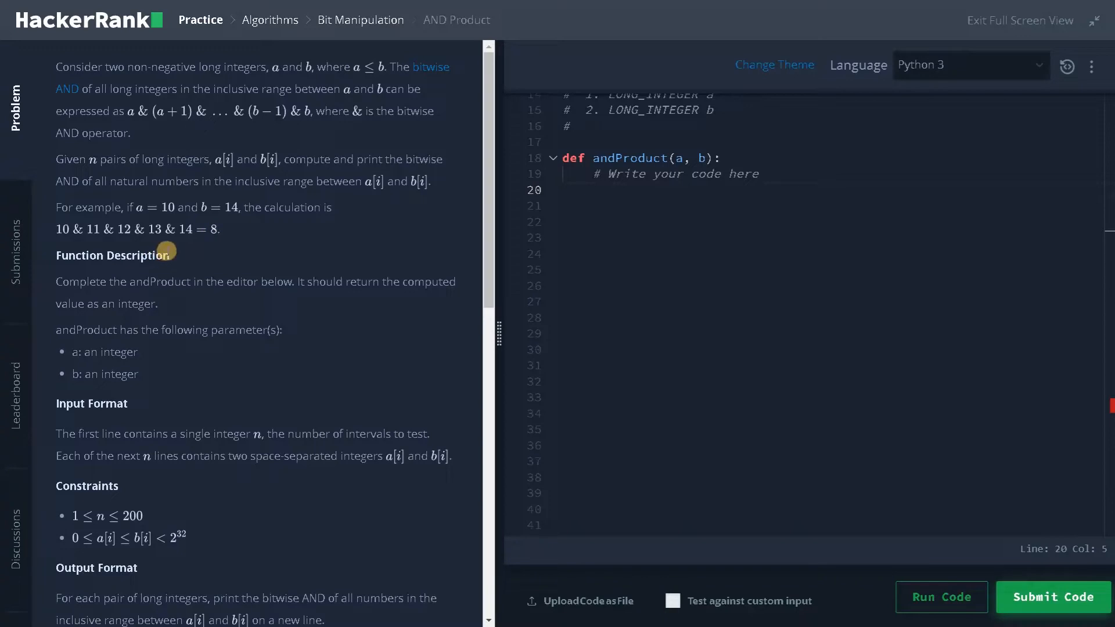
- Scroll the AND Product description down to the Constraints and Output Format sections
{"action": "scroll", "scroll_direction": "down", "scroll_amount": 3}
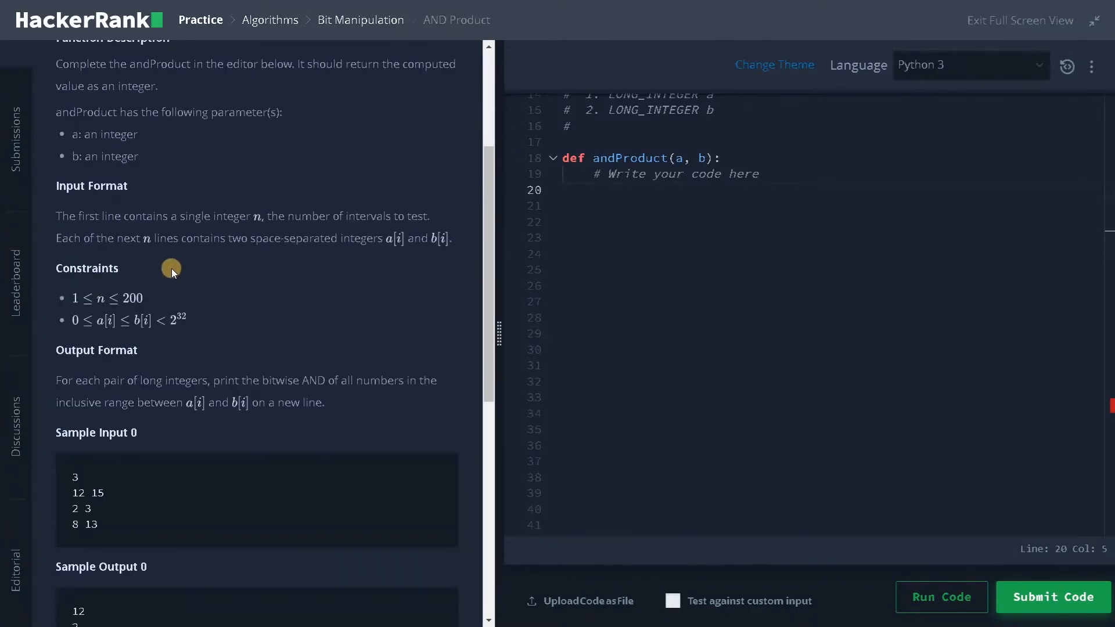
{"action": "mouse_move", "coordinate": [104, 306]}
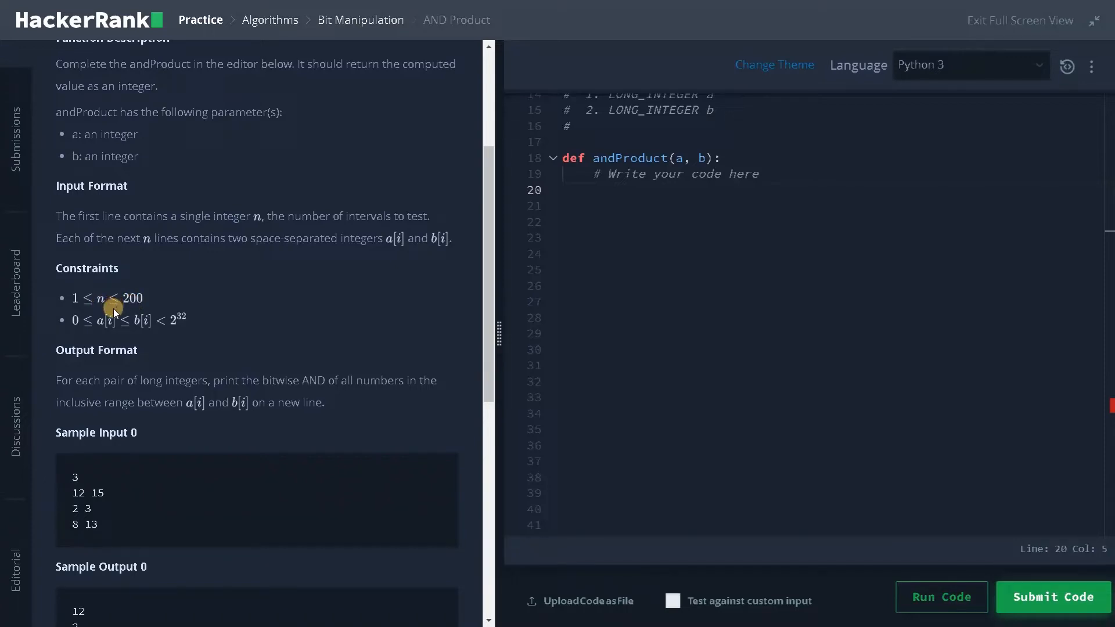
{"action": "mouse_move", "coordinate": [175, 331]}
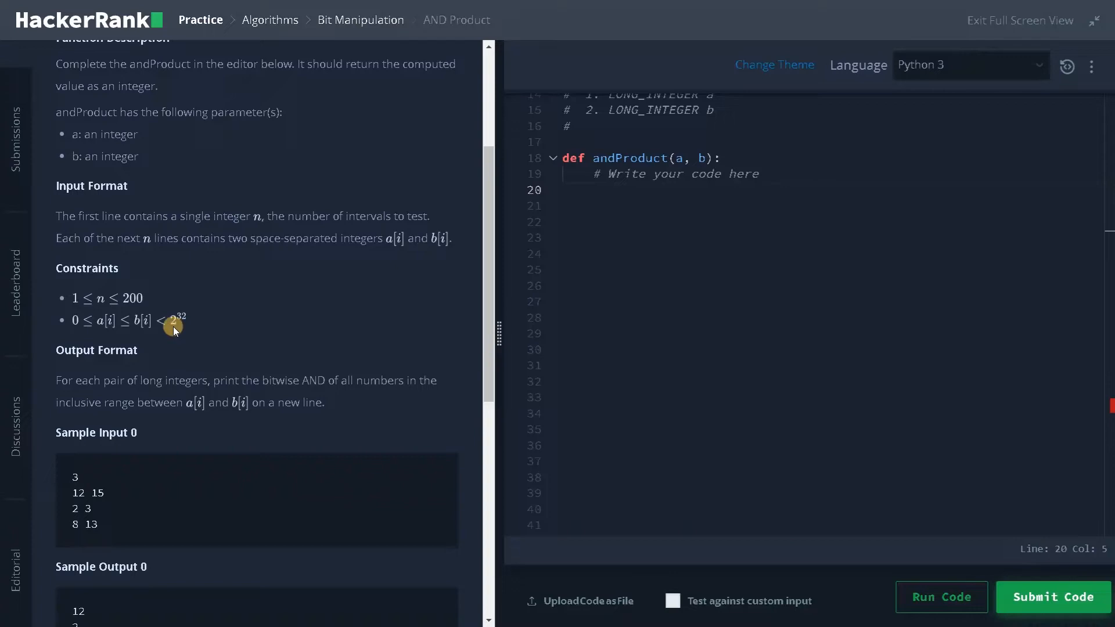
{"action": "mouse_move", "coordinate": [186, 320]}
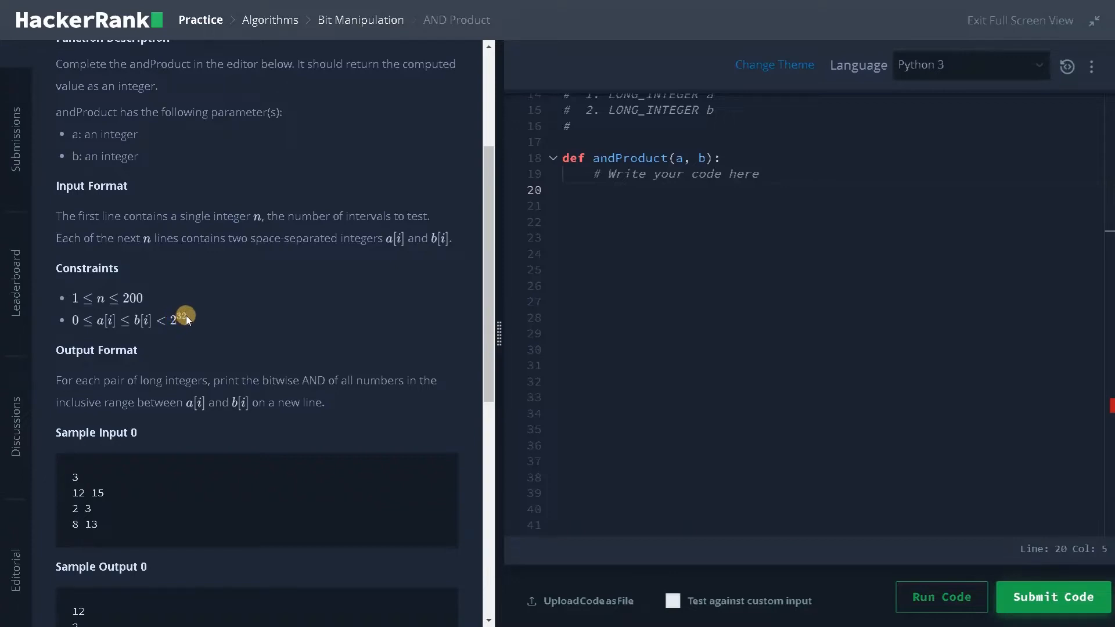
{"action": "mouse_move", "coordinate": [178, 327]}
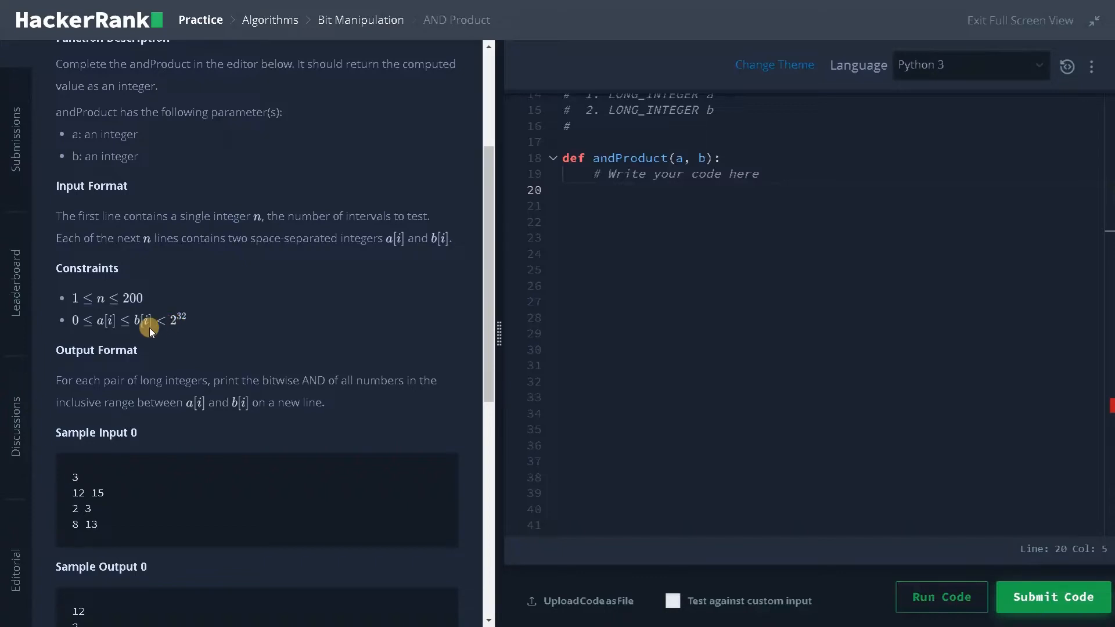
{"action": "mouse_move", "coordinate": [96, 339]}
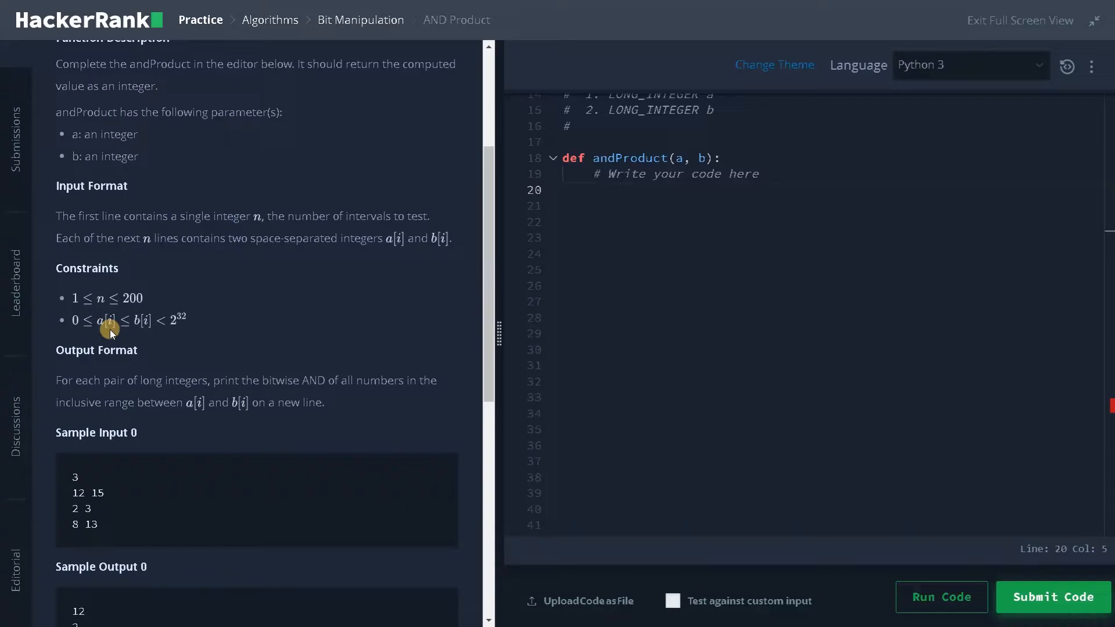
{"action": "mouse_move", "coordinate": [124, 296]}
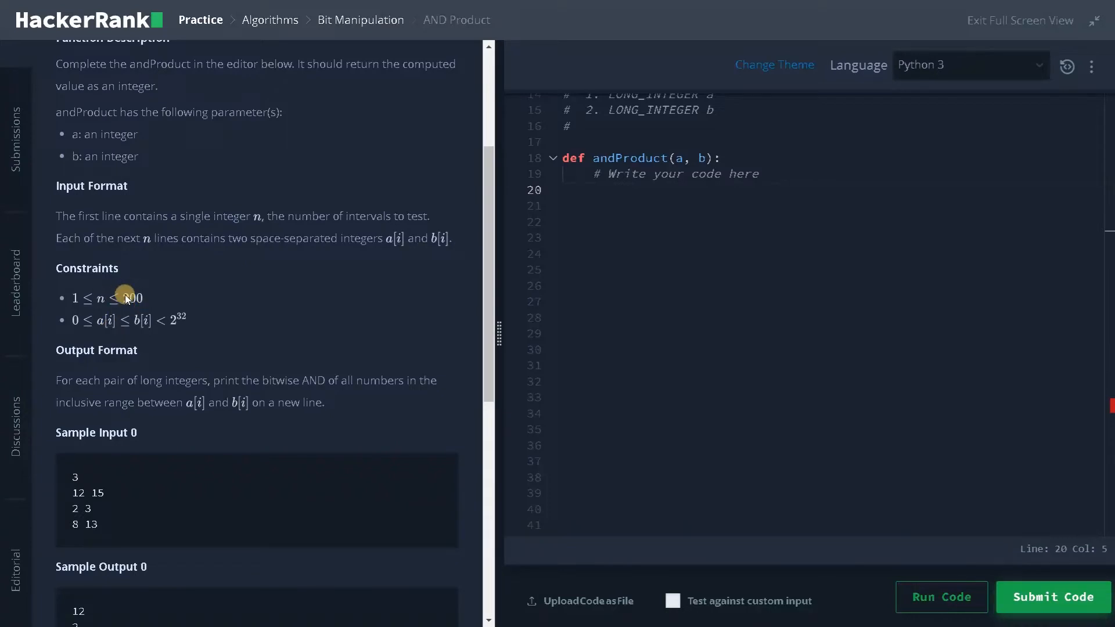
{"action": "mouse_move", "coordinate": [50, 328]}
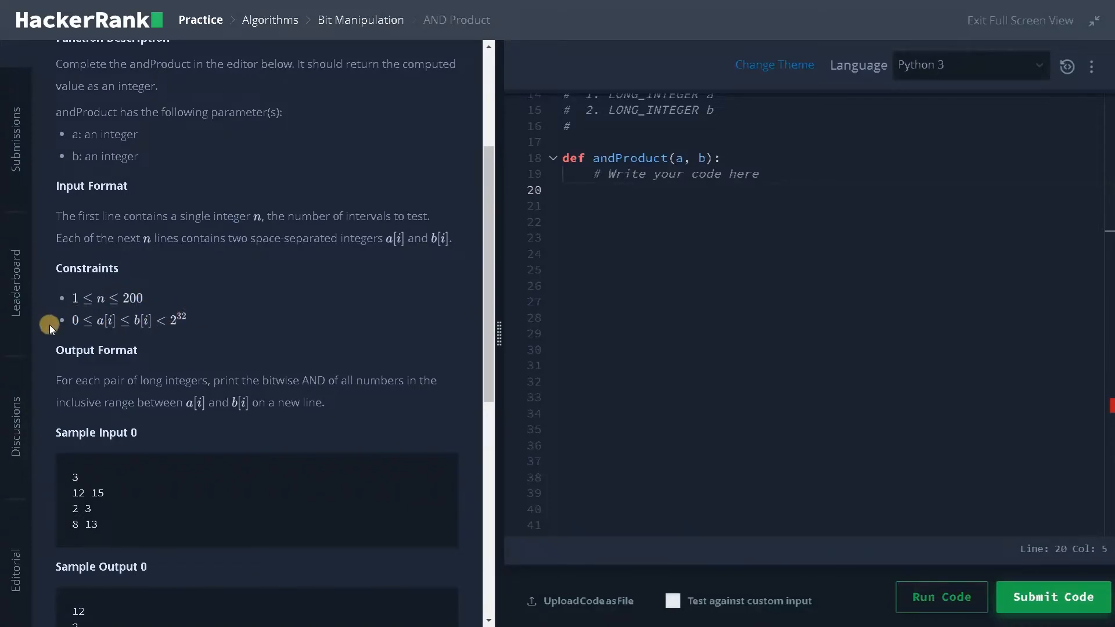
{"action": "mouse_move", "coordinate": [158, 335]}
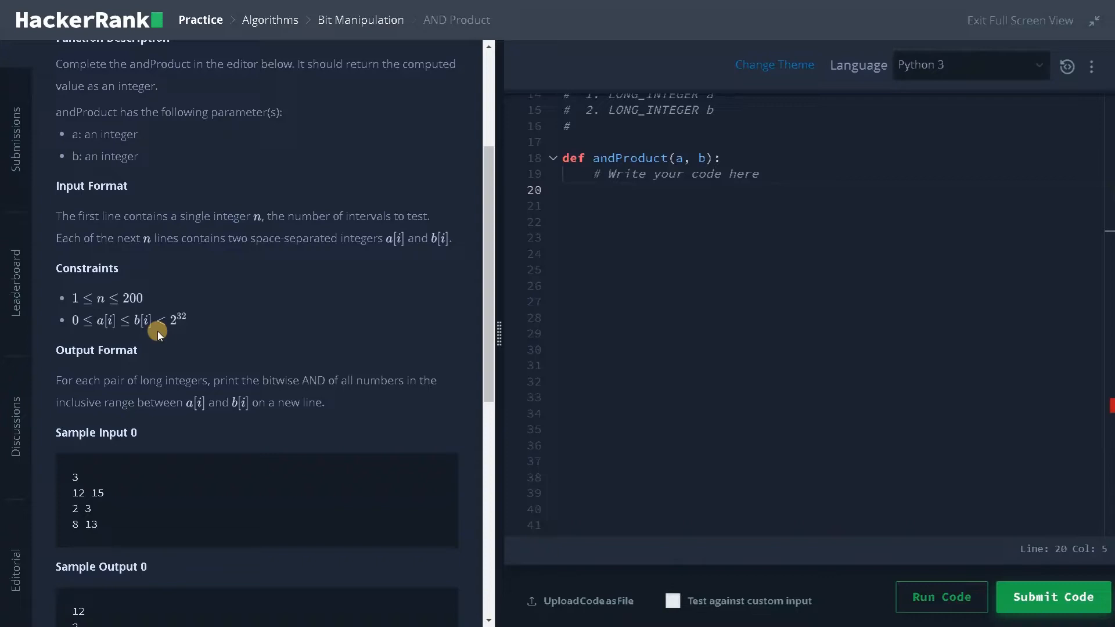
{"action": "mouse_move", "coordinate": [86, 333]}
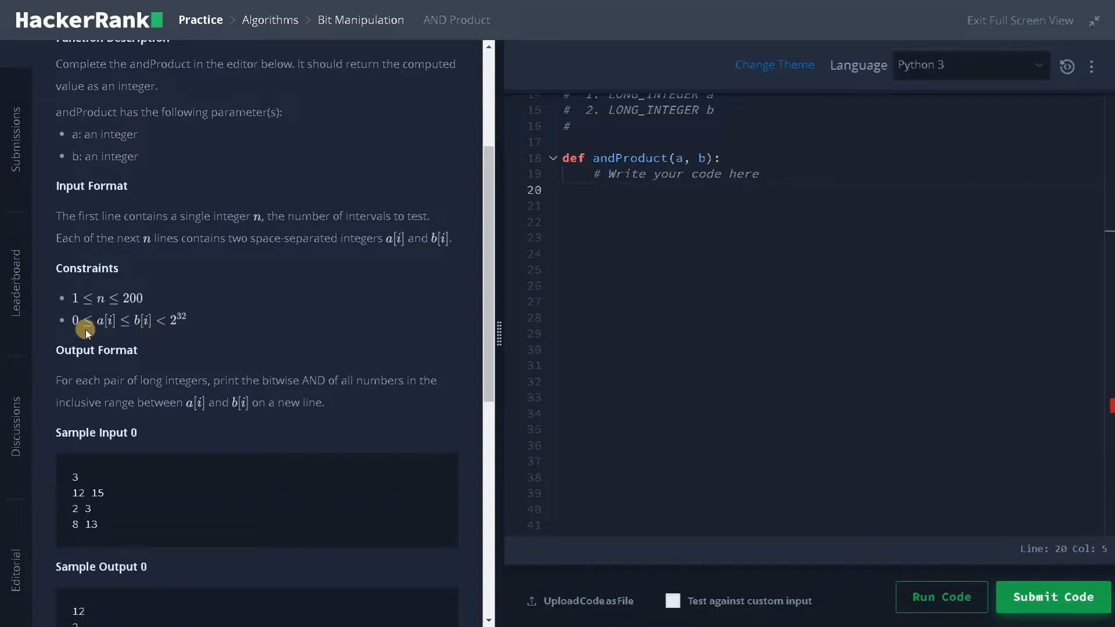
{"action": "mouse_move", "coordinate": [147, 298]}
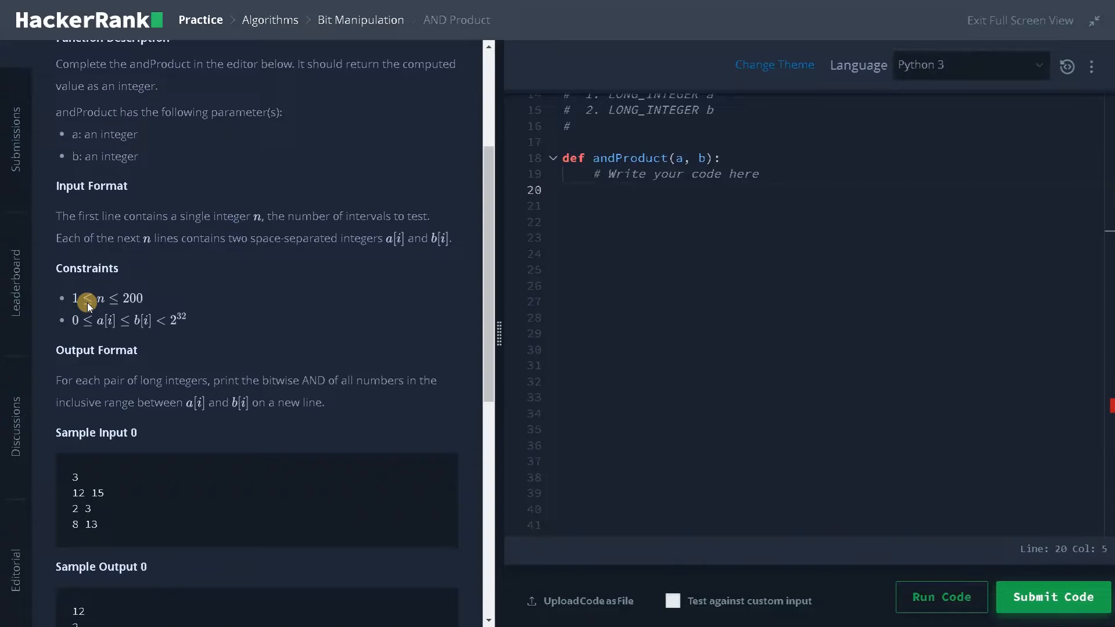
{"action": "mouse_move", "coordinate": [76, 394]}
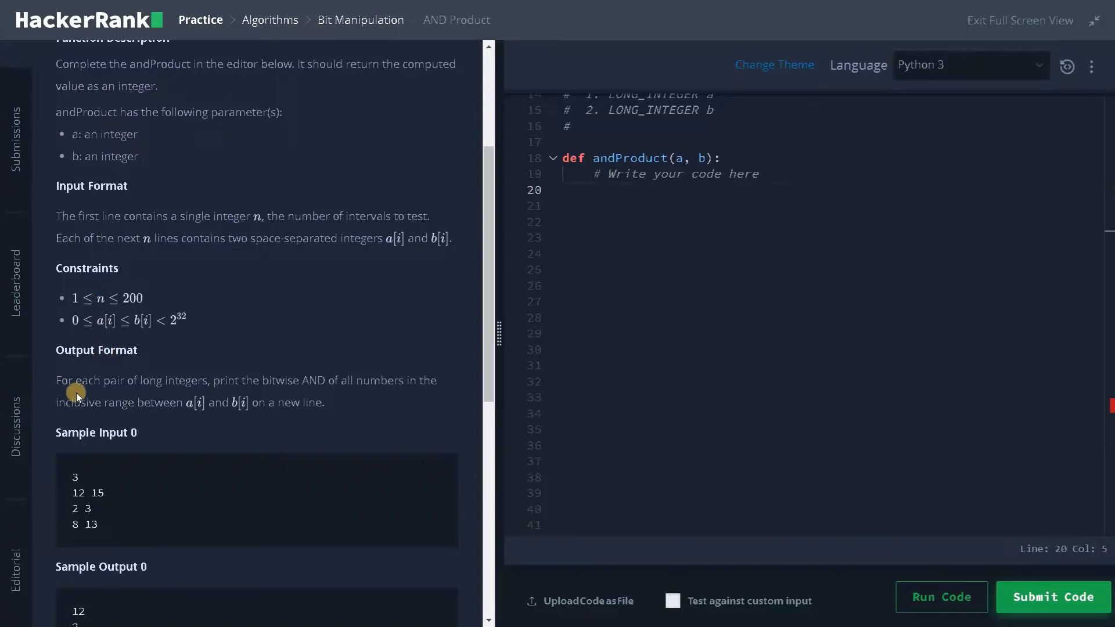
- Scroll down to Sample Input 0, Sample Output 0 and Explanation 0
{"action": "scroll", "scroll_direction": "down", "scroll_amount": 3}
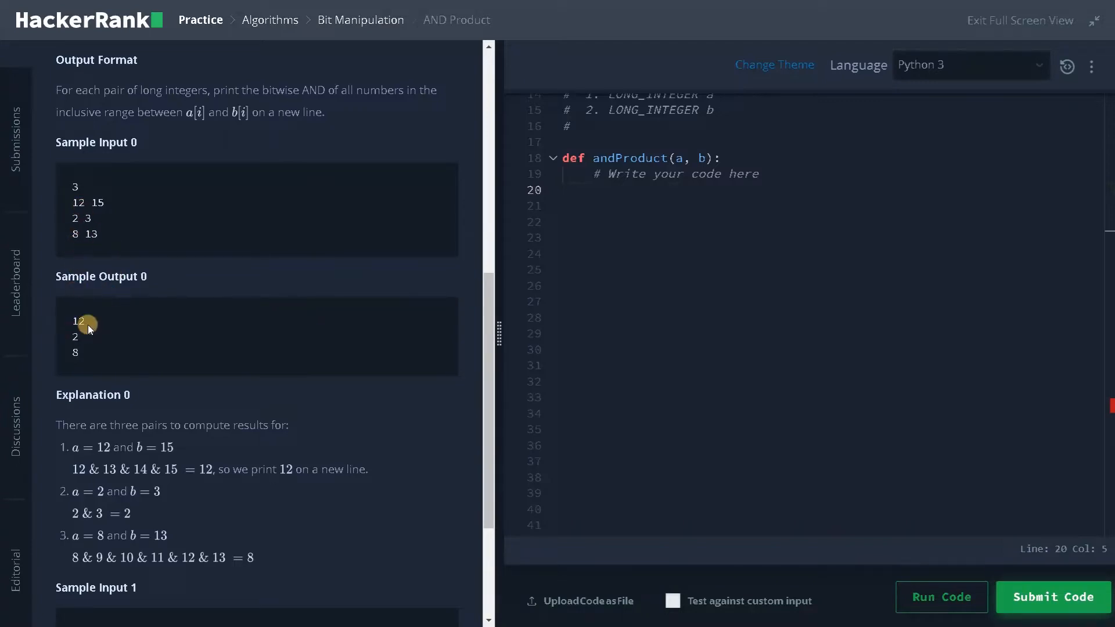
{"action": "mouse_move", "coordinate": [88, 339]}
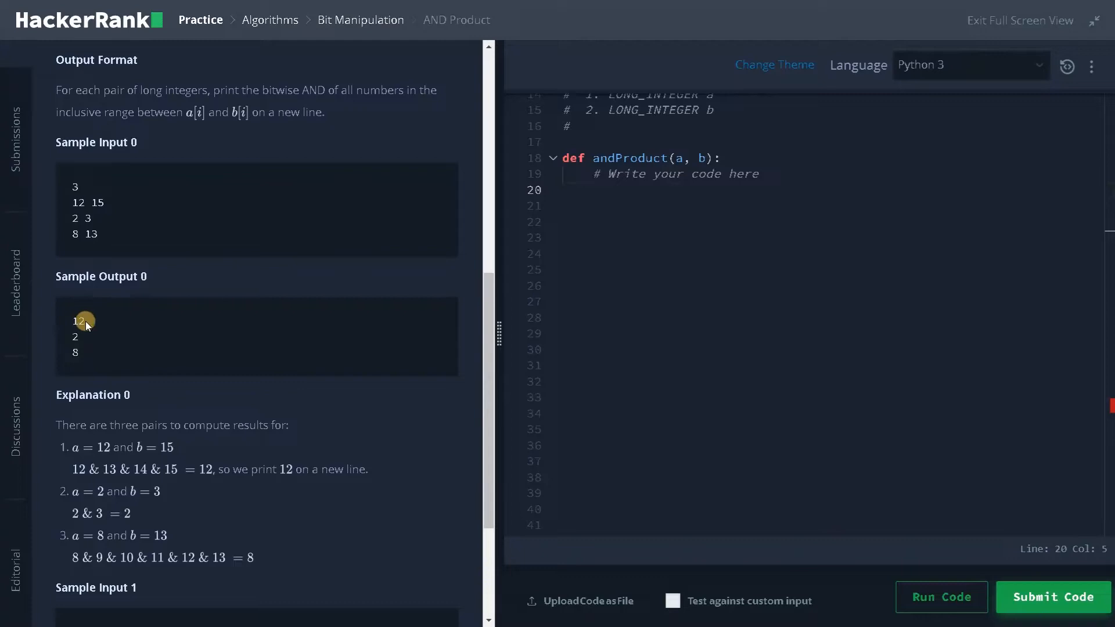
{"action": "mouse_move", "coordinate": [79, 332]}
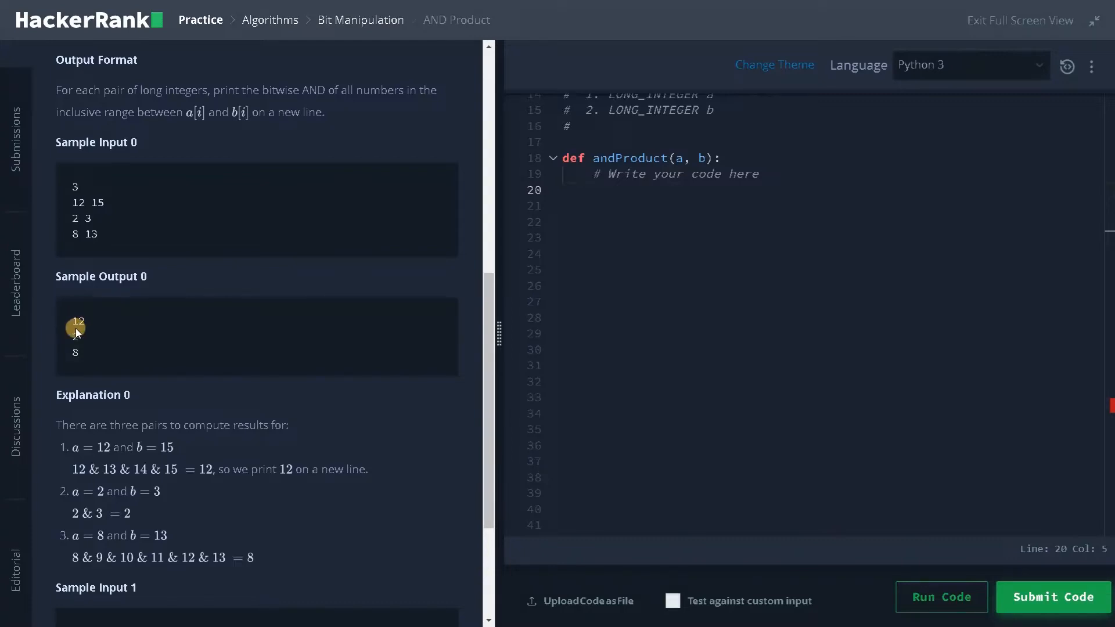
{"action": "mouse_move", "coordinate": [177, 326]}
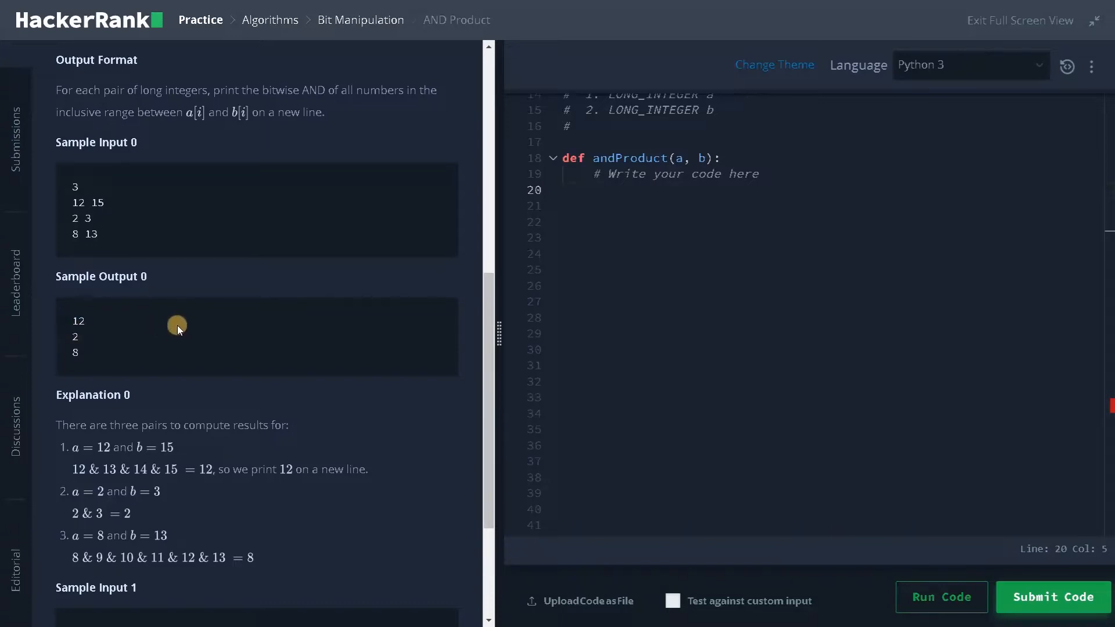
{"action": "mouse_move", "coordinate": [203, 306]}
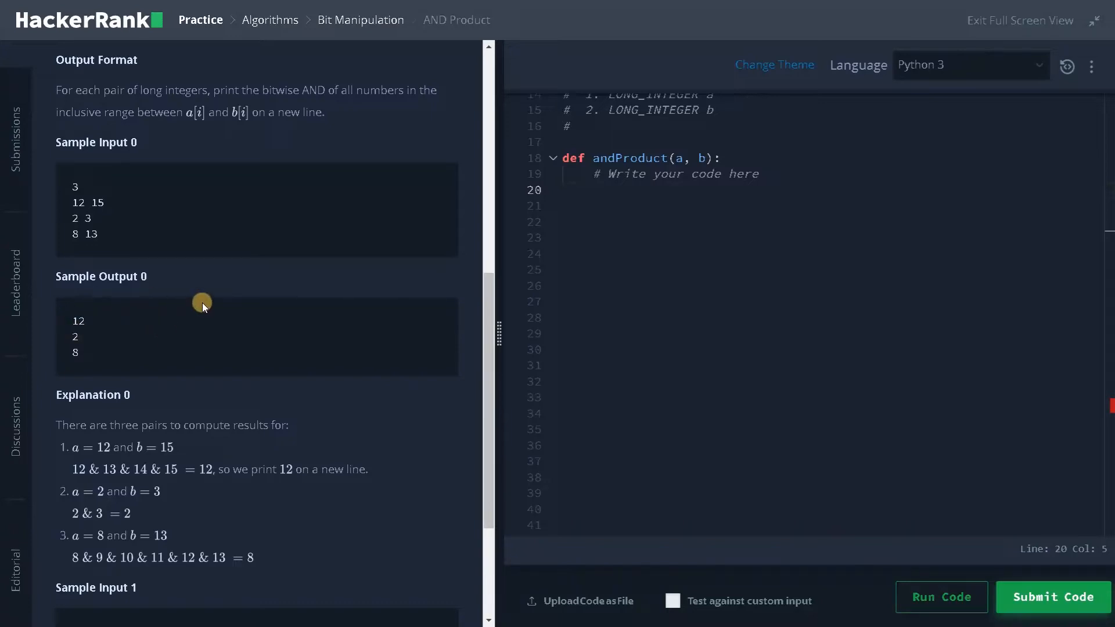
{"action": "mouse_move", "coordinate": [206, 310]}
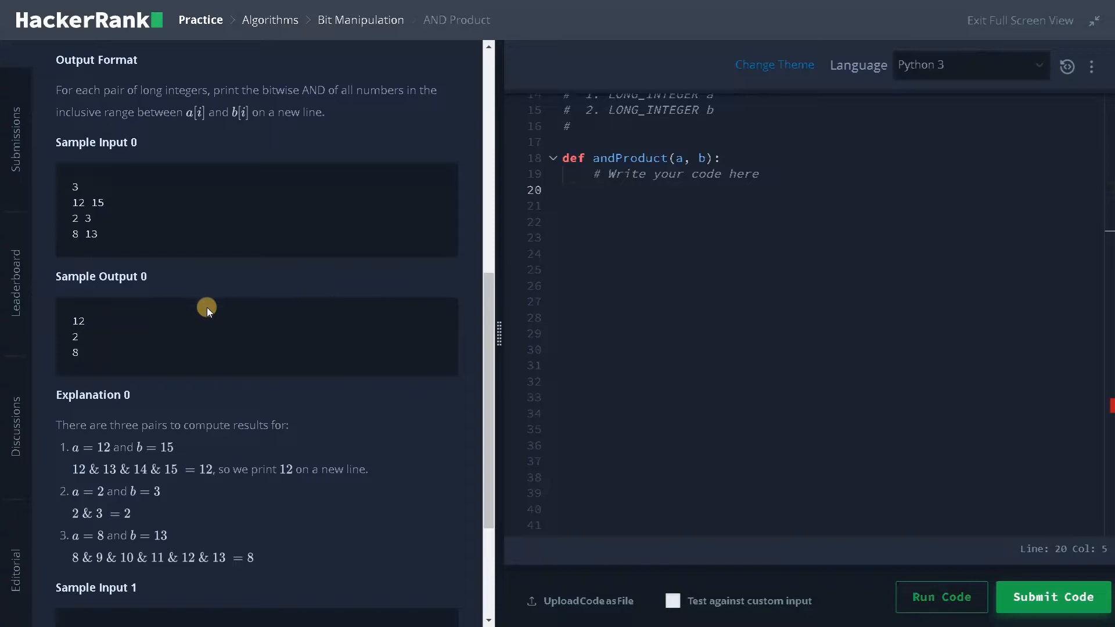
- Scroll to Sample Input 1, showing pairs 17–23 and 11–15 with outputs 16 and 8
{"action": "scroll", "scroll_direction": "down", "scroll_amount": 3}
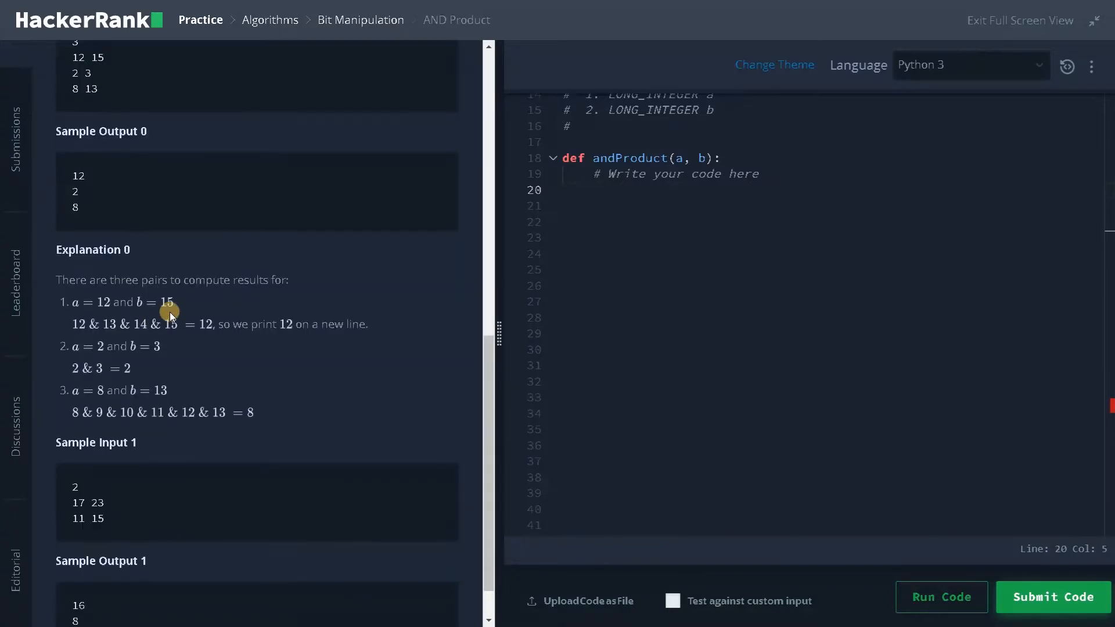
{"action": "scroll", "scroll_direction": "down", "scroll_amount": 3}
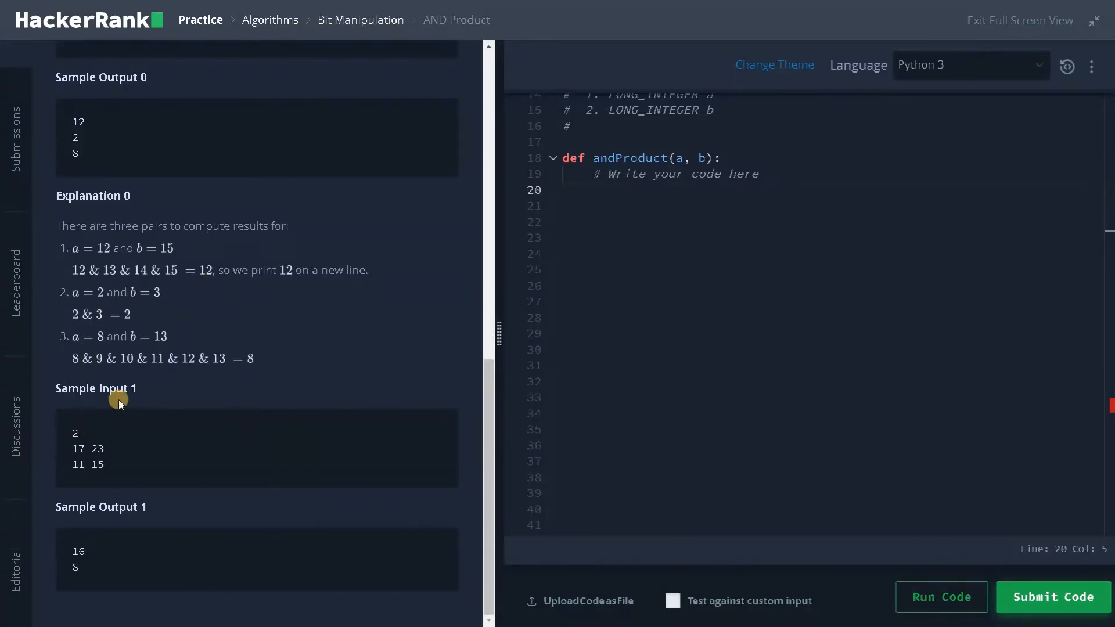
{"action": "mouse_move", "coordinate": [88, 453]}
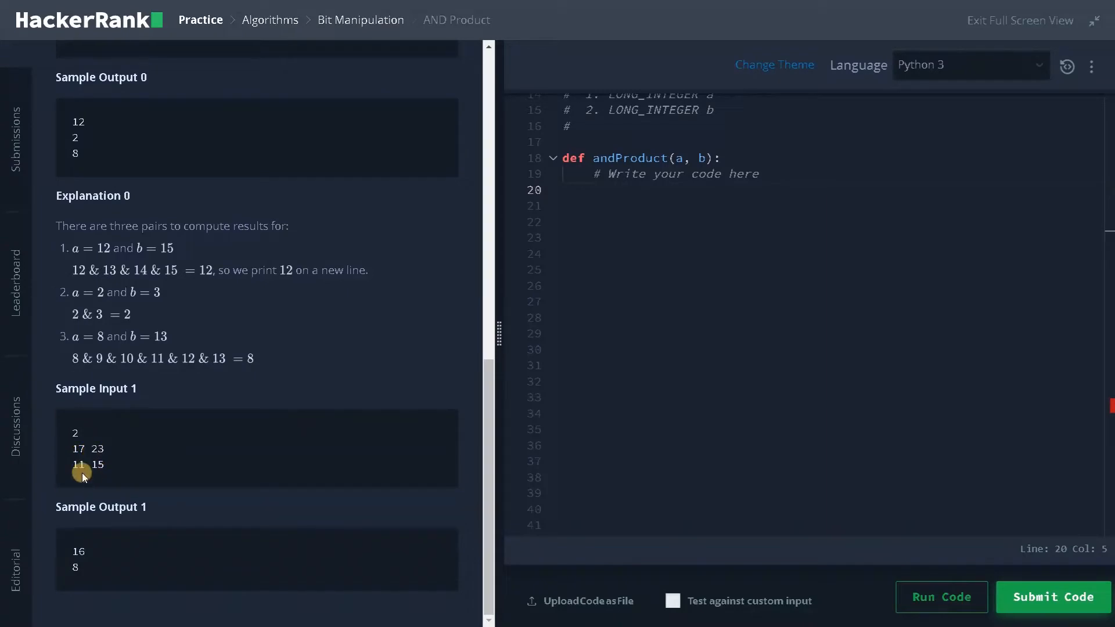
{"action": "mouse_move", "coordinate": [70, 556]}
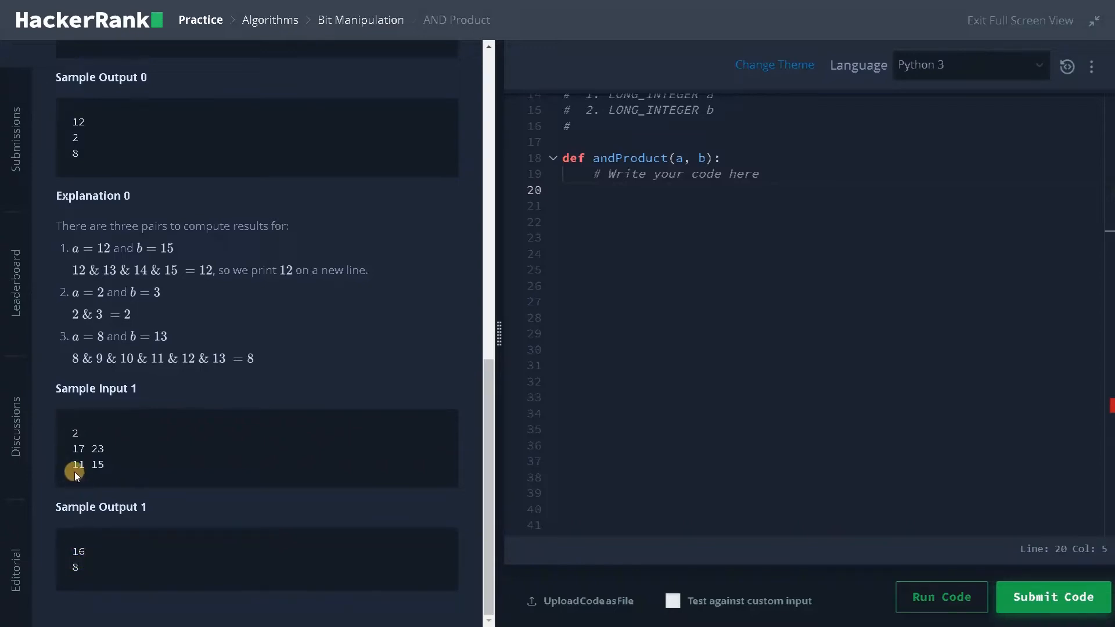
{"action": "mouse_move", "coordinate": [83, 579]}
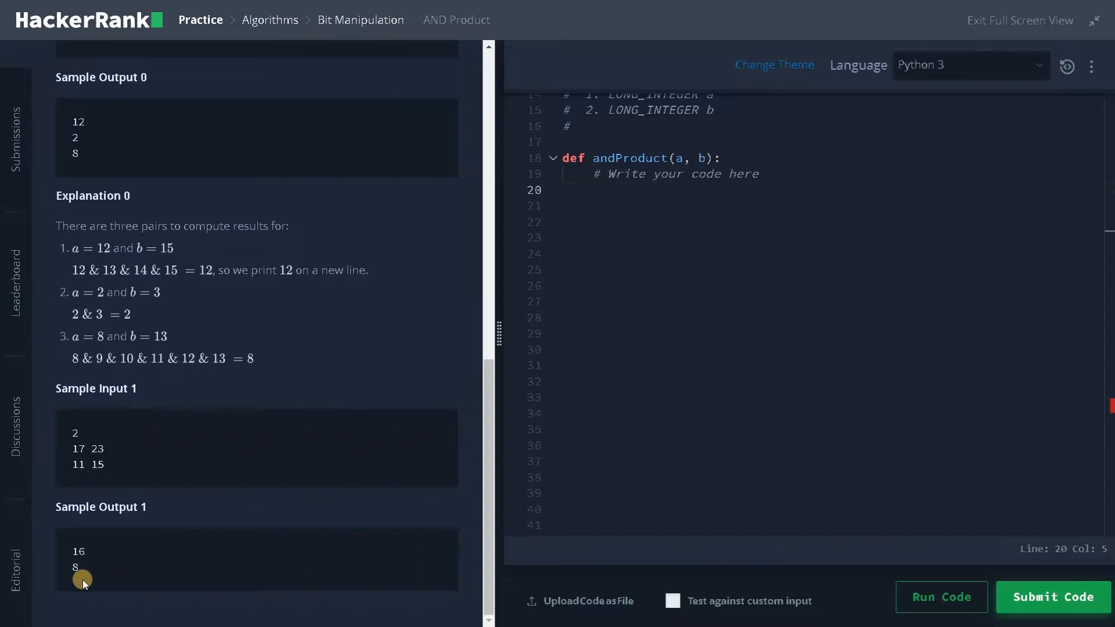
{"action": "mouse_move", "coordinate": [80, 578]}
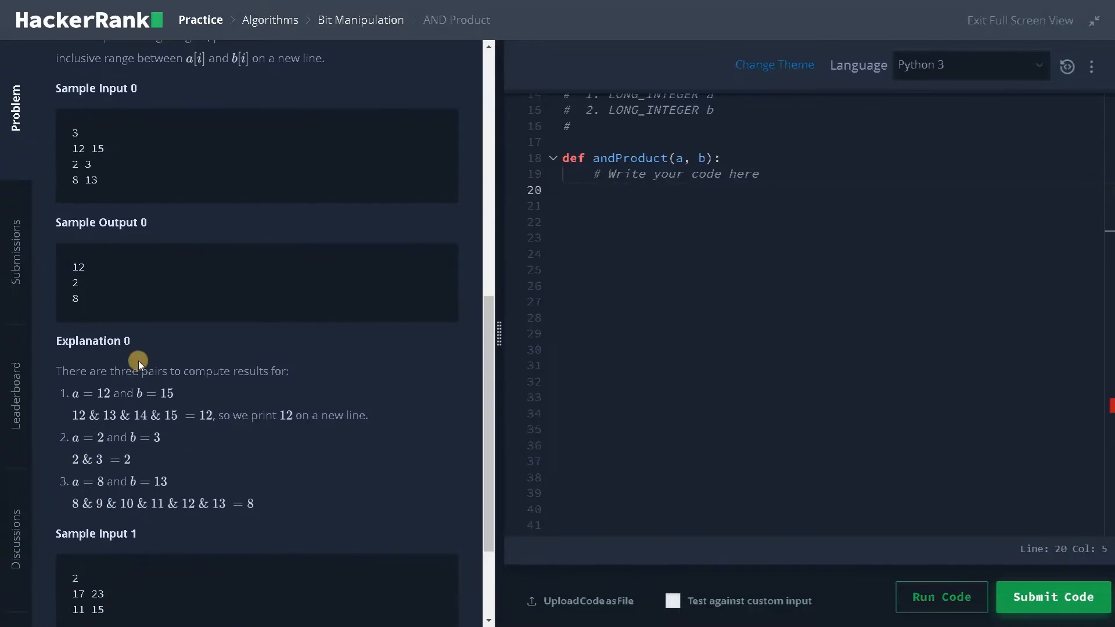
{"action": "scroll", "scroll_direction": "down", "scroll_amount": 3}
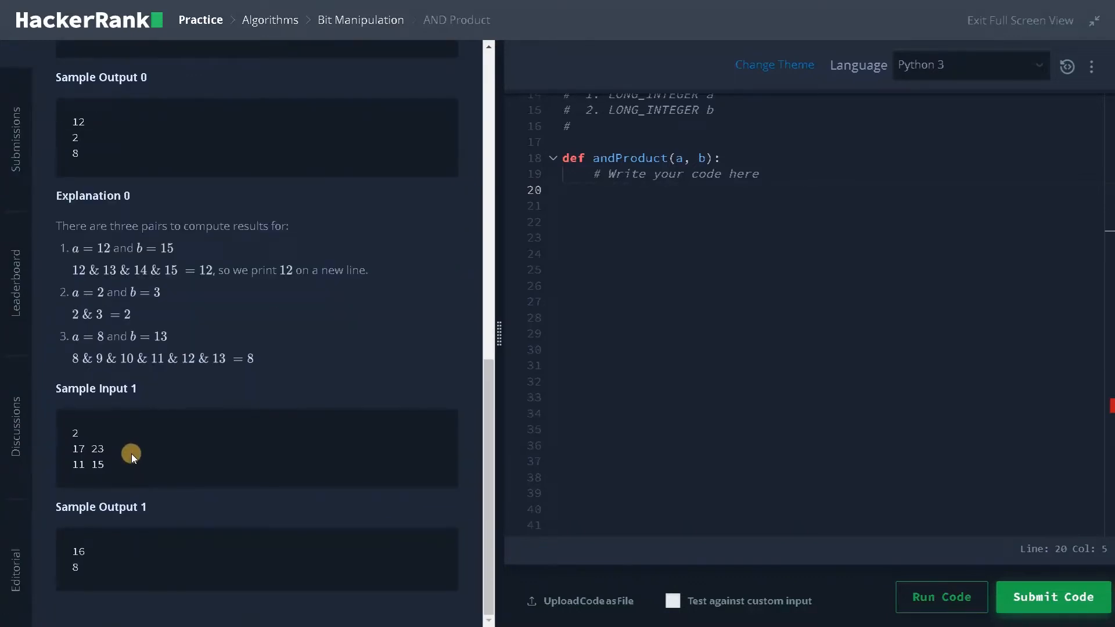
{"action": "mouse_move", "coordinate": [110, 495]}
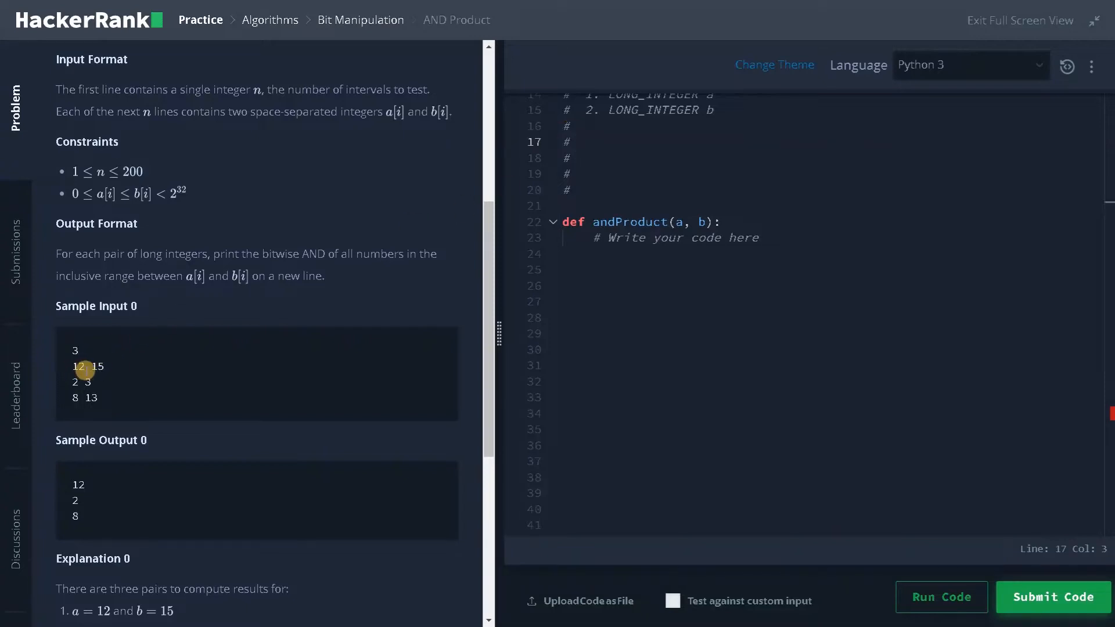
- Type comments '# 12 - 1100' through '# 15 - 1111' on lines 17–20
{"action": "type", "text": "12"}
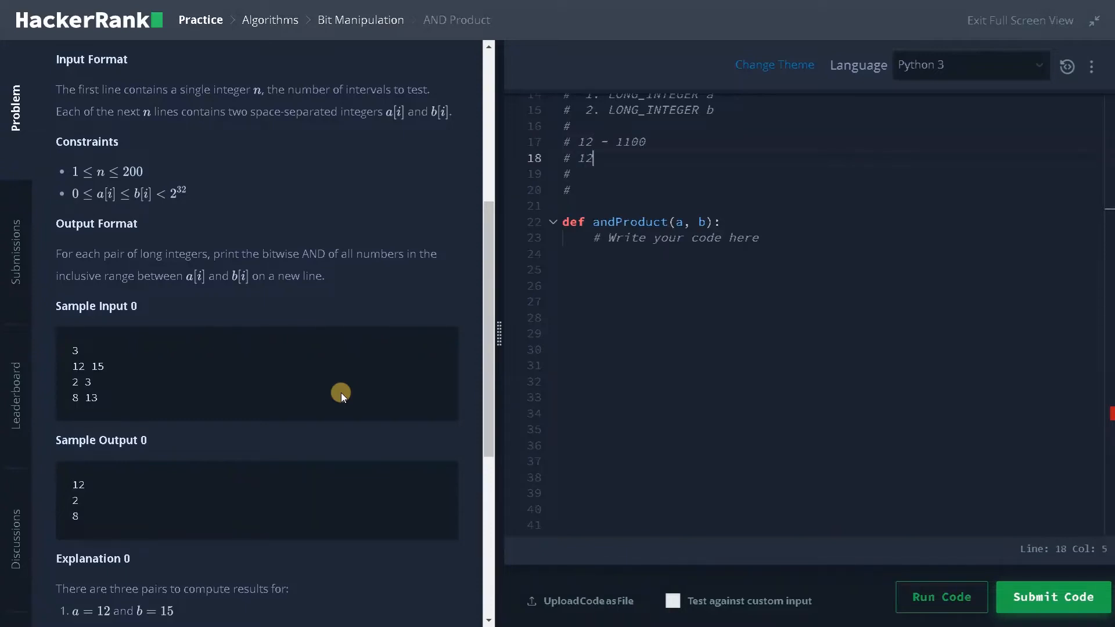
{"action": "type", "text": "13 -"}
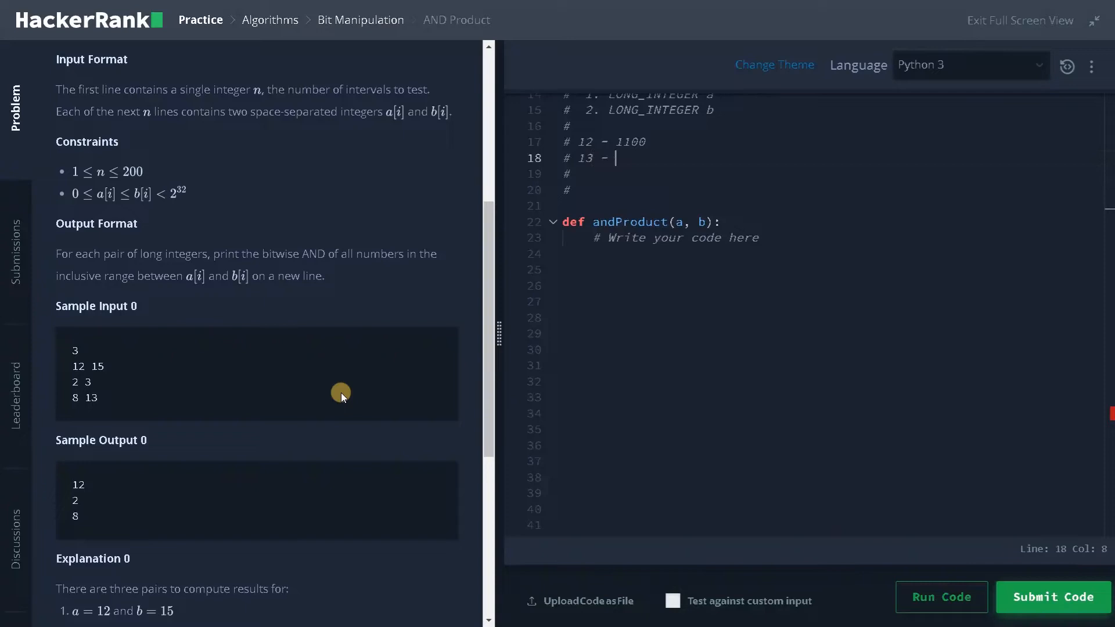
{"action": "type", "text": "1101"}
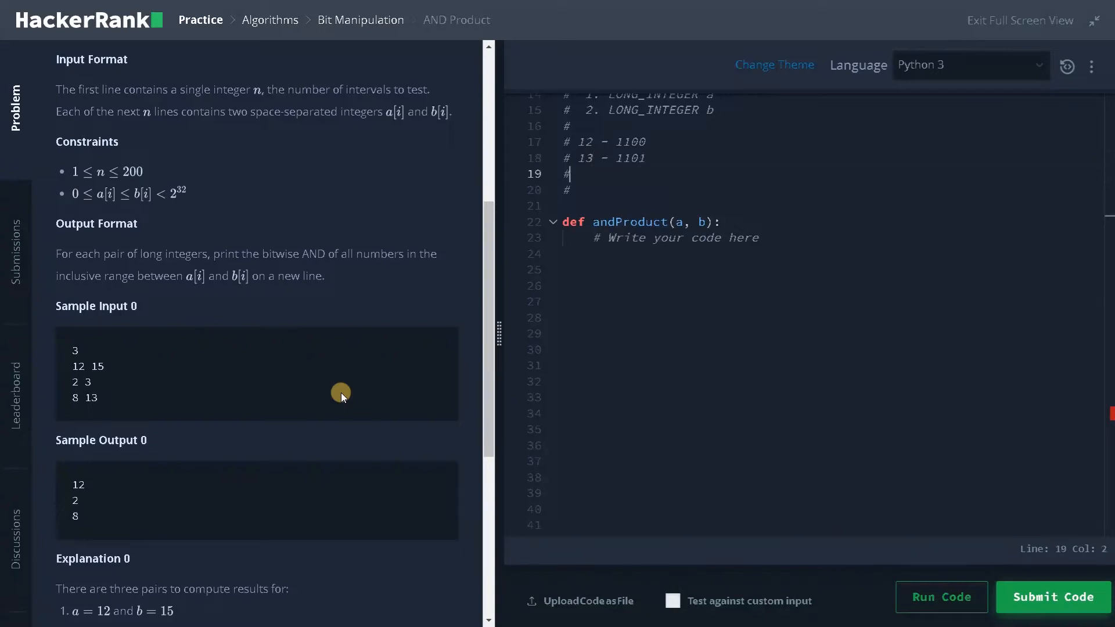
{"action": "type", "text": "1"}
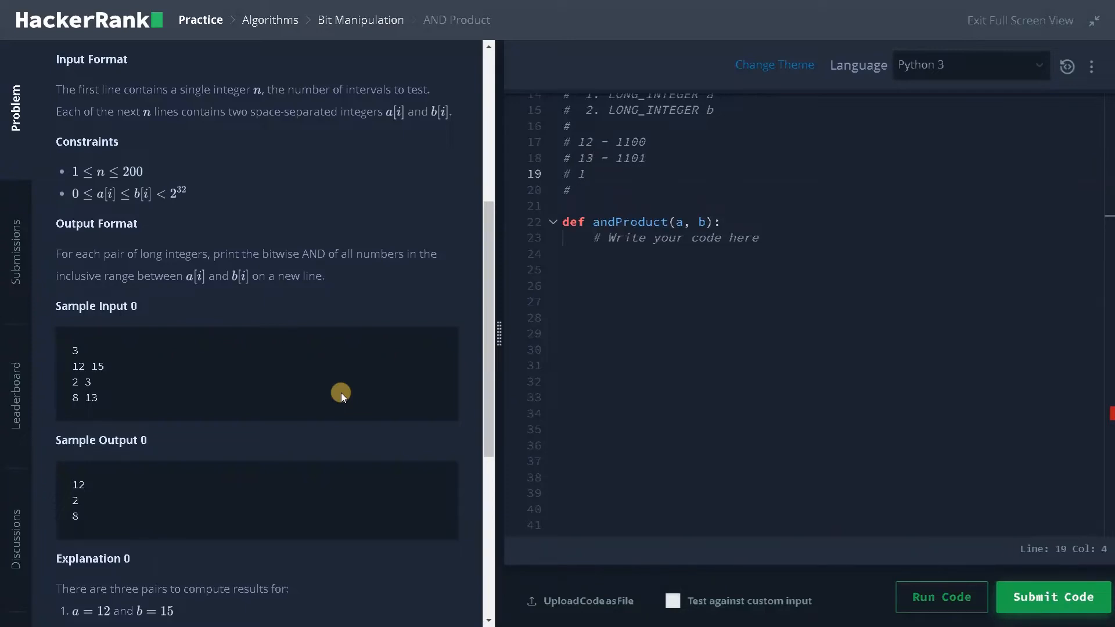
{"action": "type", "text": "14 -"}
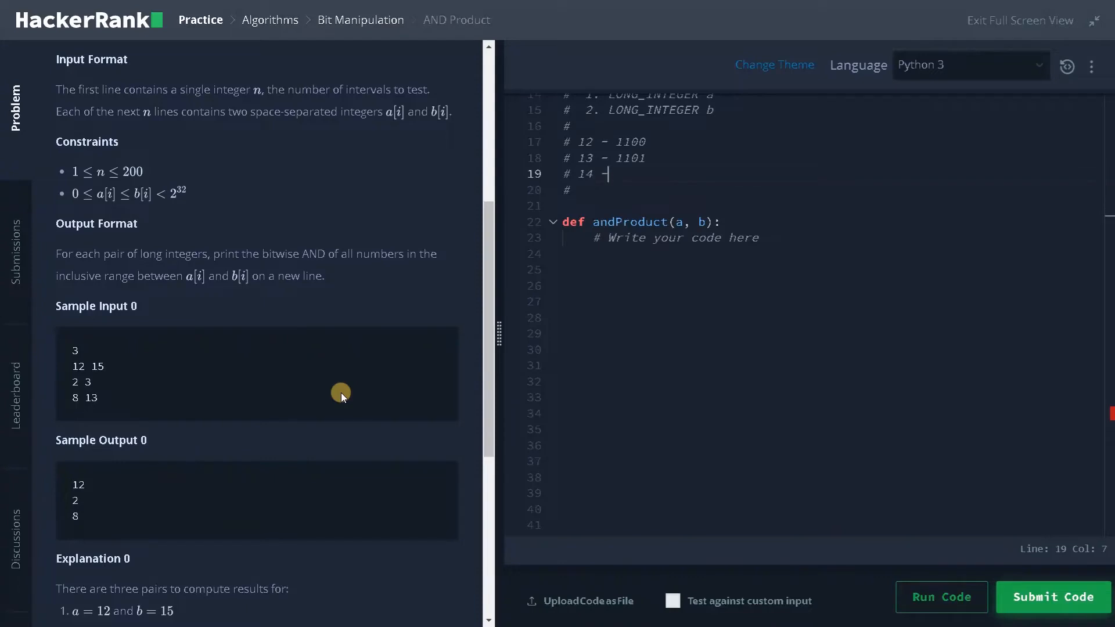
{"action": "type", "text": "11"}
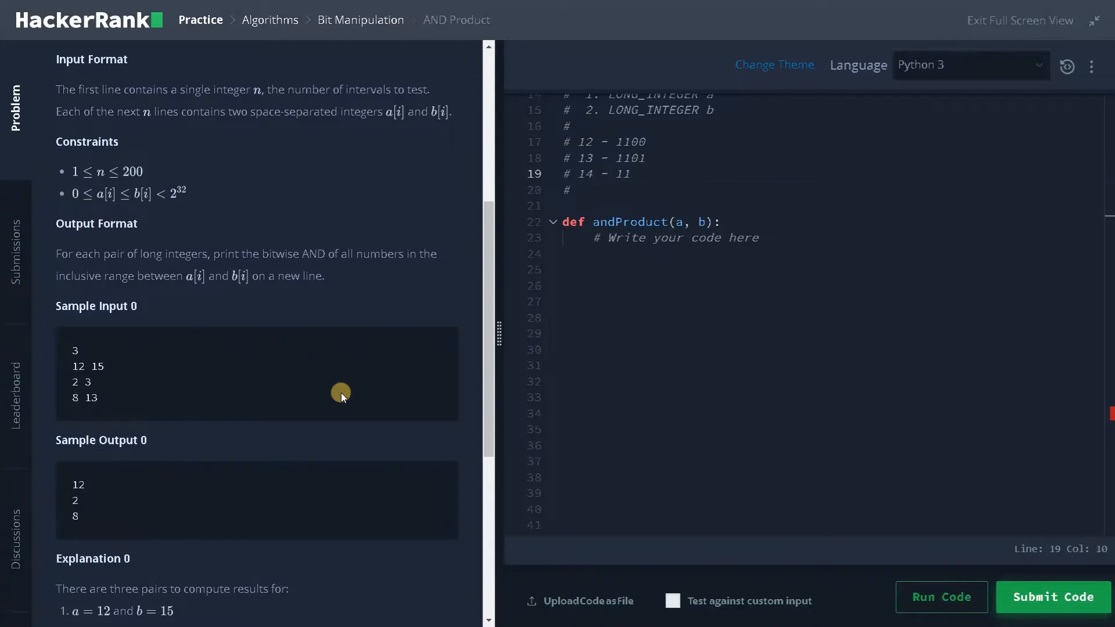
{"action": "type", "text": "10"}
{"action": "left_click", "coordinate": [831, 190]}
{"action": "type", "text": " 15"}
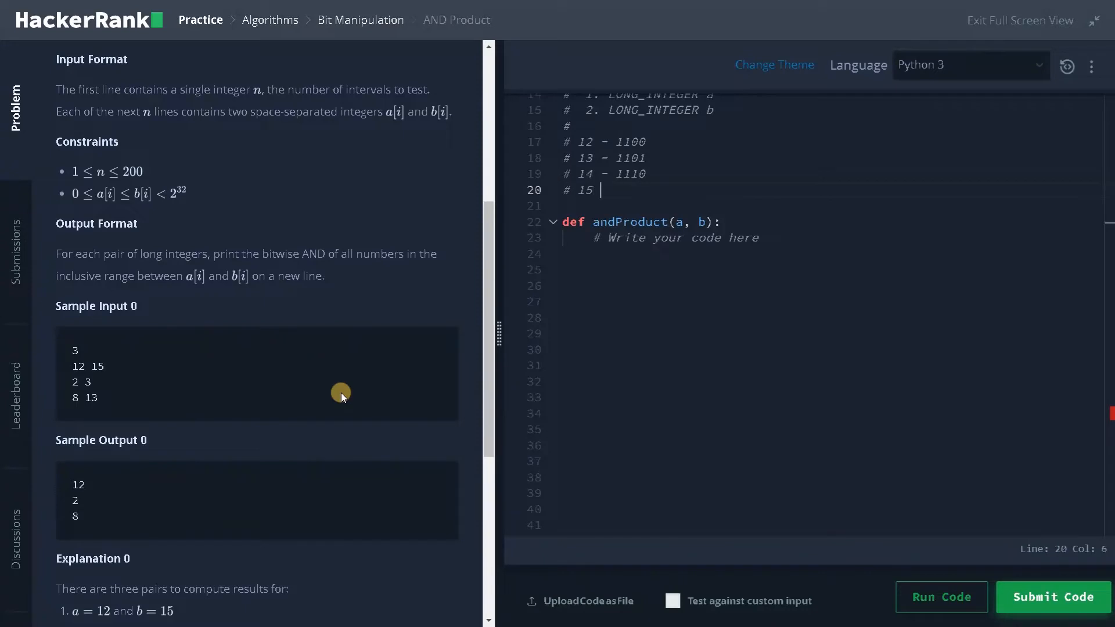
{"action": "type", "text": "- 1111"}
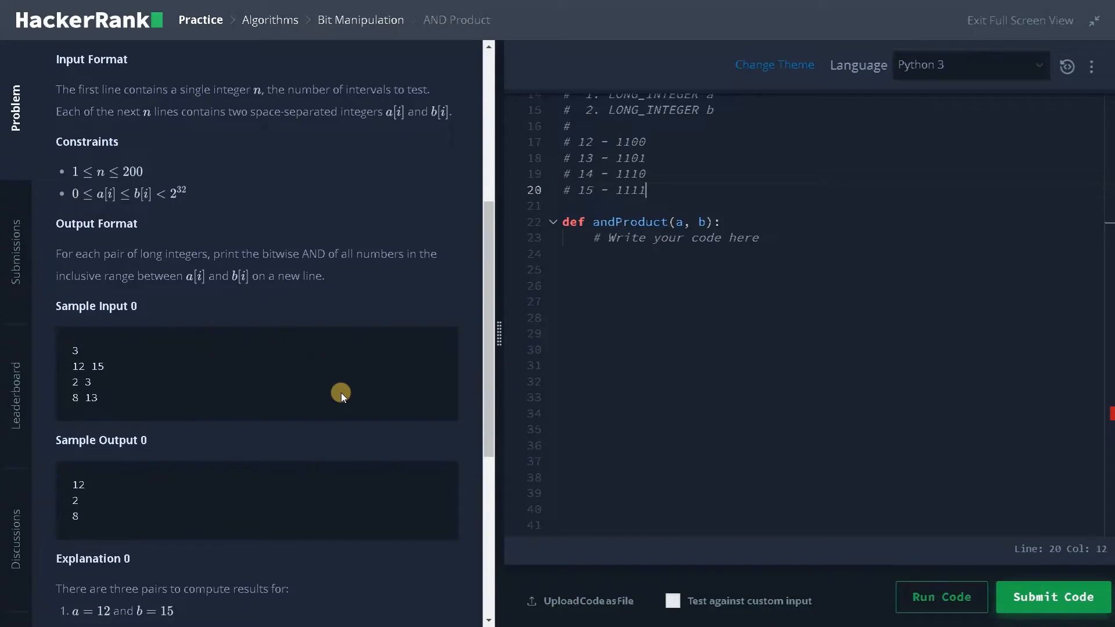
{"action": "mouse_move", "coordinate": [522, 256]}
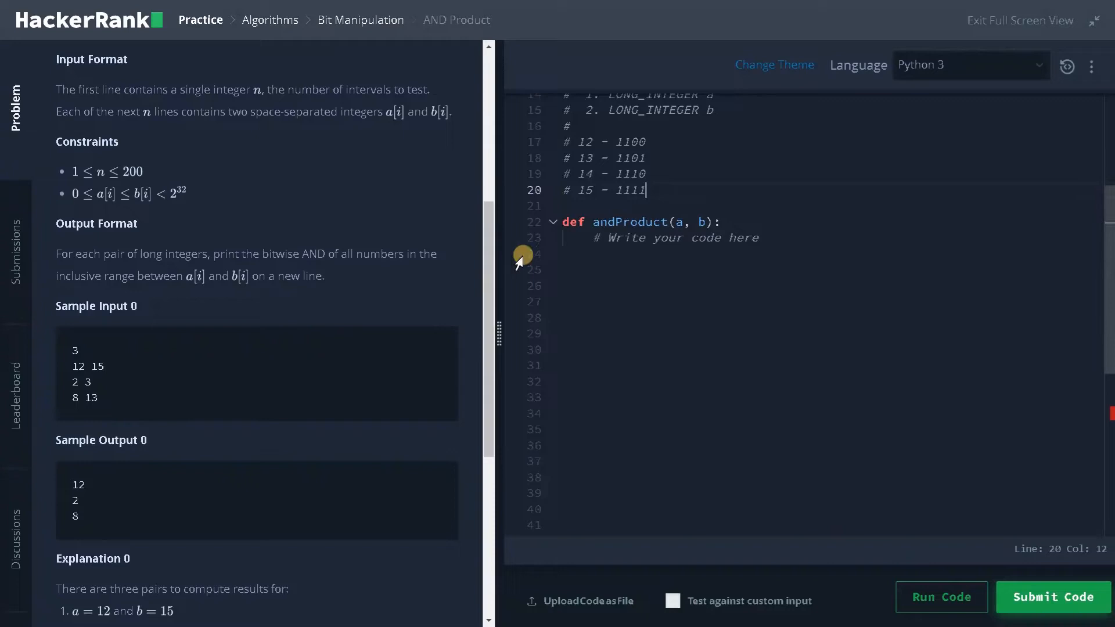
{"action": "mouse_move", "coordinate": [617, 141]}
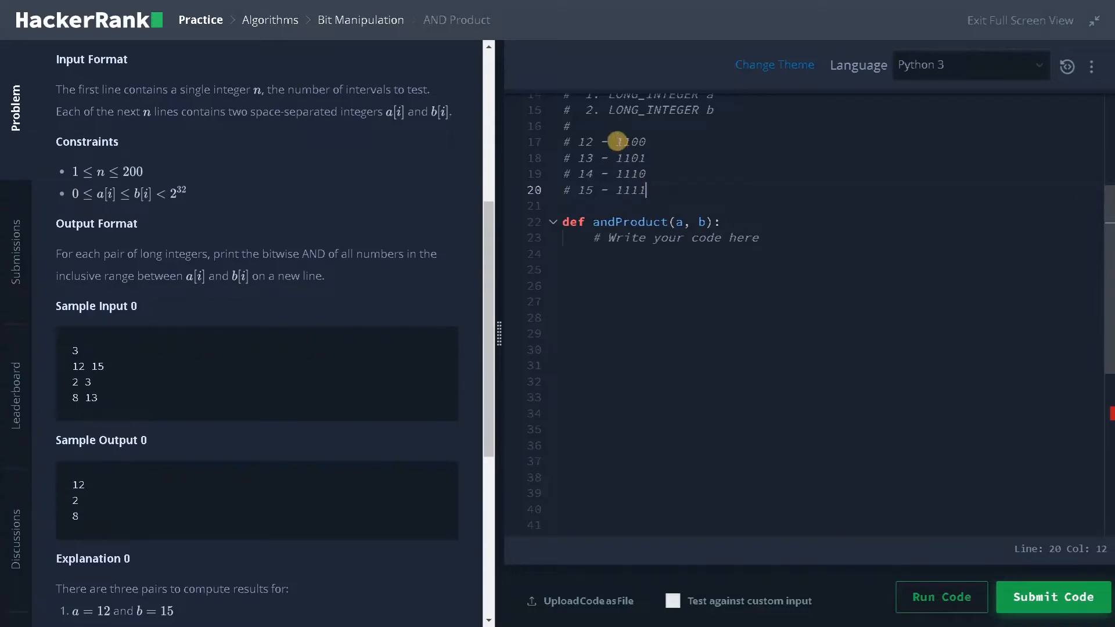
- Highlight the binary values to compare their bits, then add a new line
{"action": "double_click", "coordinate": [622, 141]}
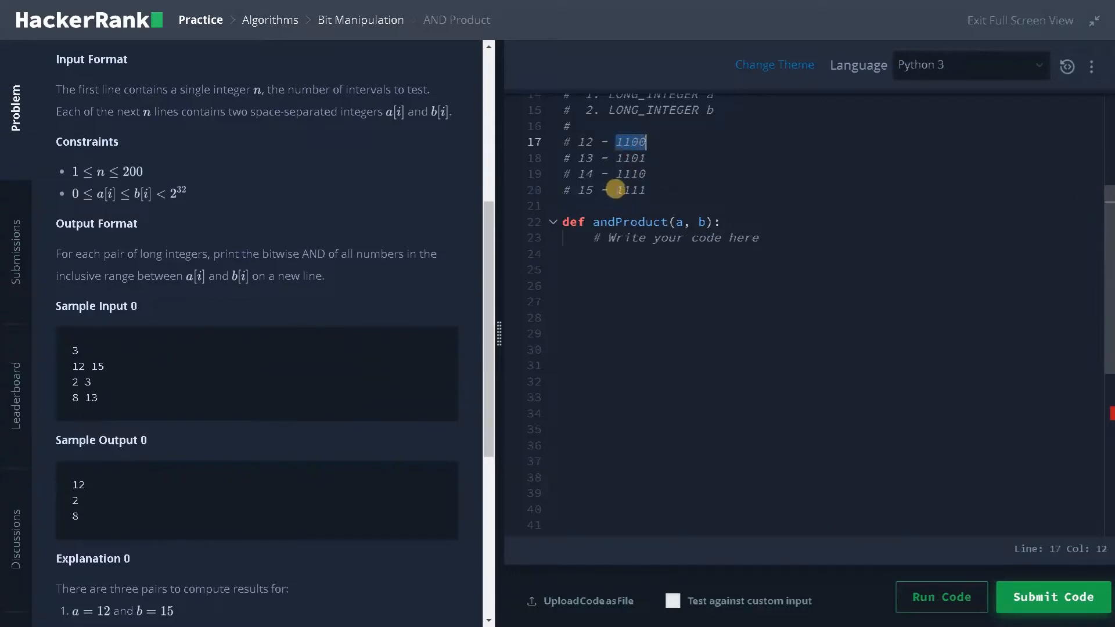
{"action": "double_click", "coordinate": [631, 189]}
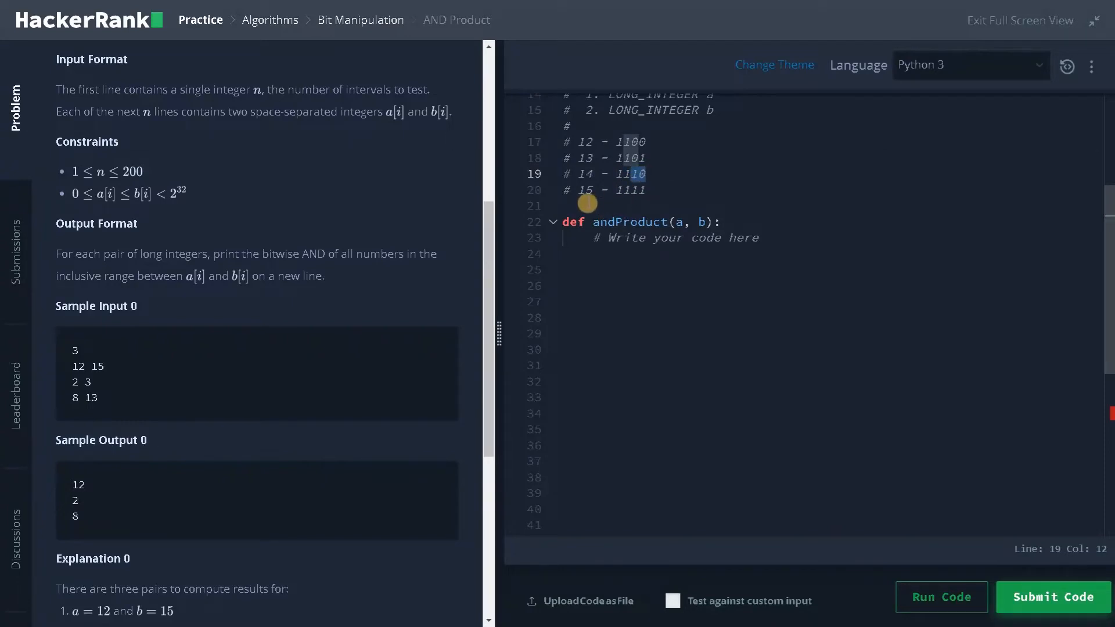
{"action": "mouse_move", "coordinate": [578, 137]}
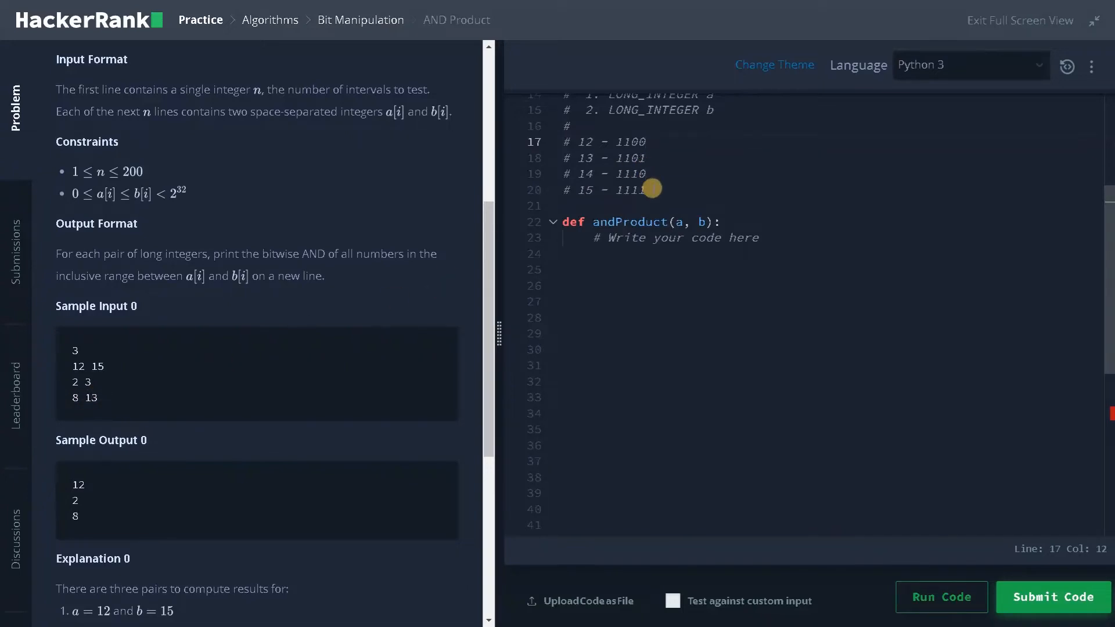
{"action": "type", "text": " (12"}
{"action": "key", "text": "enter"}
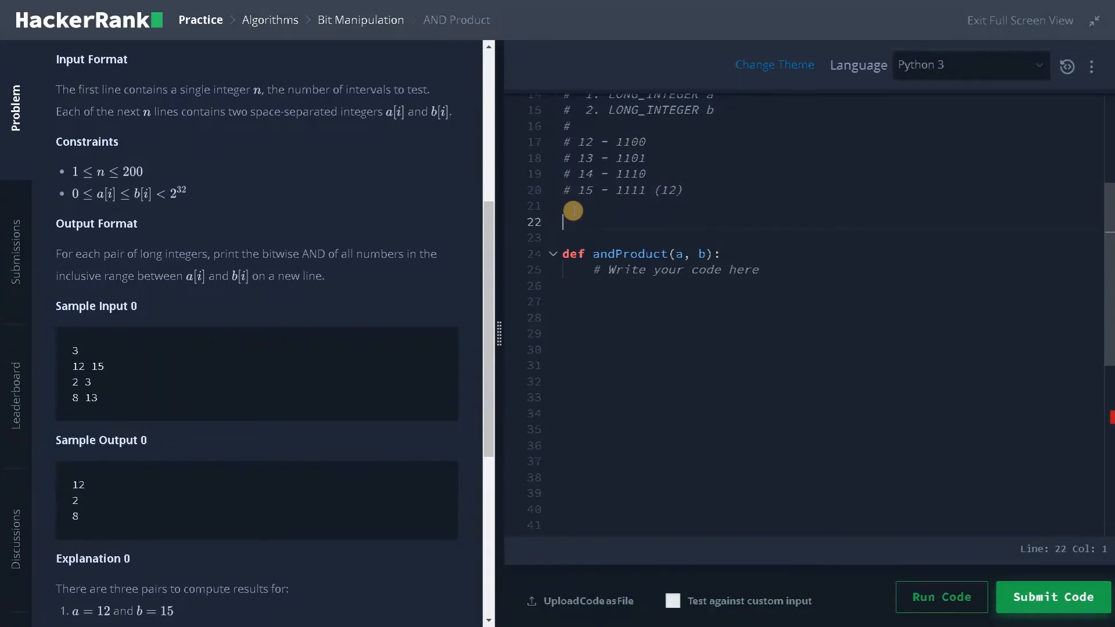
- Add comments '# 8 - 1000' through '# 11 - 1011' and select the 12 and 13 lines to copy
{"action": "type", "text": "#"}
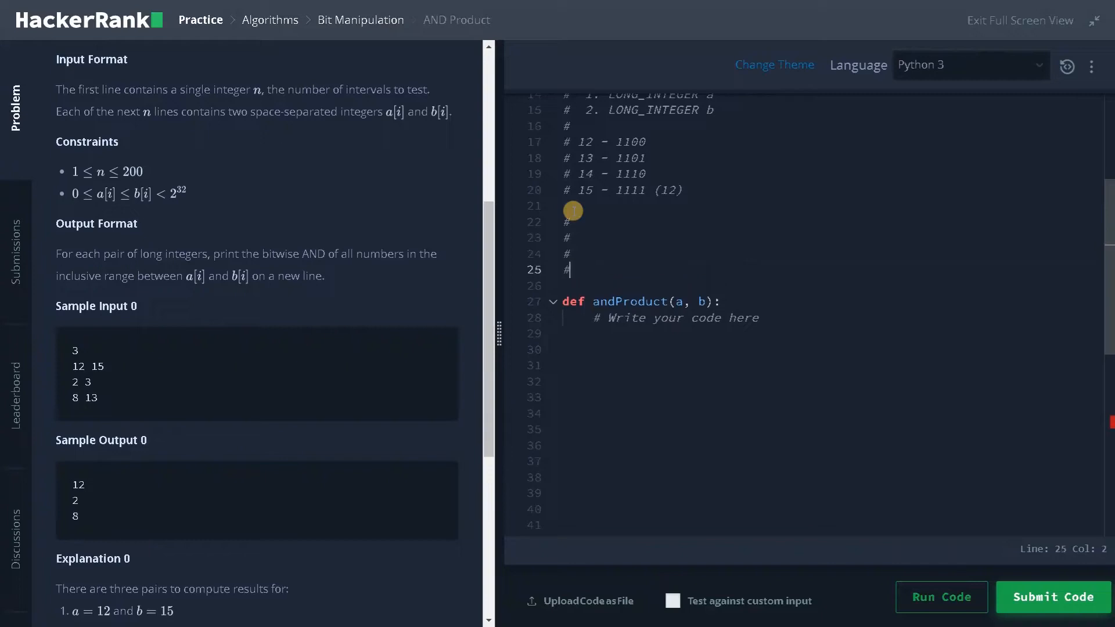
{"action": "key", "text": "enter"}
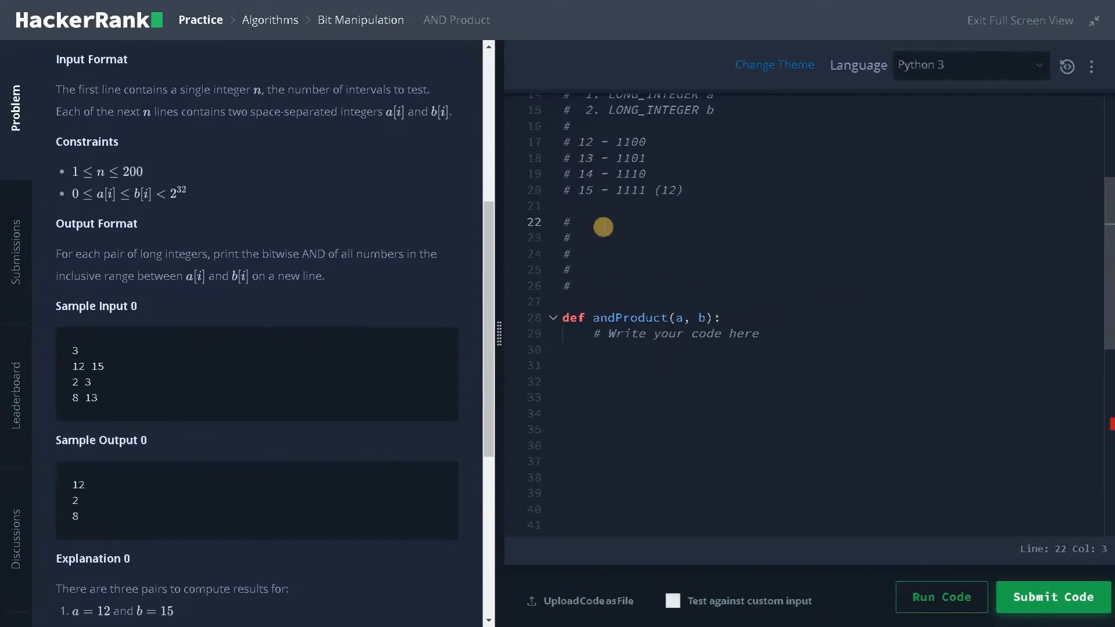
{"action": "type", "text": "8 - 1"}
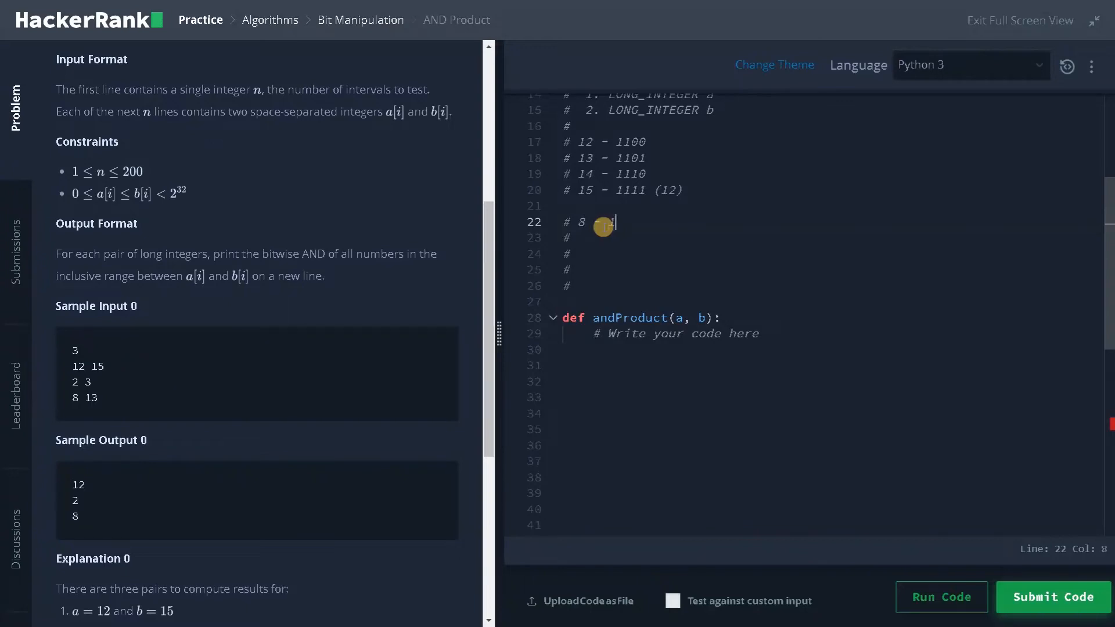
{"action": "type", "text": "000"}
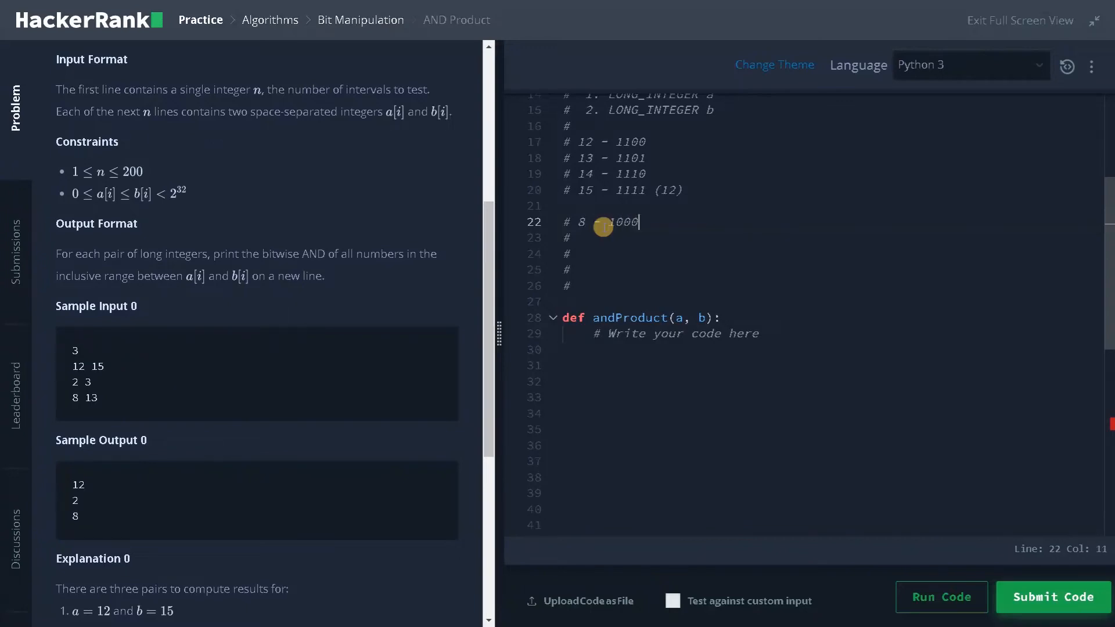
{"action": "key", "text": "Enter"}
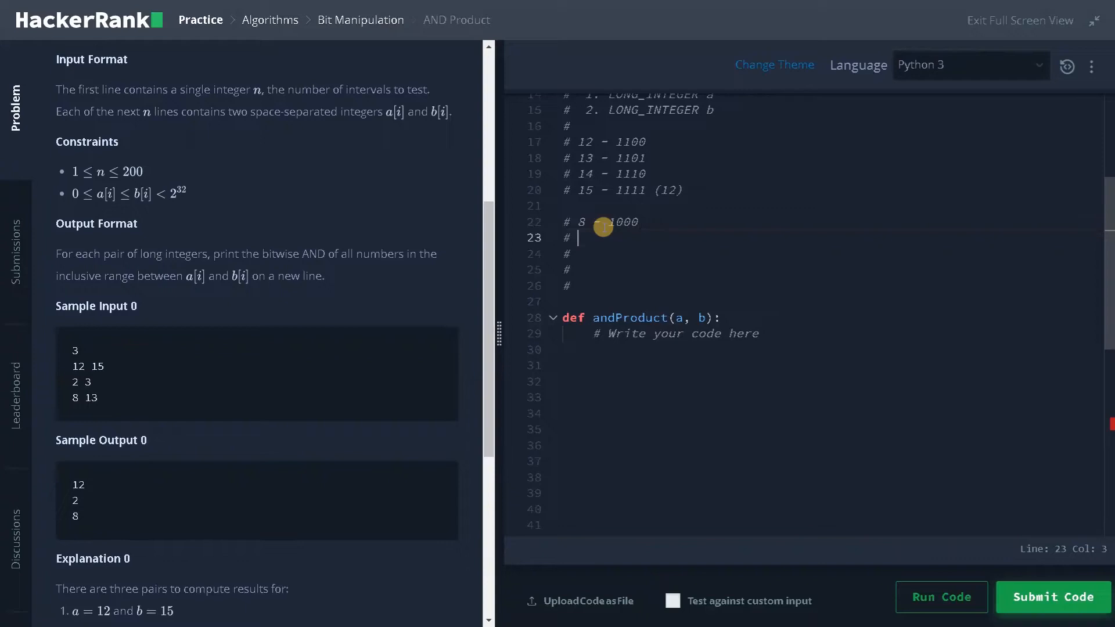
{"action": "type", "text": "9 - 1000"}
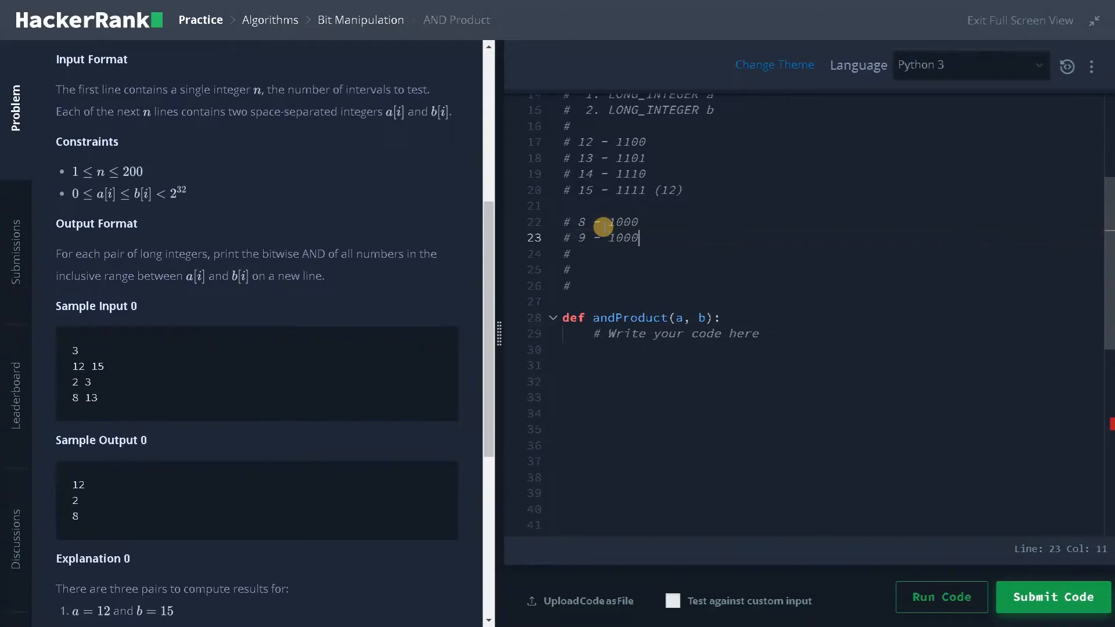
{"action": "key", "text": "enter"}
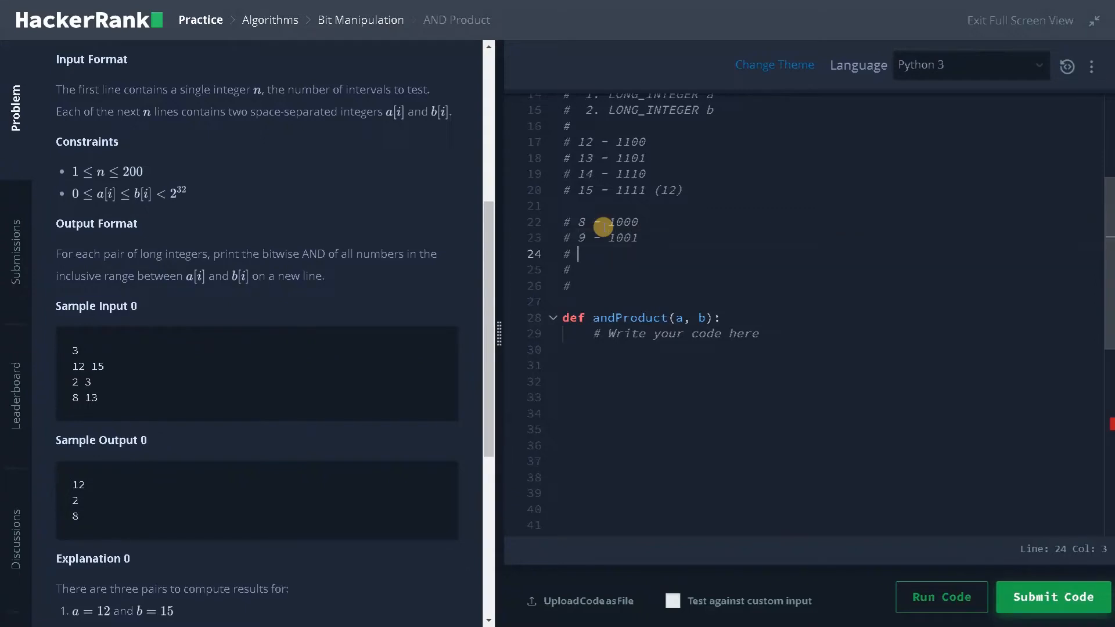
{"action": "type", "text": "10 - 1"}
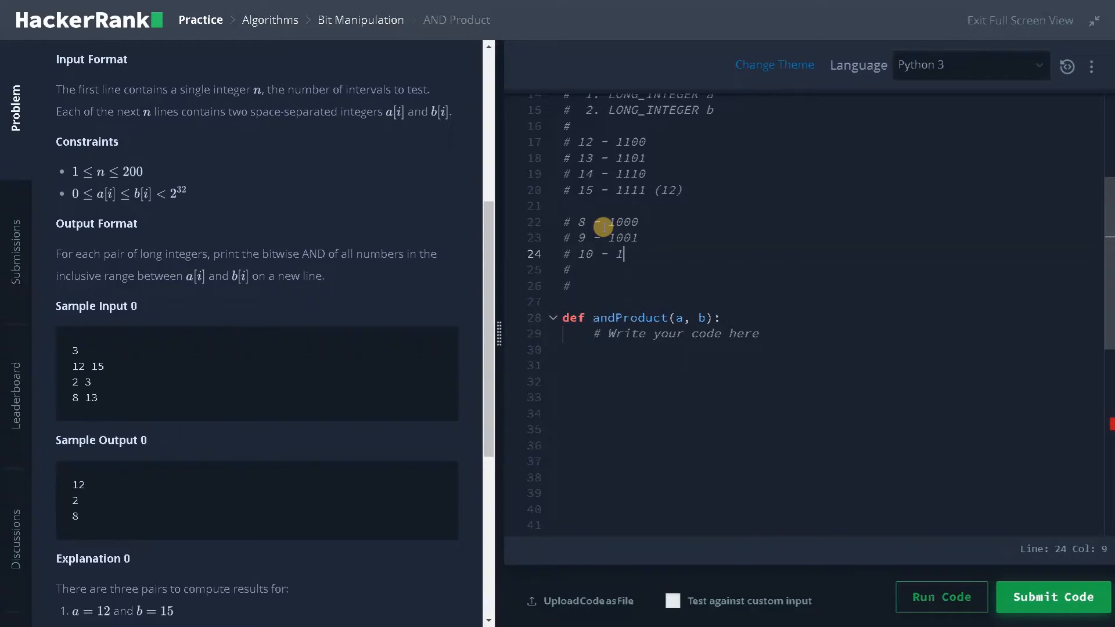
{"action": "type", "text": "010"}
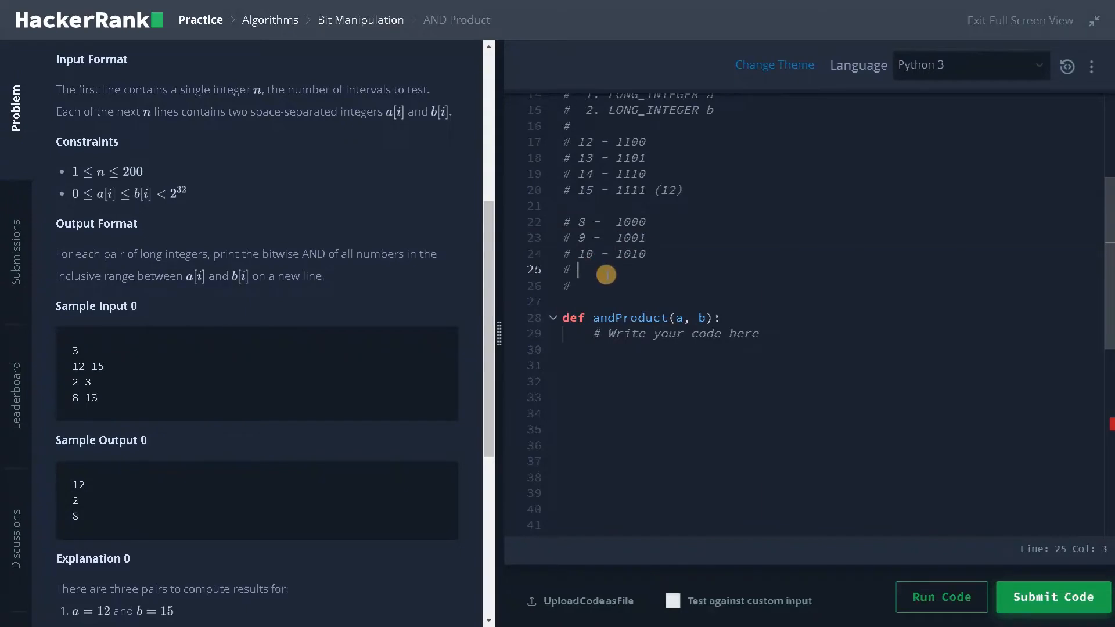
{"action": "type", "text": "11 -"}
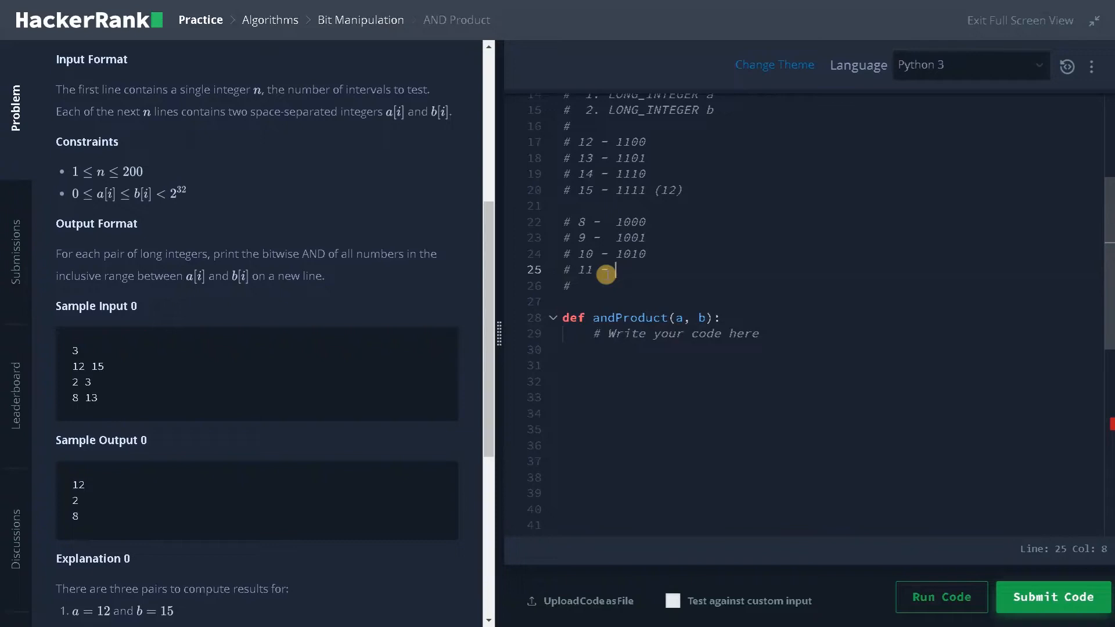
{"action": "type", "text": "1011"}
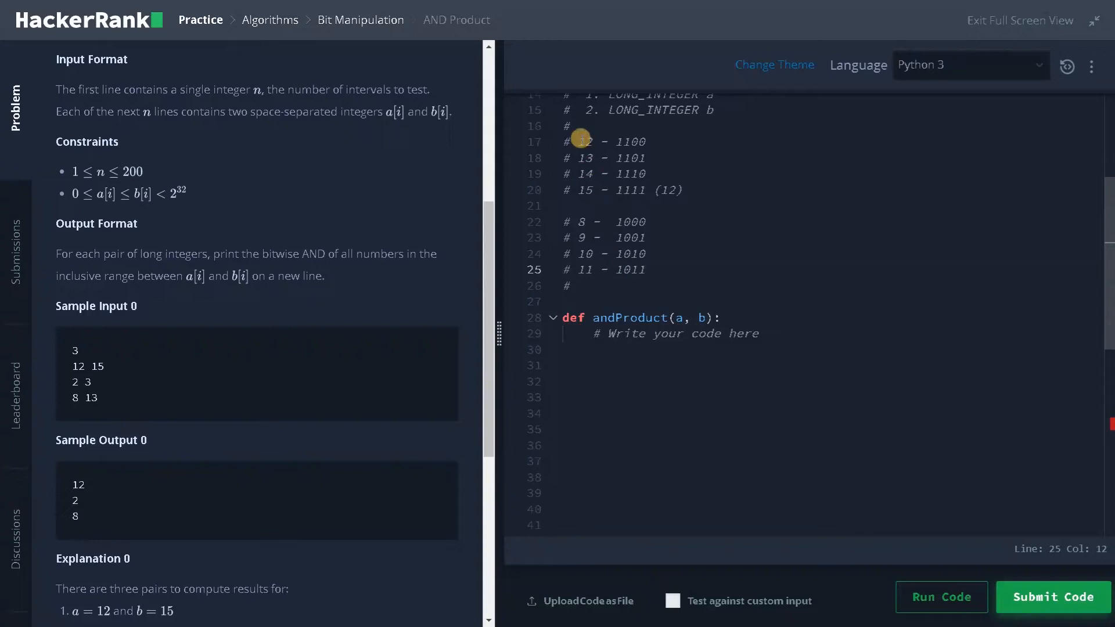
{"action": "mouse_move", "coordinate": [564, 140]}
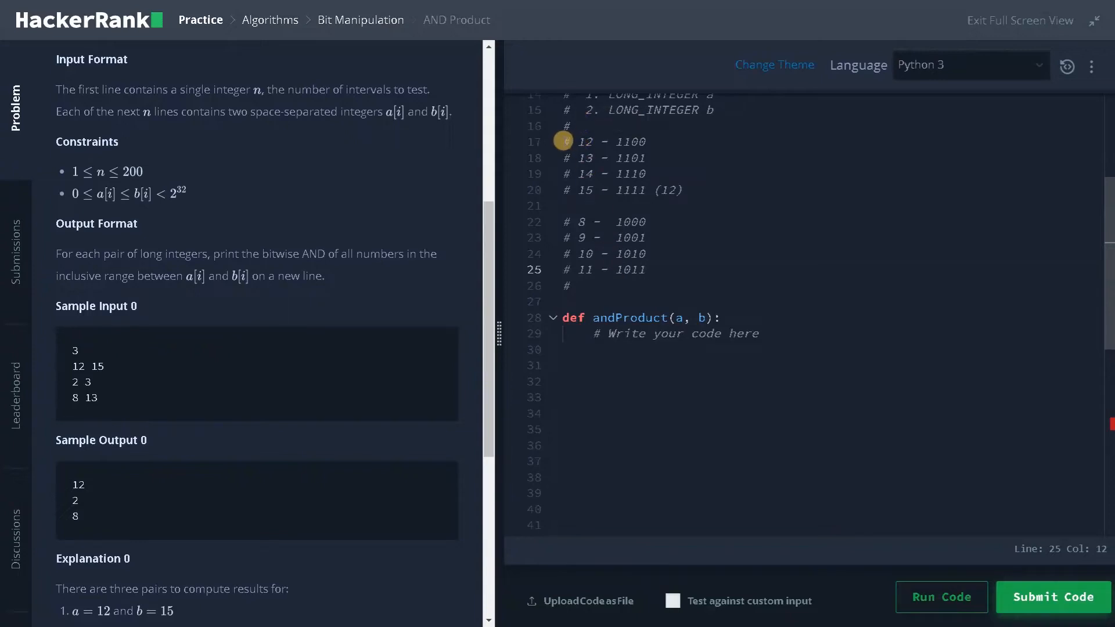
{"action": "left_click_drag", "start_coordinate": [564, 140], "coordinate": [646, 158]}
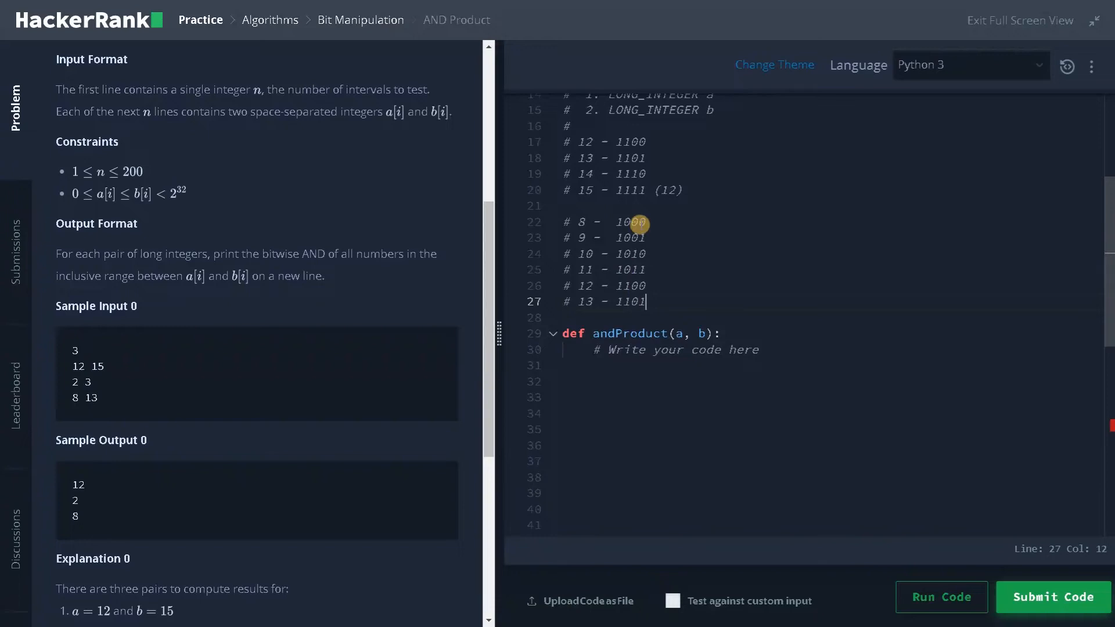
{"action": "mouse_move", "coordinate": [638, 234]}
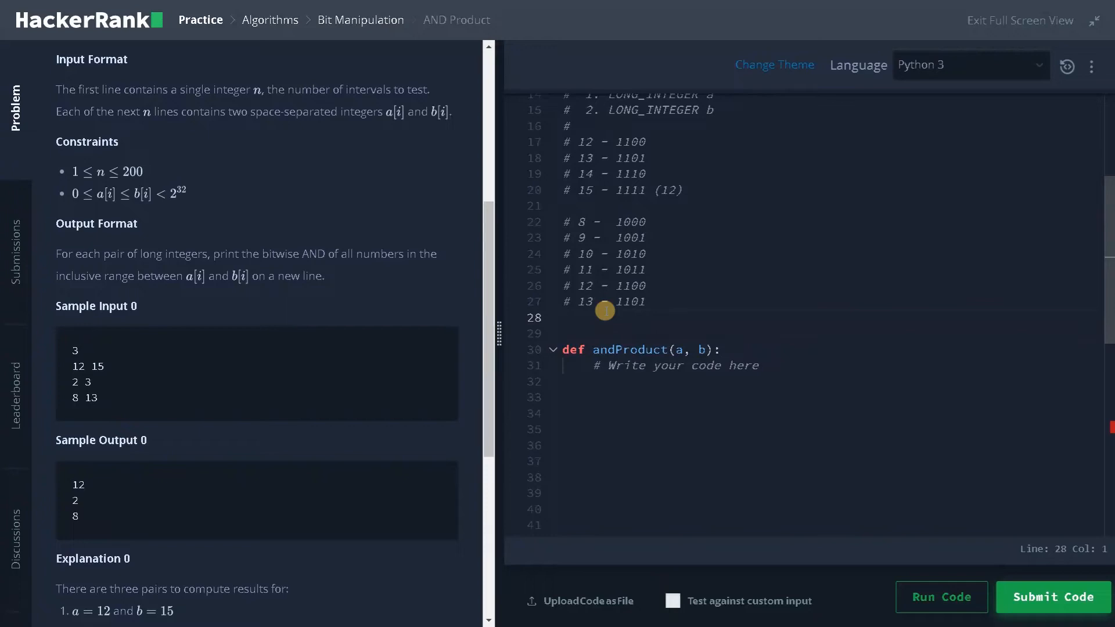
- Type and delete a '# 16 - 10000' line, then append '(8)' to '# 13 - 1101'
{"action": "type", "text": "# 16"}
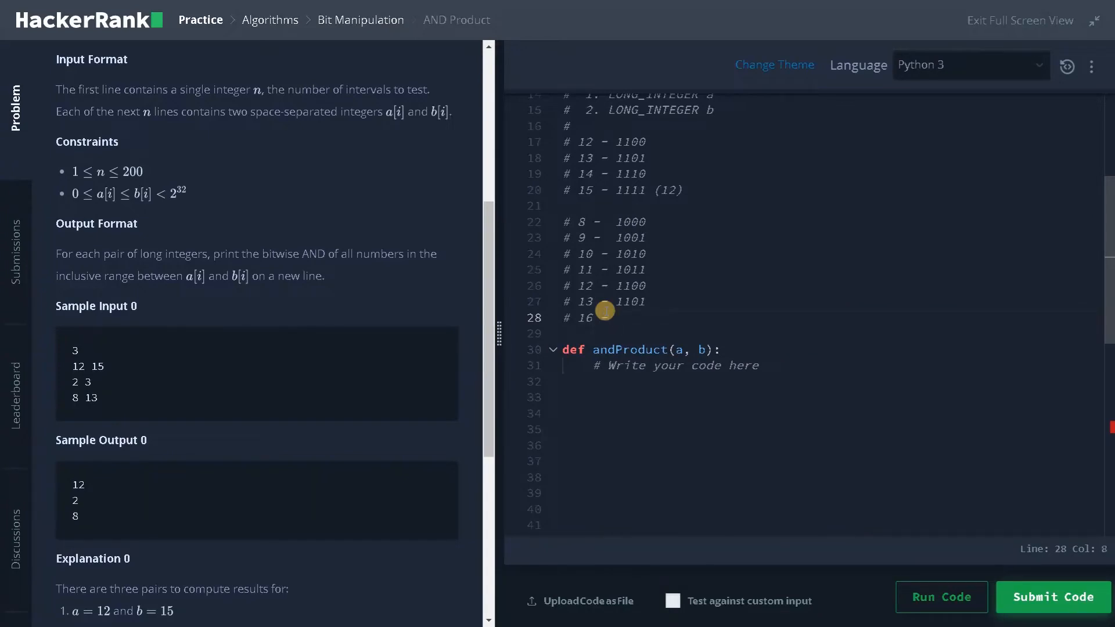
{"action": "type", "text": "1"}
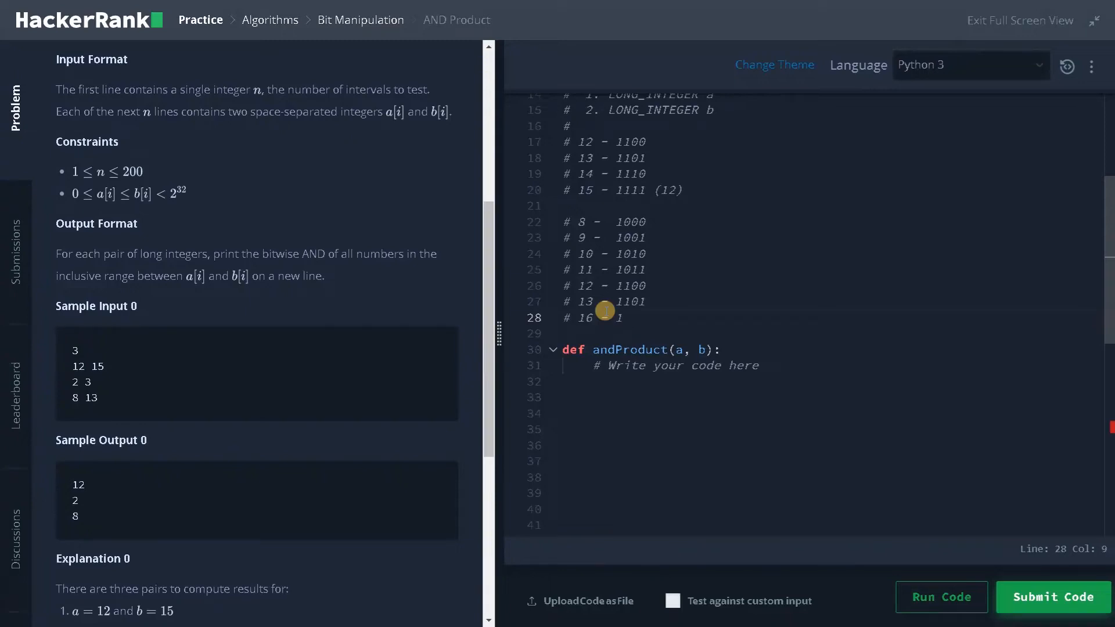
{"action": "type", "text": "0000"}
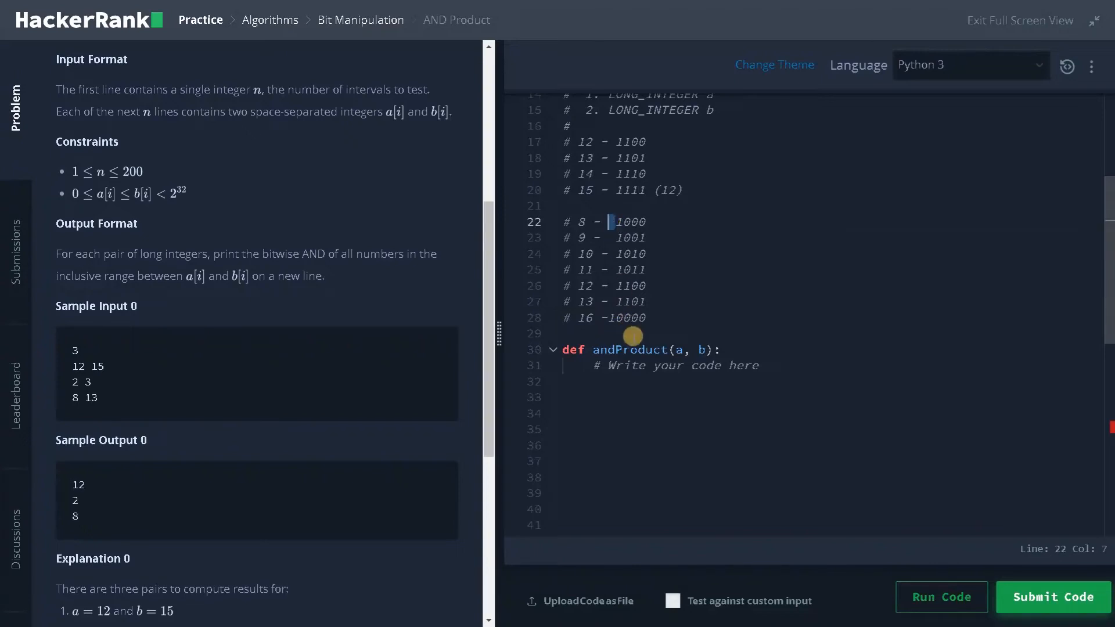
{"action": "mouse_move", "coordinate": [647, 317]}
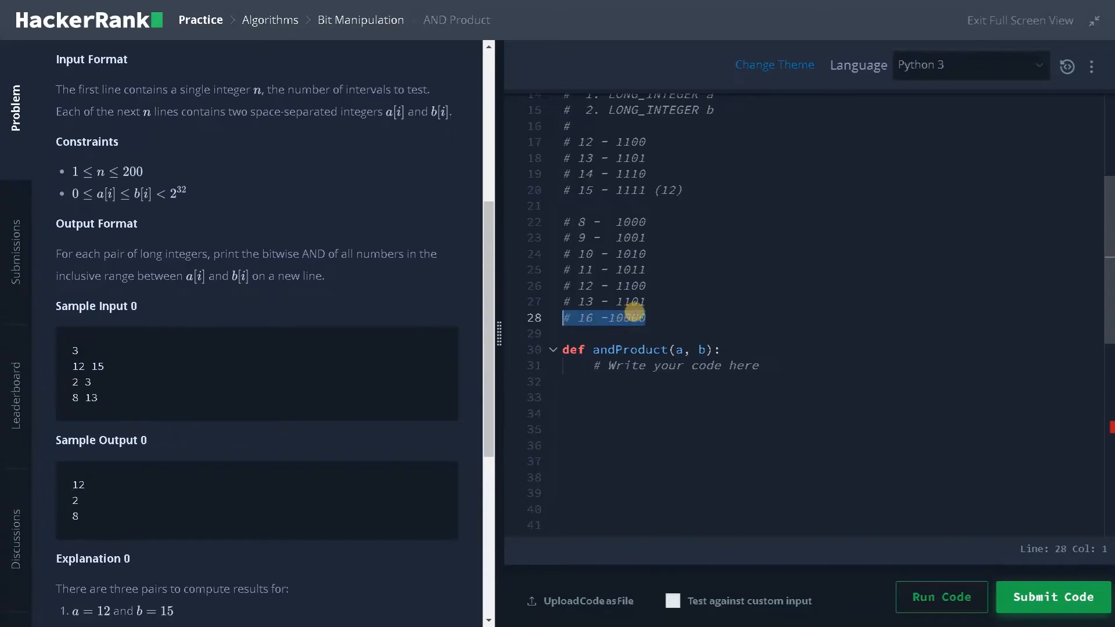
{"action": "key", "text": "Backspace"}
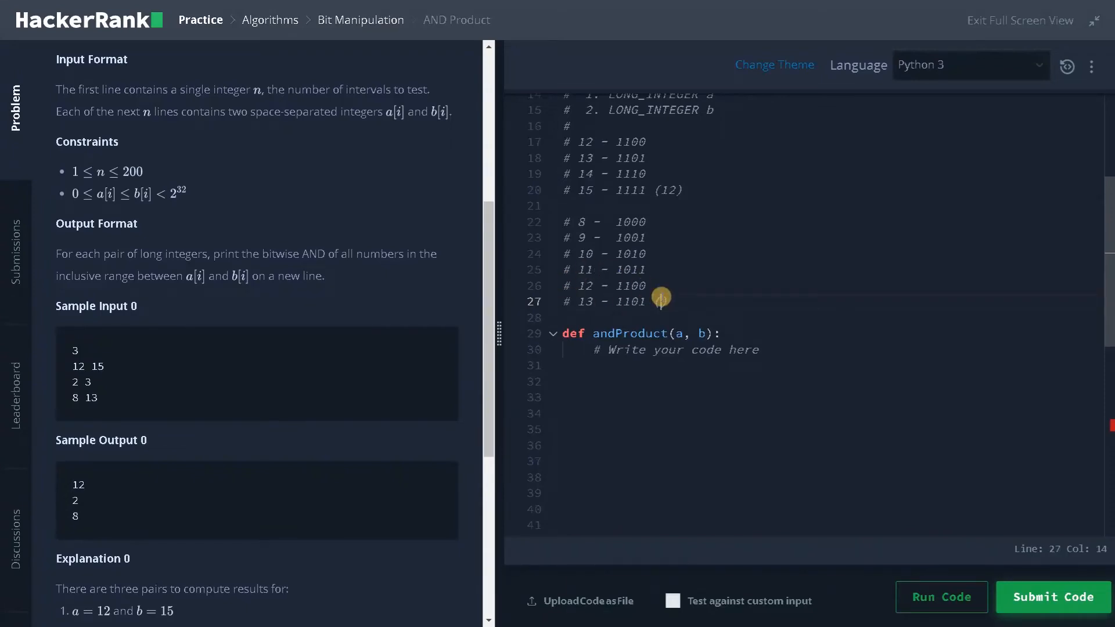
{"action": "type", "text": "()"}
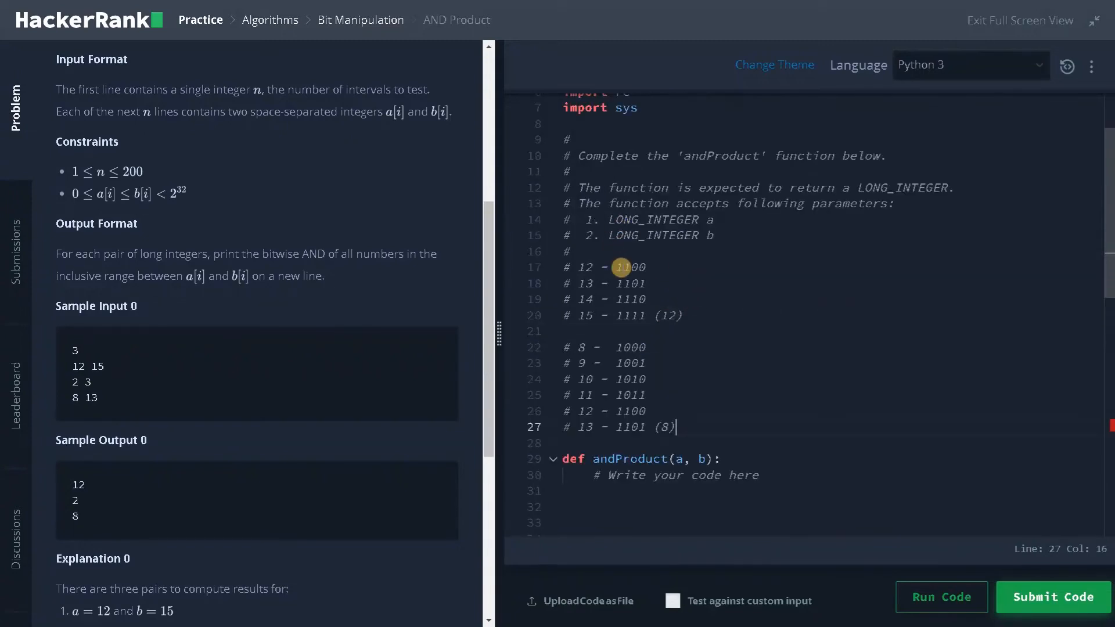
{"action": "left_click", "coordinate": [614, 267]}
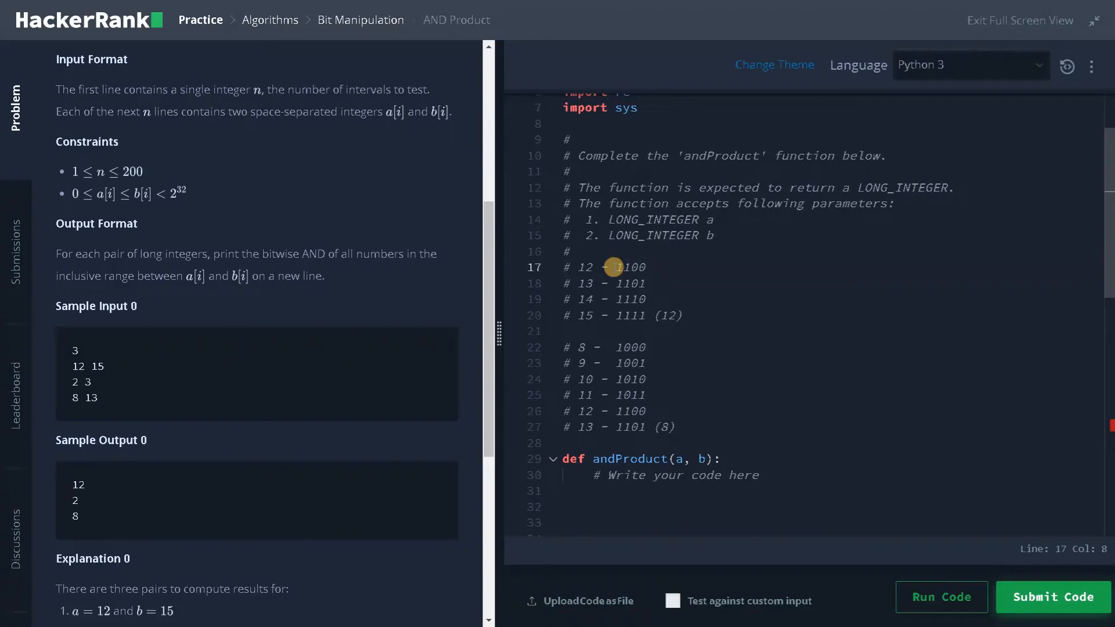
{"action": "mouse_move", "coordinate": [156, 383]}
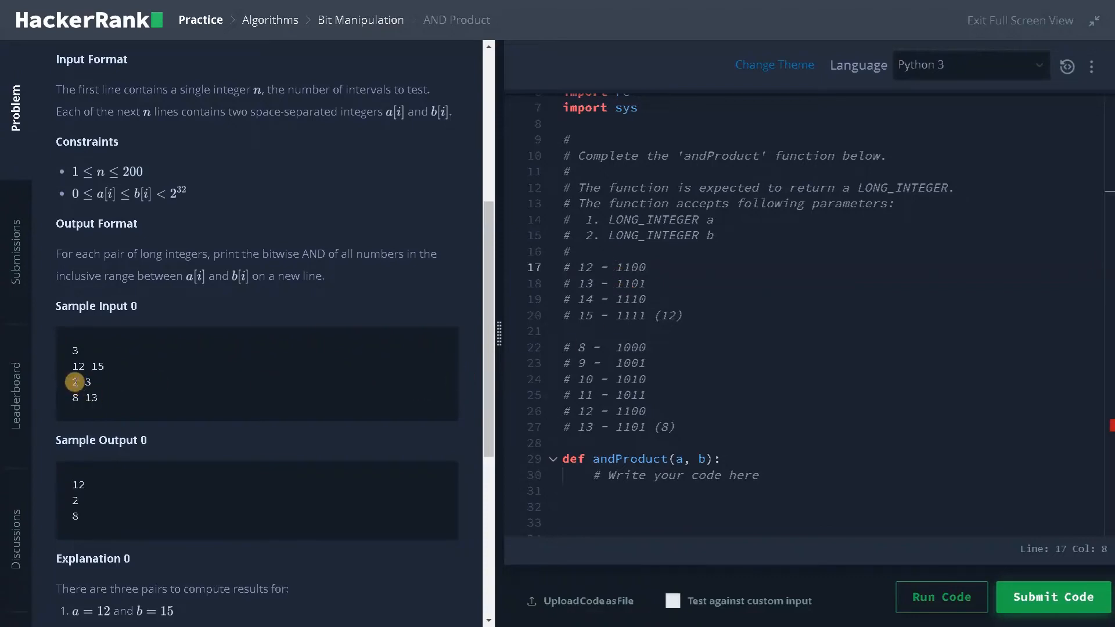
- Build the '# 11 - 1011' to '# 15 - 1111 (8)' block, copying the 14 and 15 lines
{"action": "scroll", "scroll_direction": "down", "scroll_amount": 3}
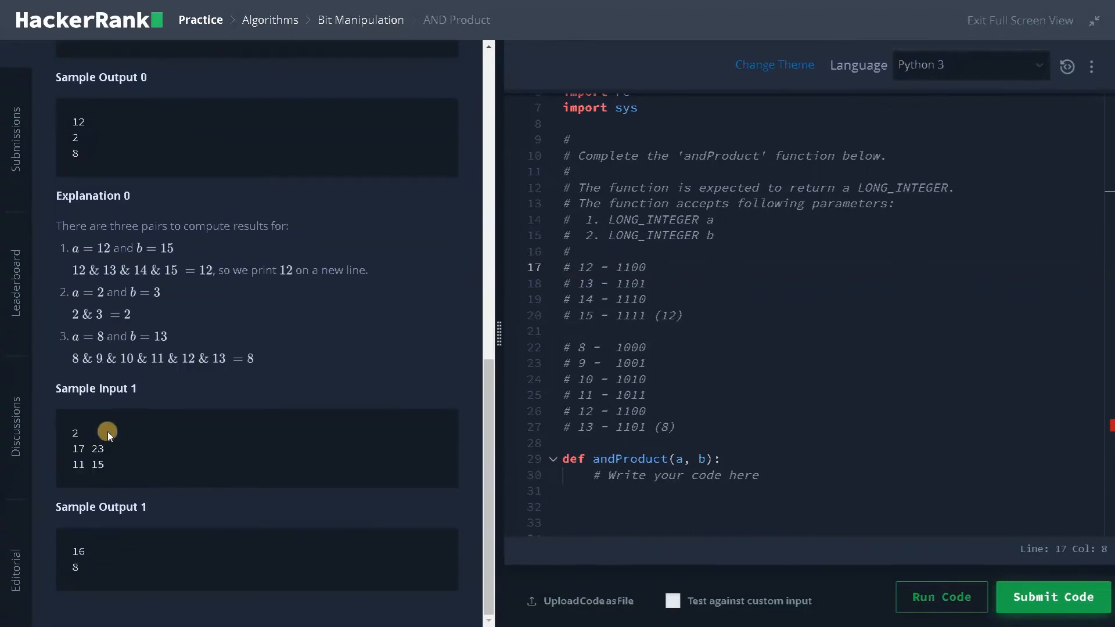
{"action": "mouse_move", "coordinate": [71, 468]}
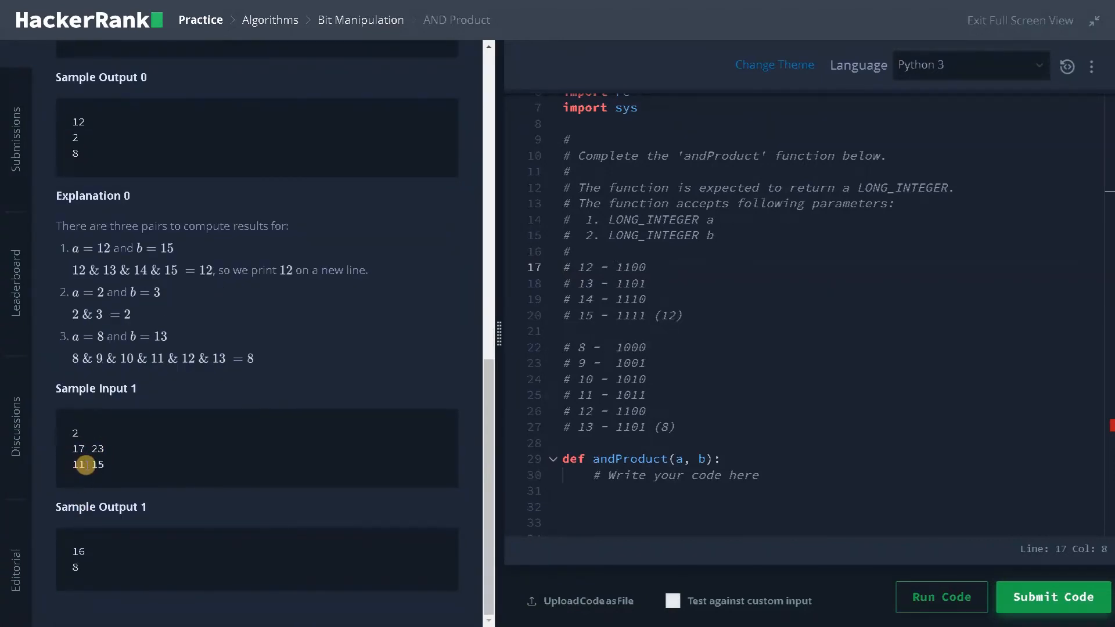
{"action": "mouse_move", "coordinate": [78, 556]}
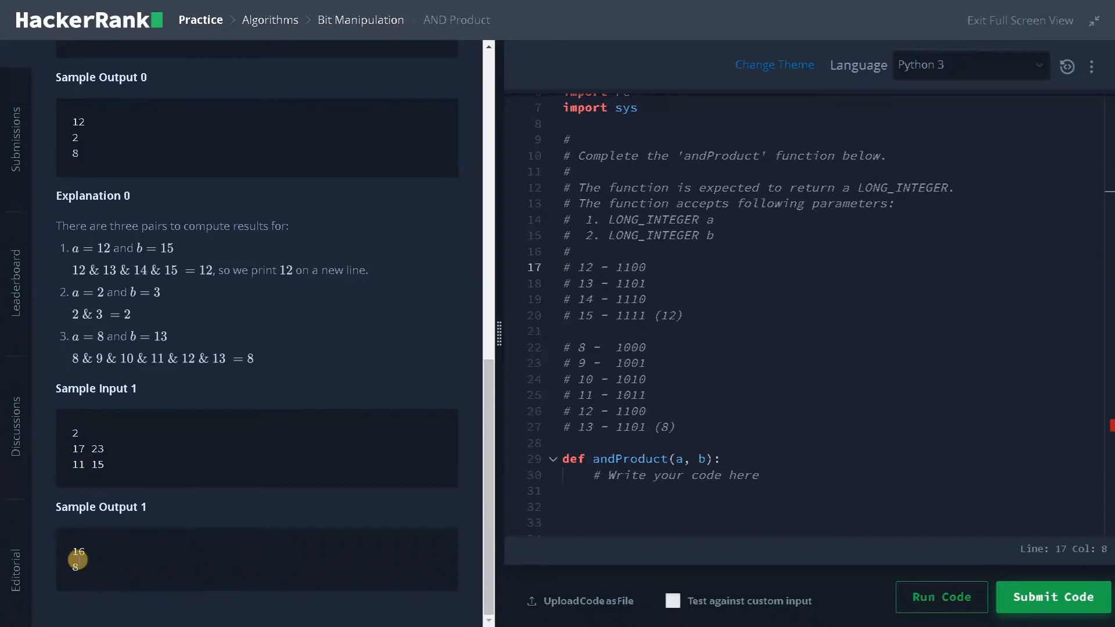
{"action": "mouse_move", "coordinate": [216, 460]}
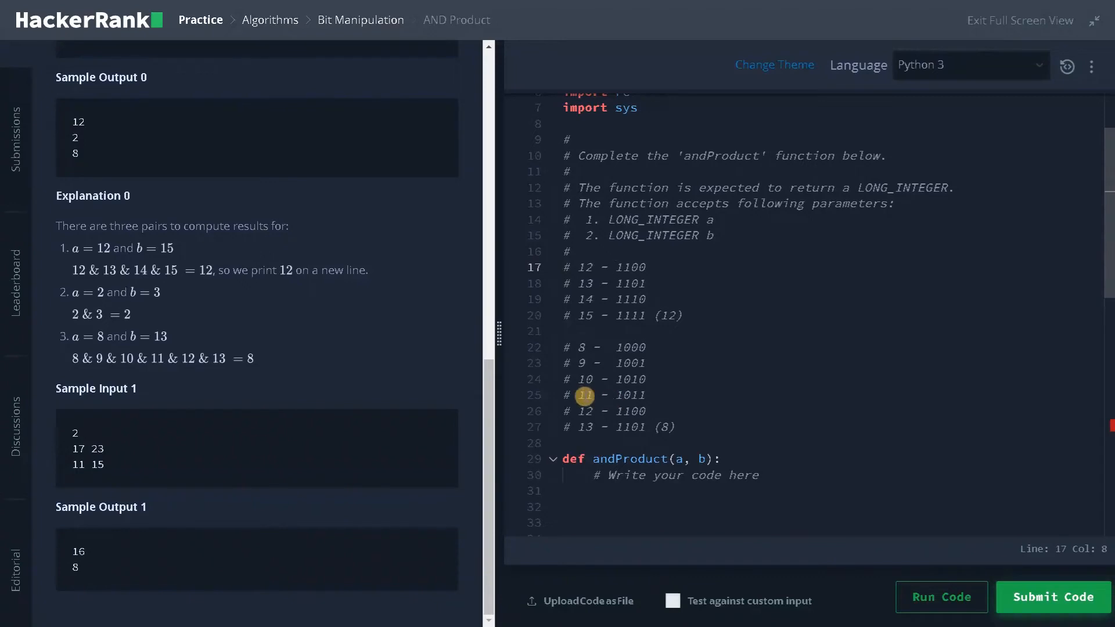
{"action": "scroll", "scroll_direction": "down", "scroll_amount": 3}
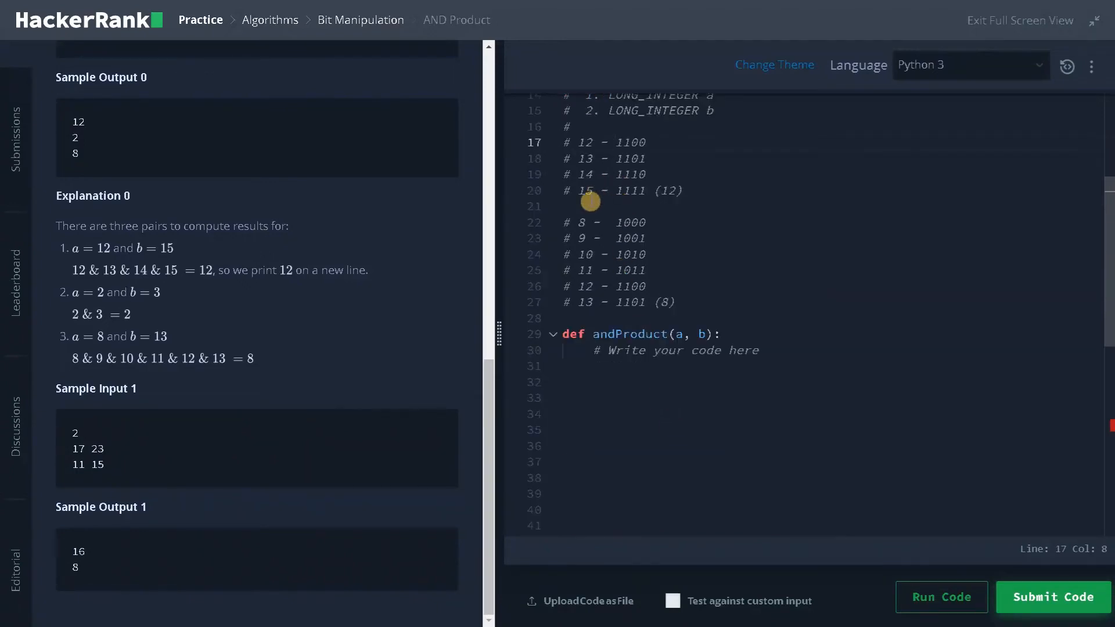
{"action": "left_click_drag", "start_coordinate": [586, 201], "coordinate": [643, 285]}
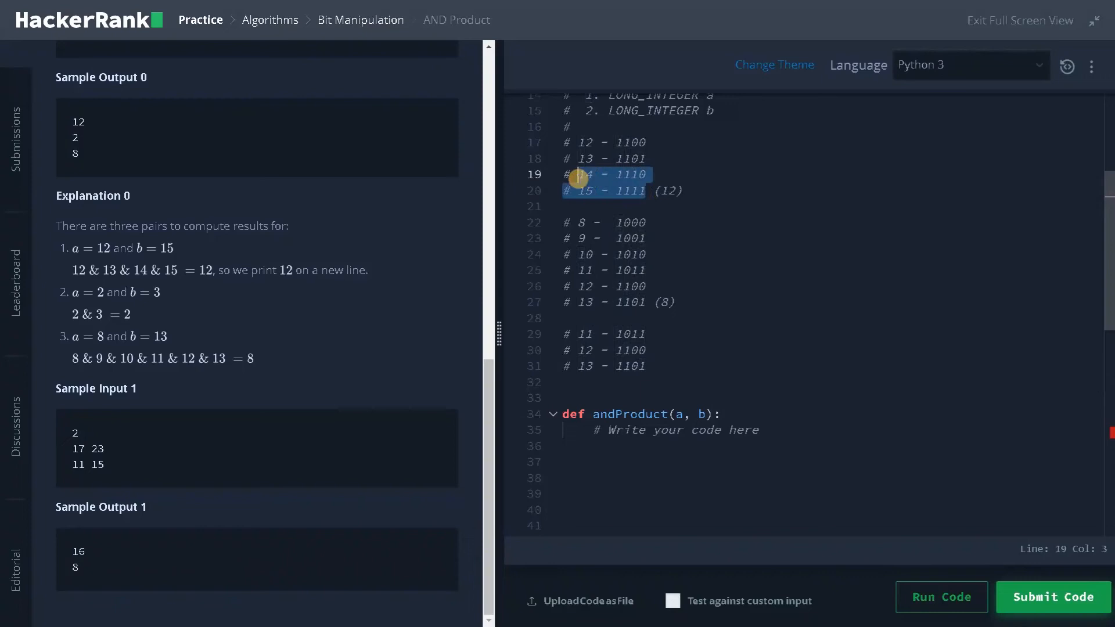
{"action": "left_click", "coordinate": [573, 382]}
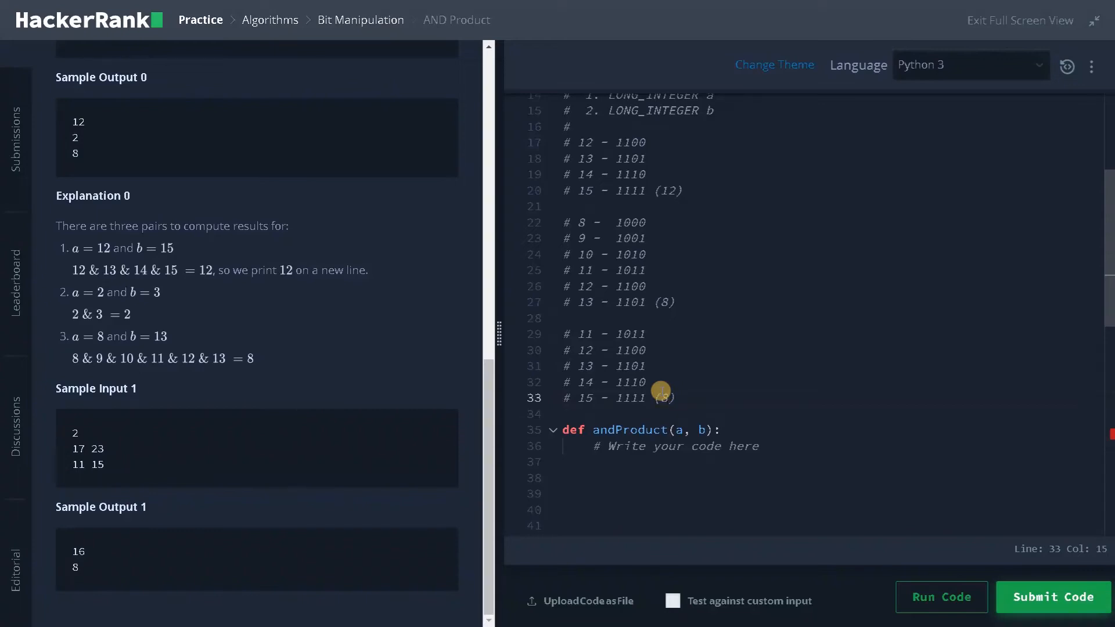
{"action": "mouse_move", "coordinate": [602, 336]}
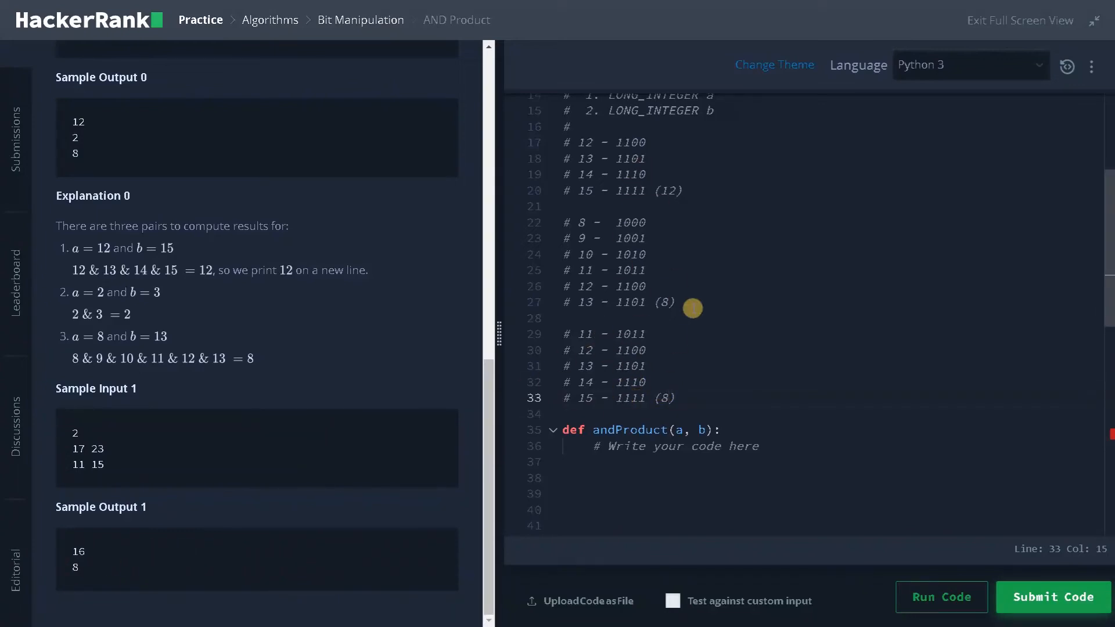
{"action": "mouse_move", "coordinate": [653, 379]}
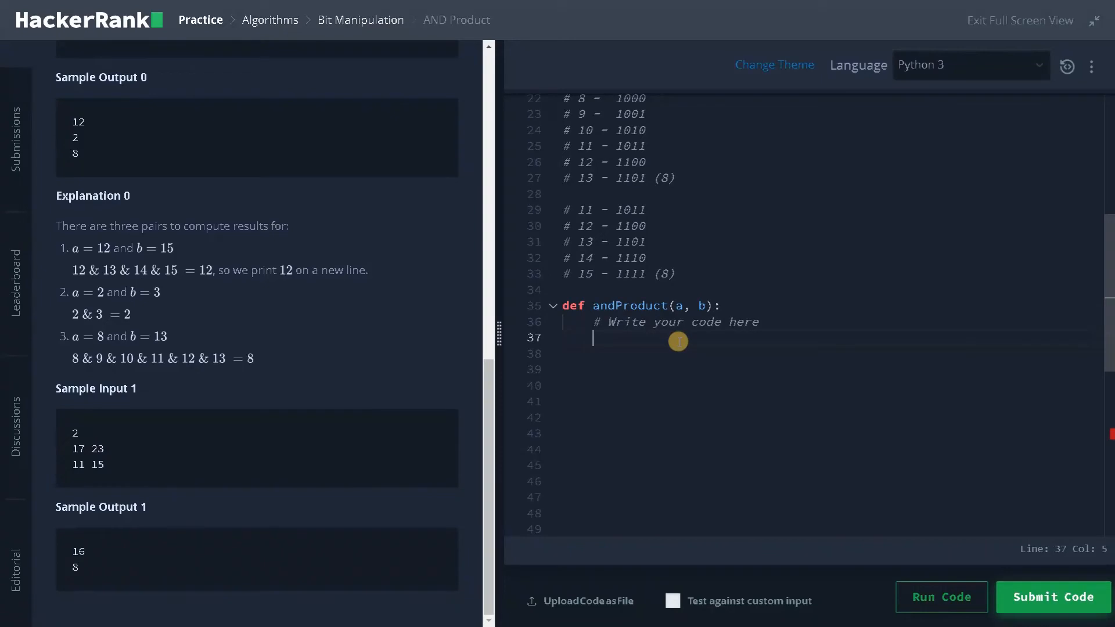
- Set 'result = a' and 'i = 0' at the start of andProduct
{"action": "type", "text": "res"}
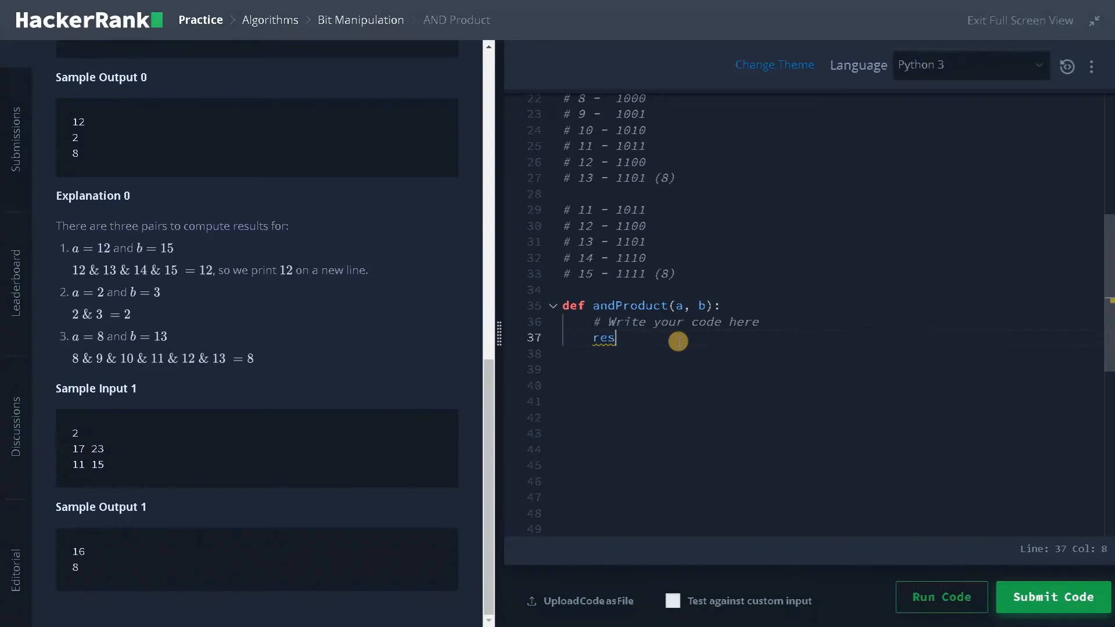
{"action": "type", "text": "ult"}
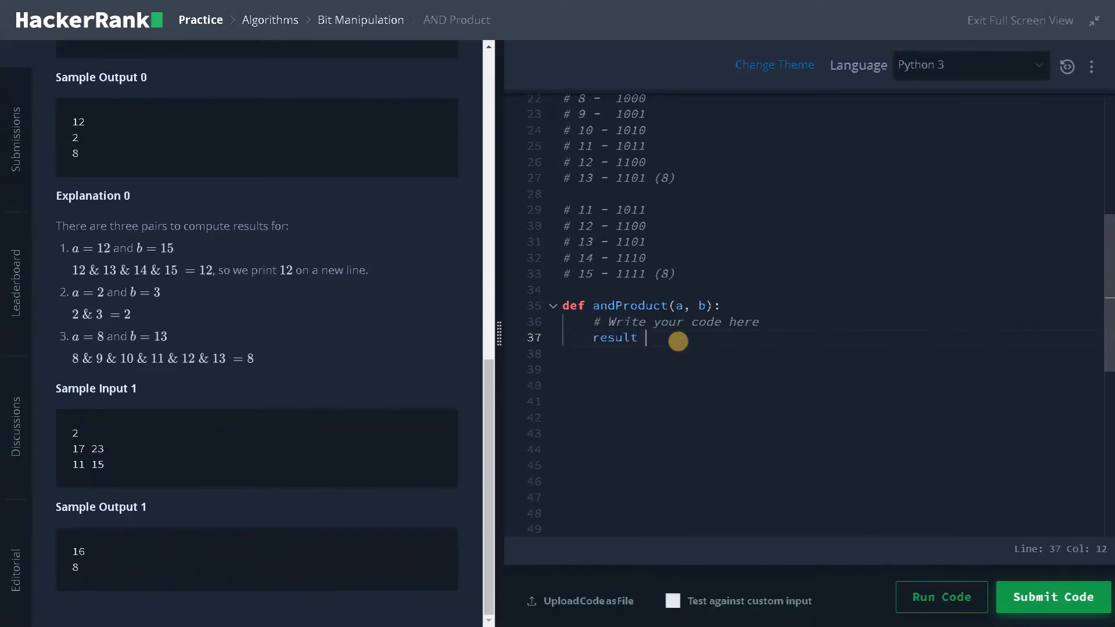
{"action": "type", "text": "= st"}
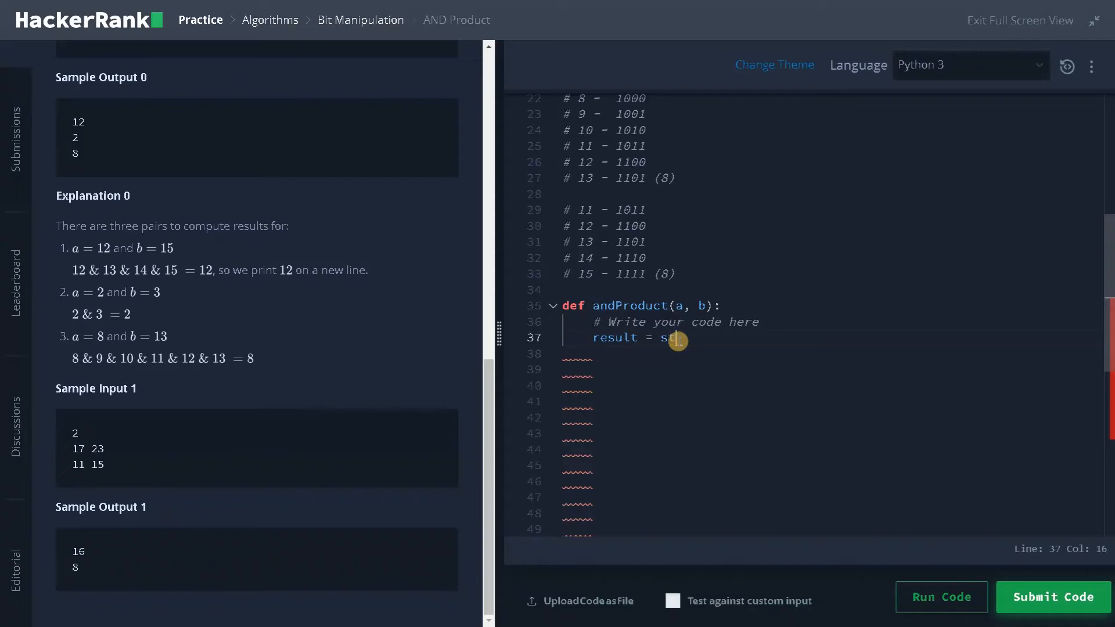
{"action": "type", "text": "art ="}
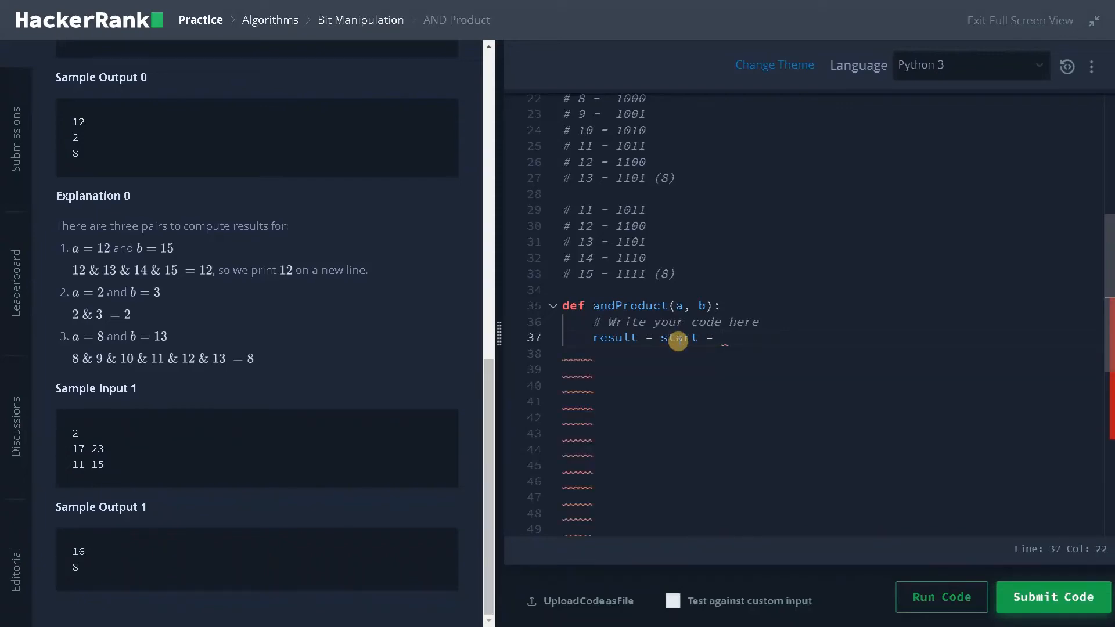
{"action": "key", "text": "Backspace"}
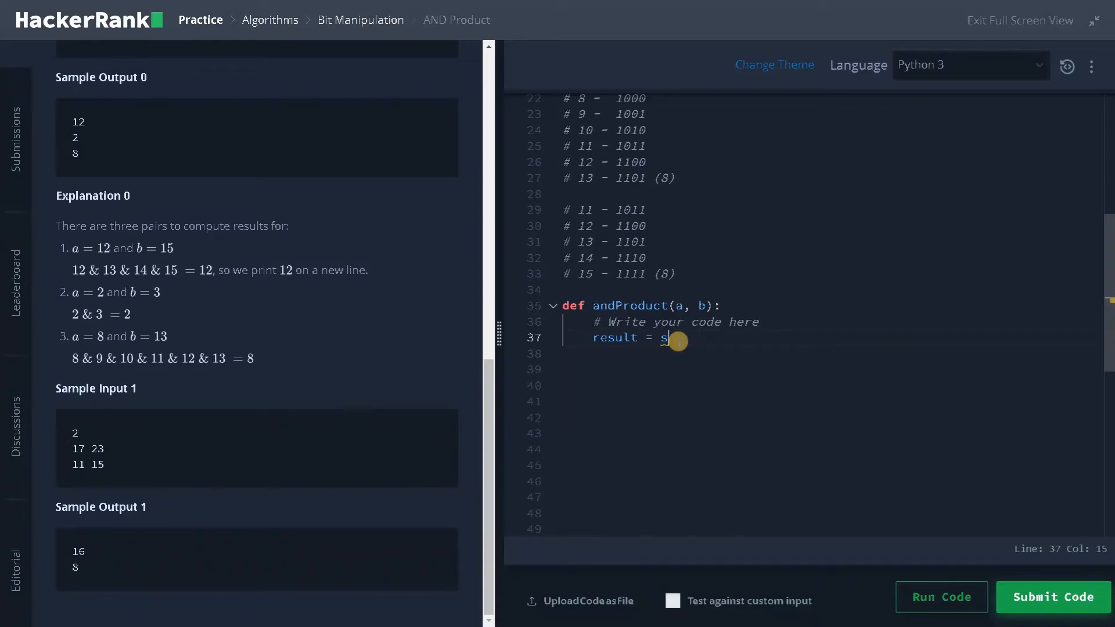
{"action": "key", "text": "Backspace"}
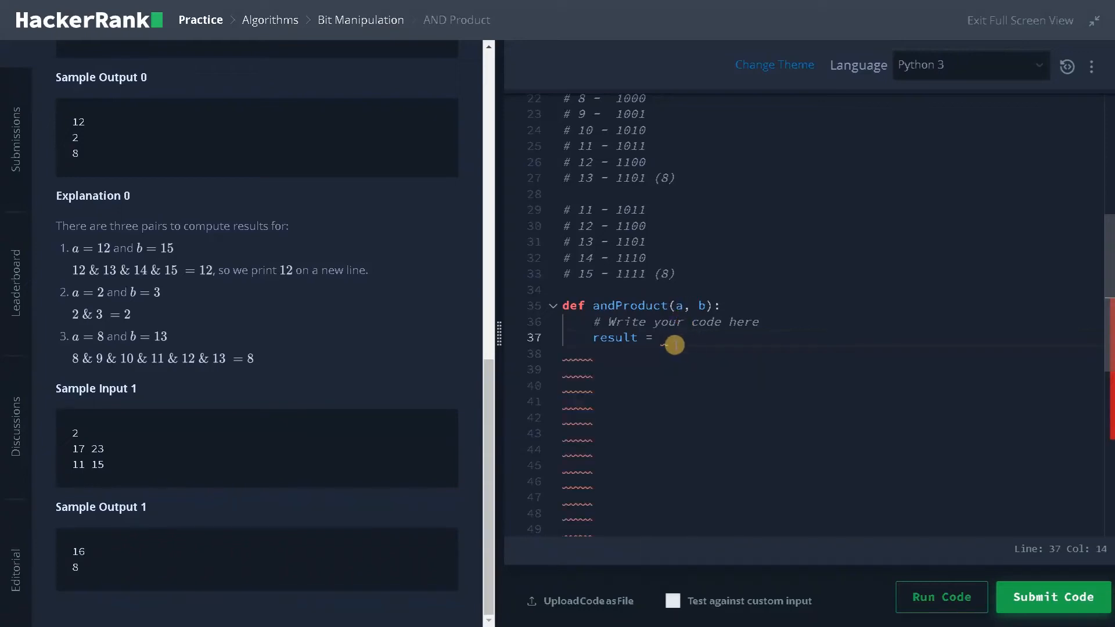
{"action": "type", "text": "a"}
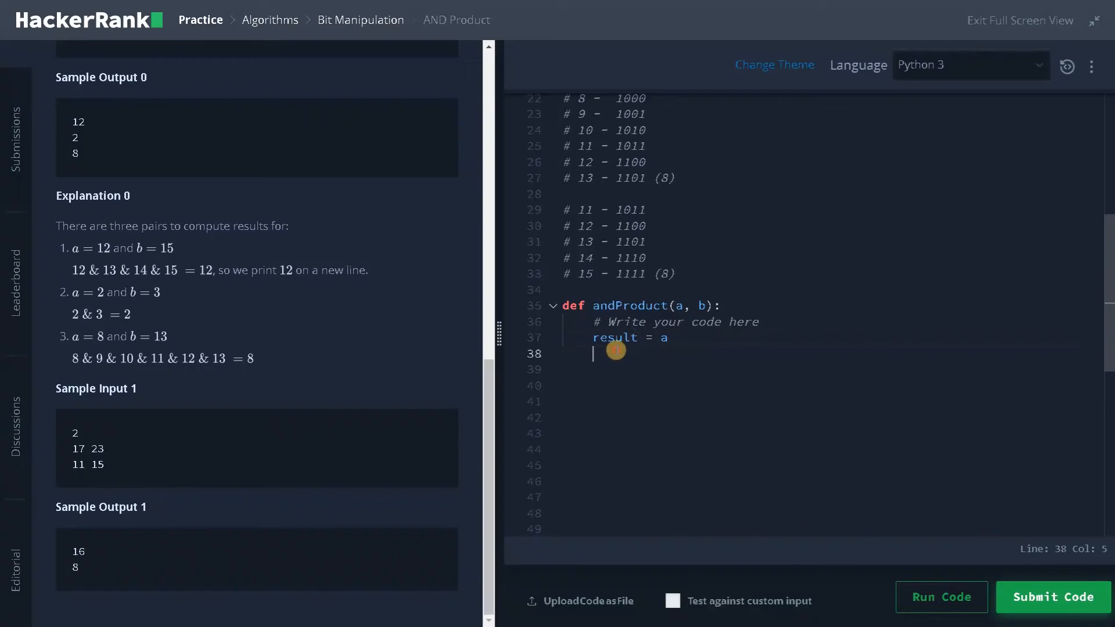
{"action": "type", "text": "i = 0"}
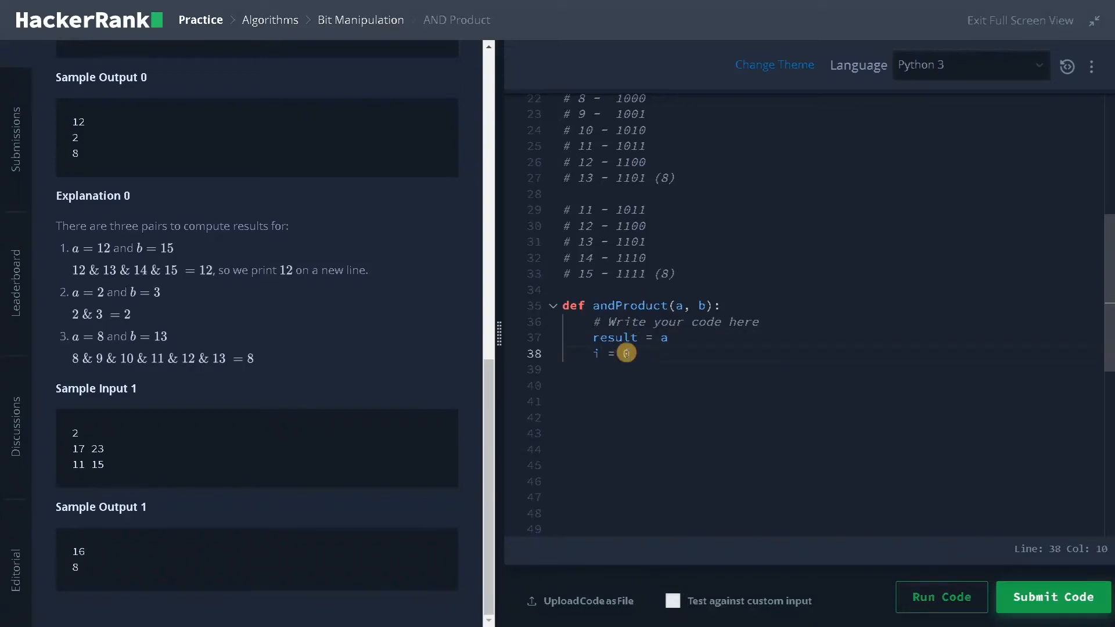
{"action": "key", "text": "Enter"}
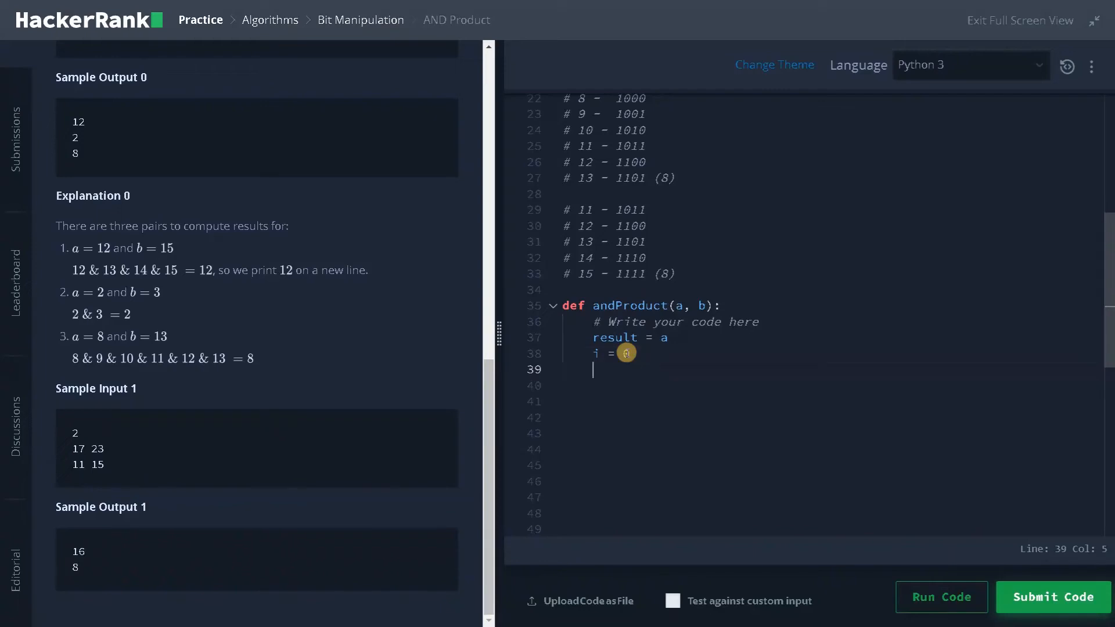
{"action": "type", "text": "0"}
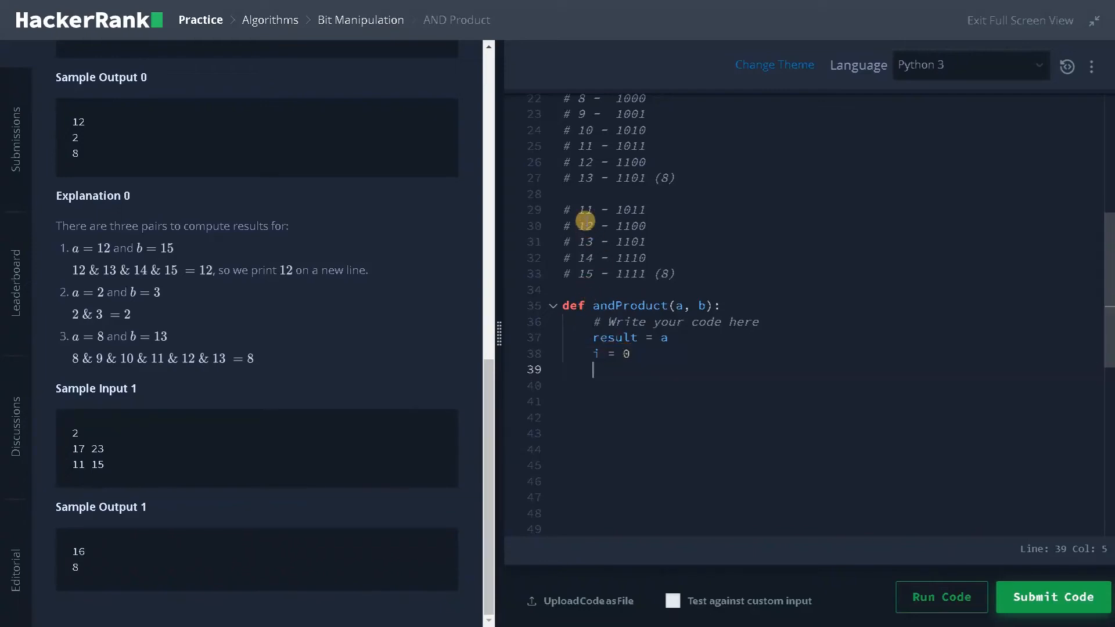
{"action": "mouse_move", "coordinate": [572, 218]}
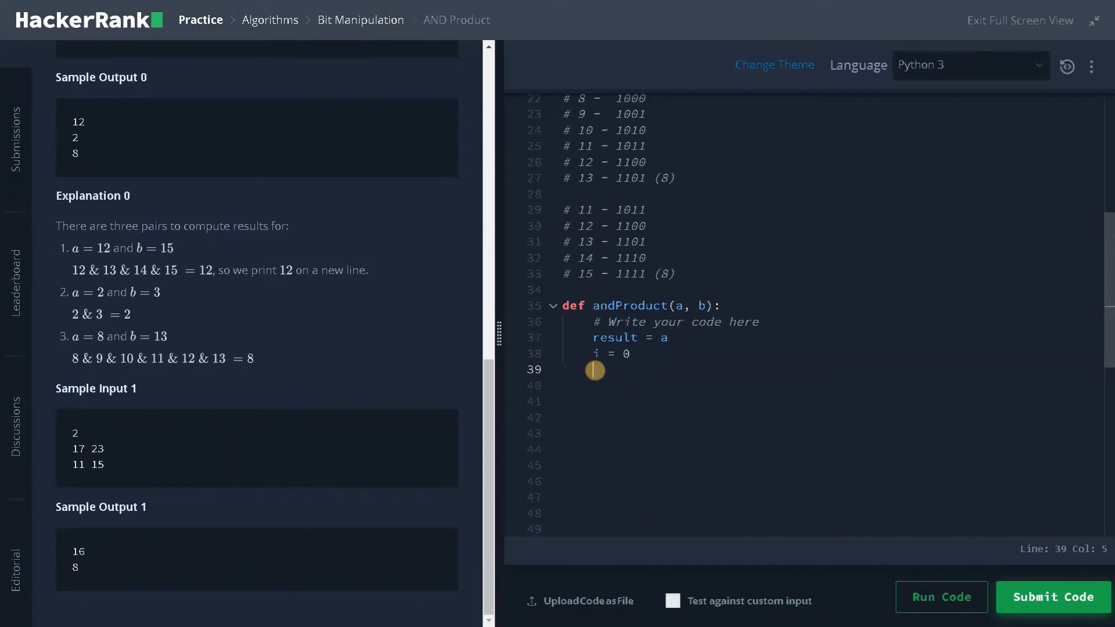
- Start the loop line 'while a + (2**i)'
{"action": "type", "text": "whi"}
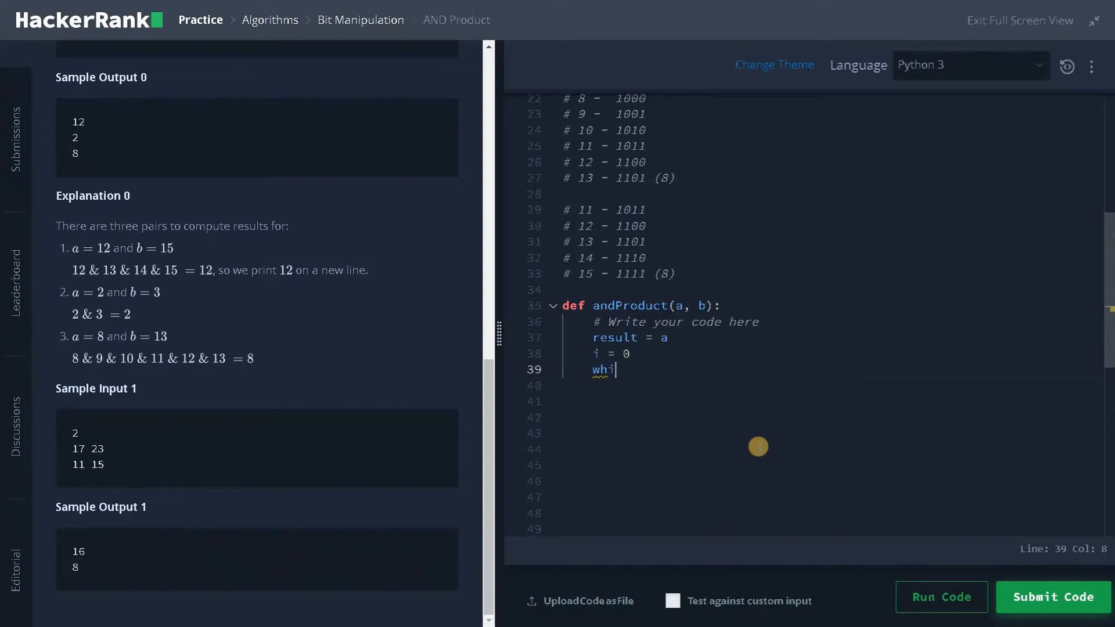
{"action": "type", "text": "le"}
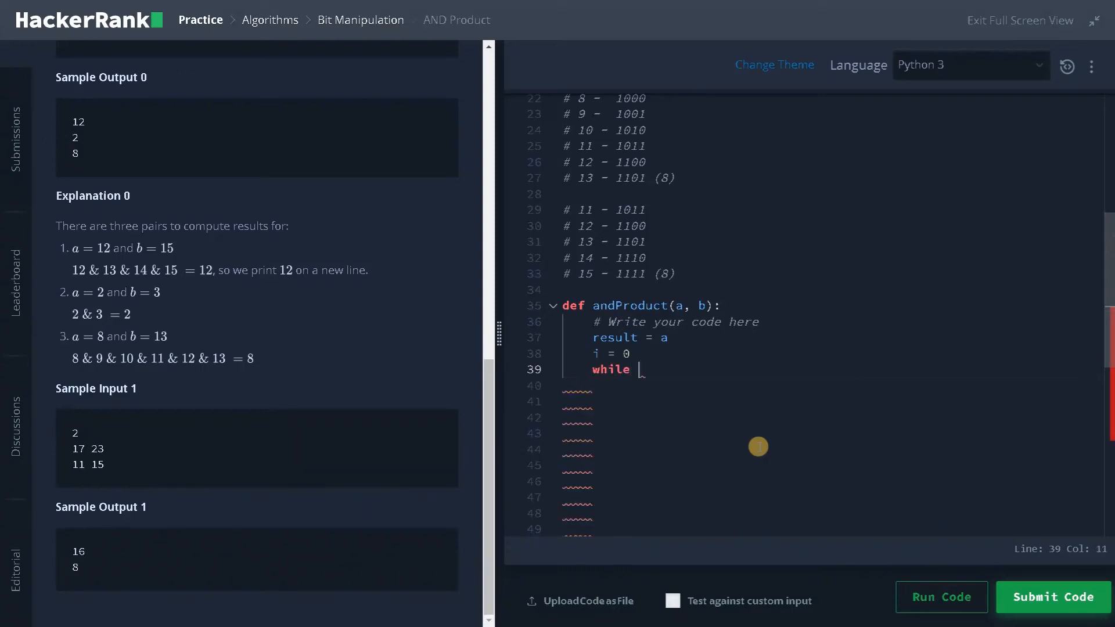
{"action": "type", "text": "a +"}
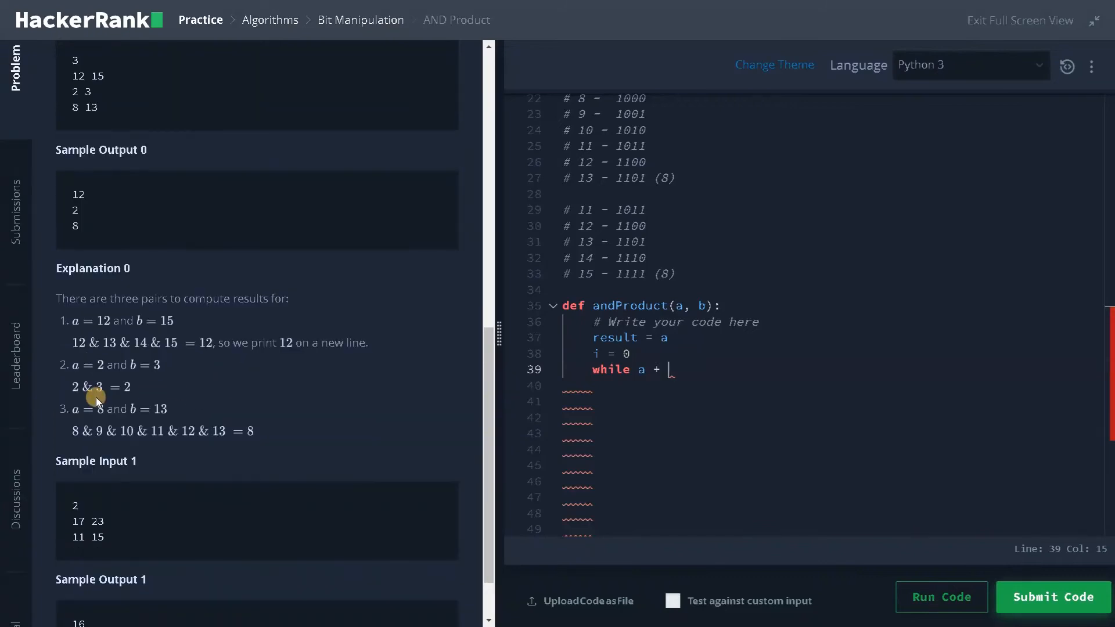
{"action": "scroll", "scroll_direction": "down", "scroll_amount": 3}
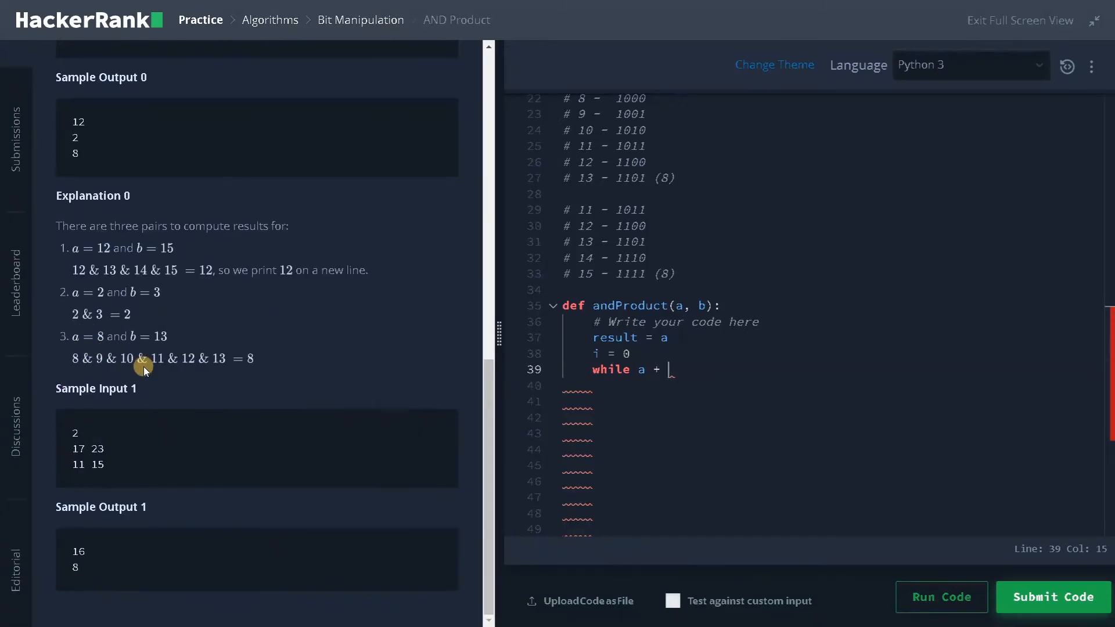
{"action": "mouse_move", "coordinate": [413, 386]}
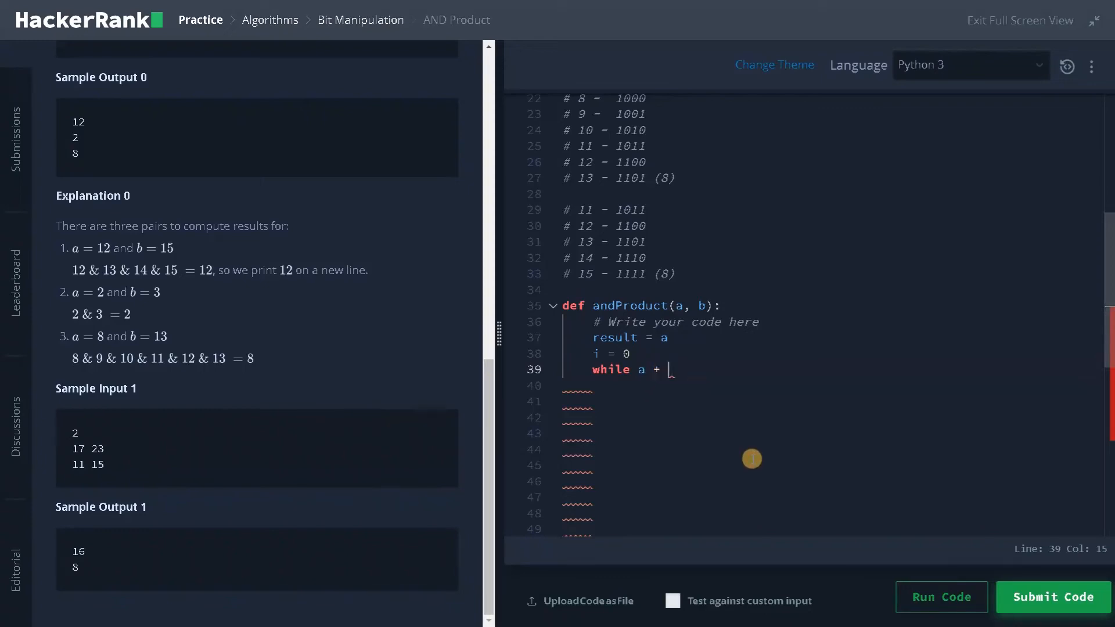
{"action": "type", "text": "("}
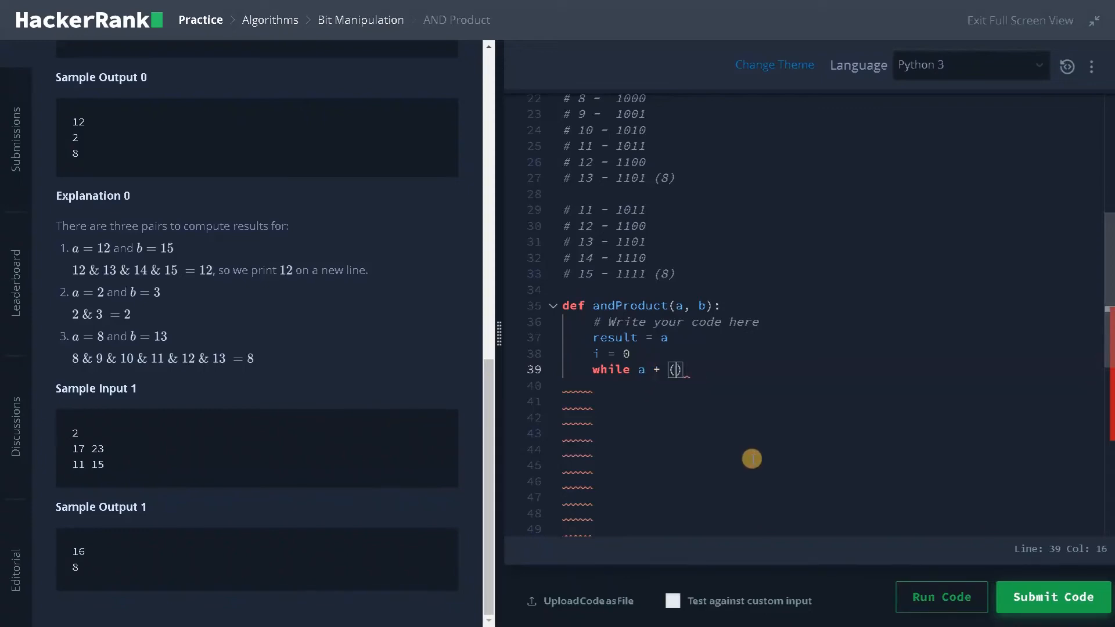
{"action": "type", "text": "2**"}
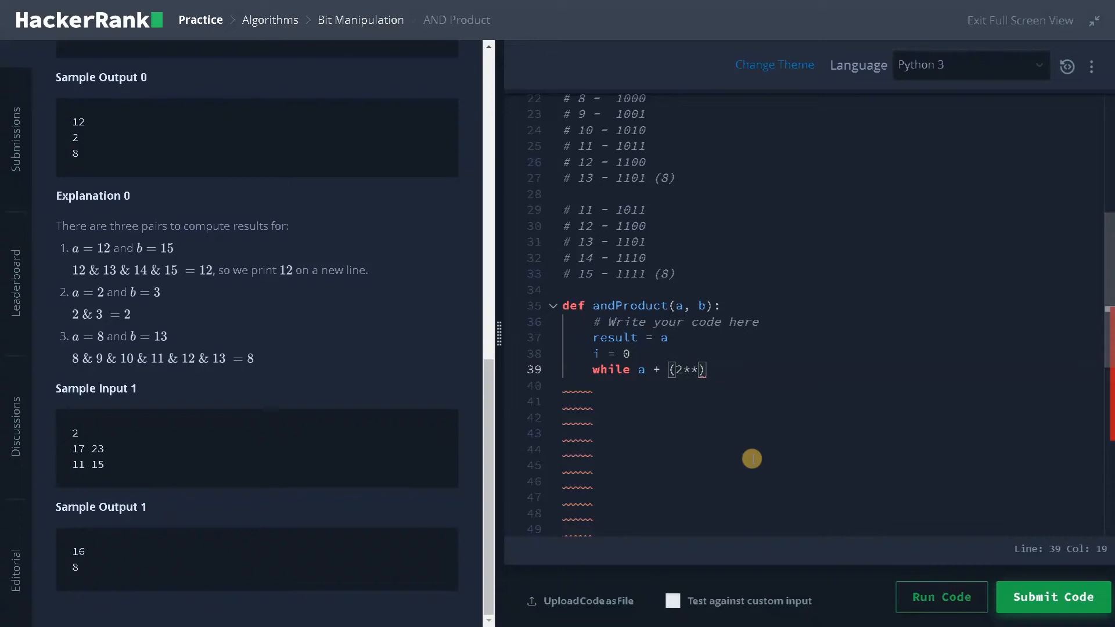
{"action": "type", "text": "i)"}
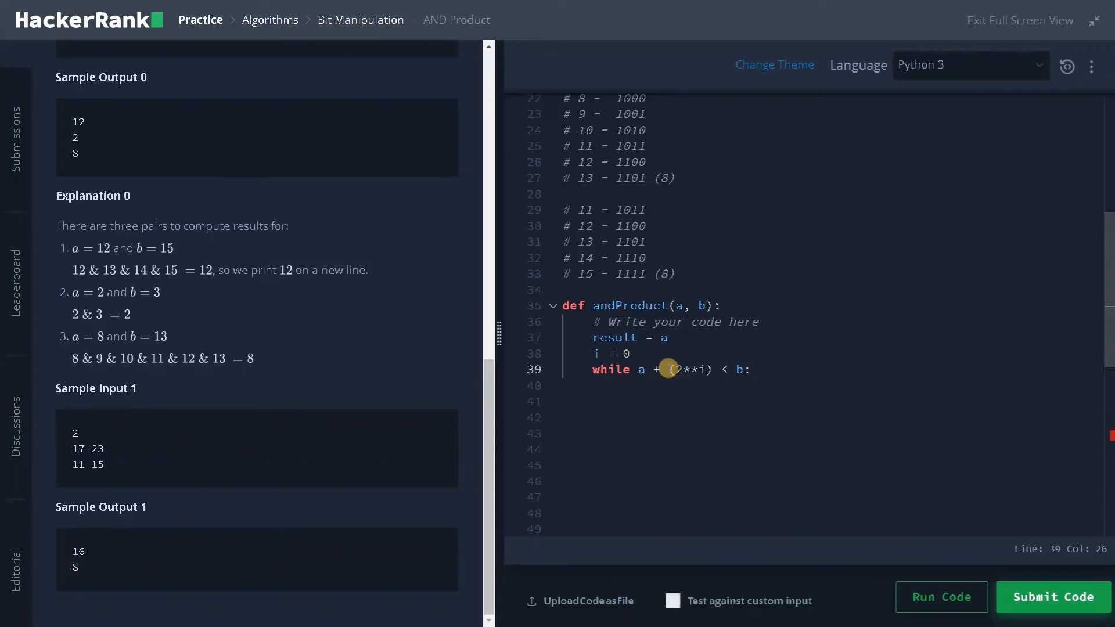
- Add loop body 'result ^= a + (2**i)' and finish the while condition with '< b:'
{"action": "key", "text": "Enter"}
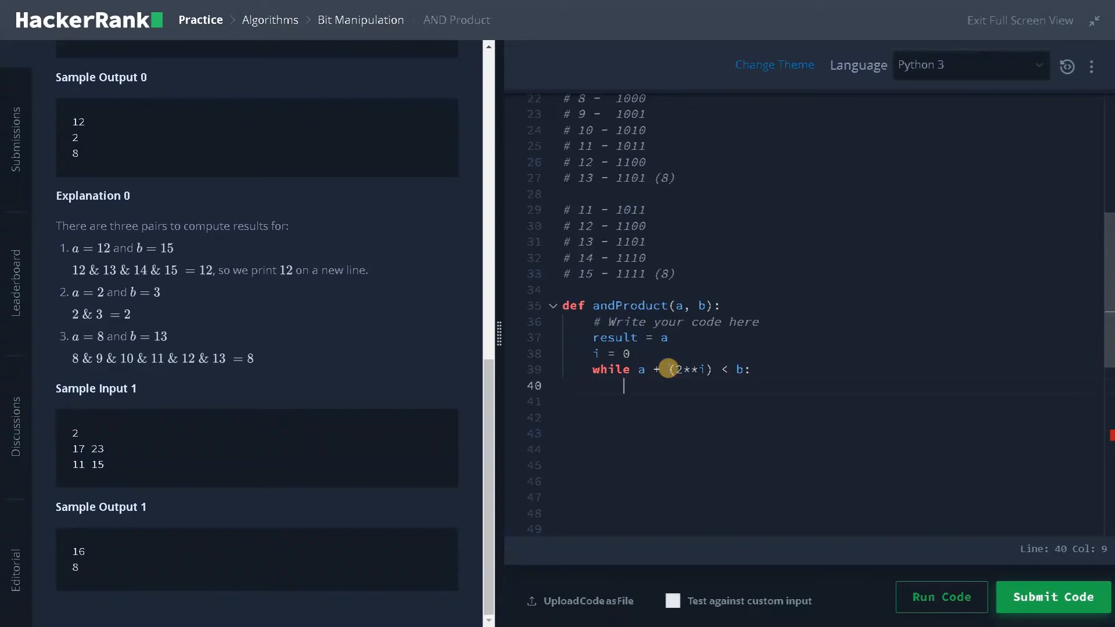
{"action": "type", "text": "result"}
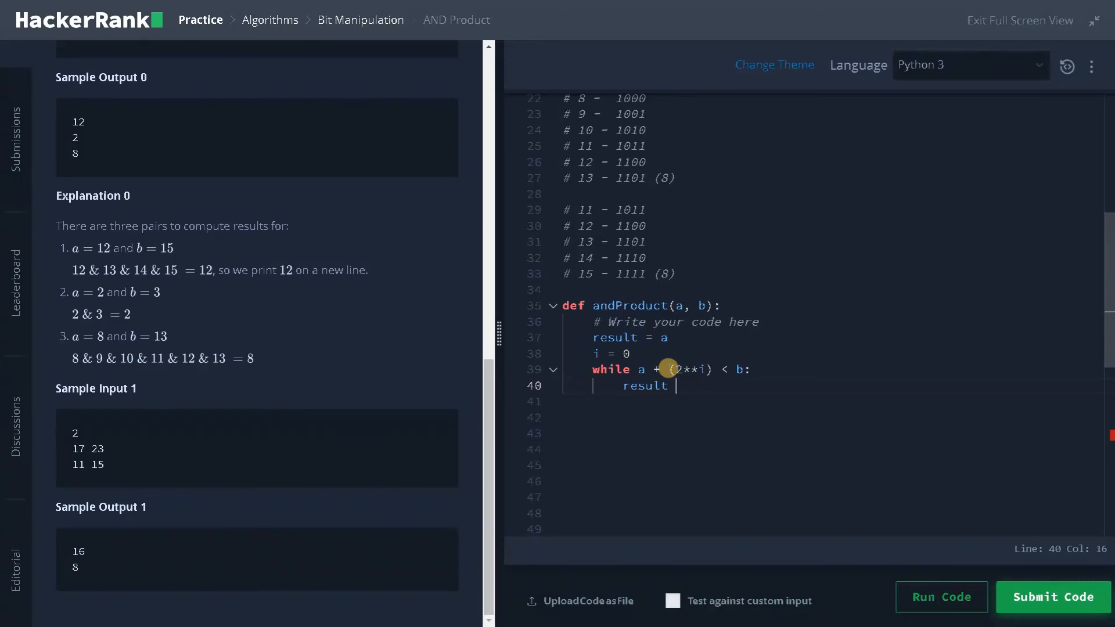
{"action": "type", "text": "^="}
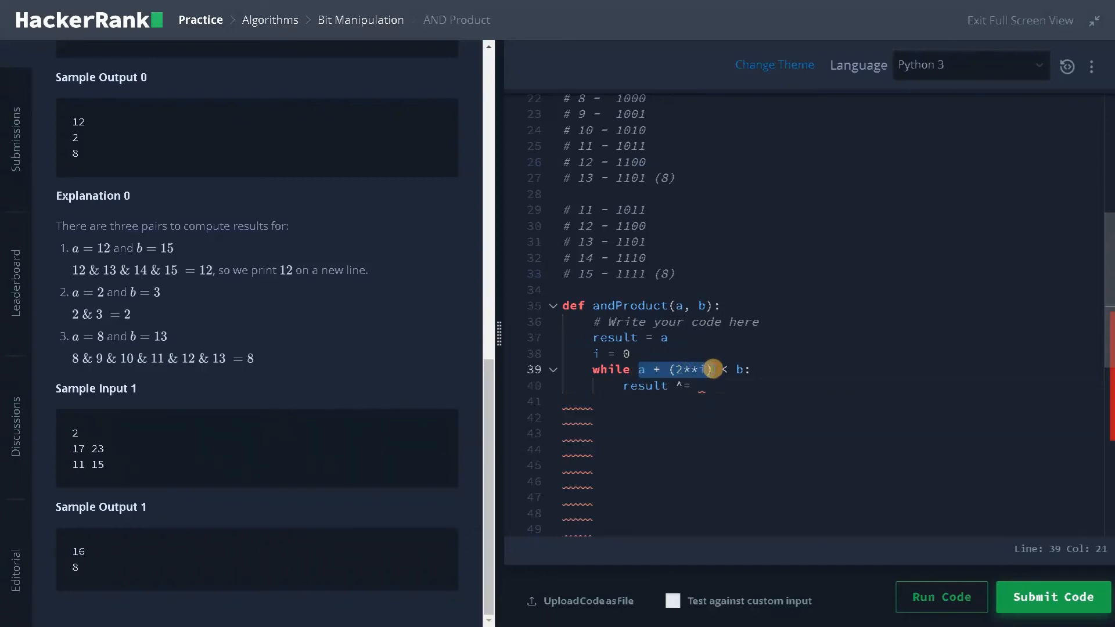
{"action": "type", "text": "a + (2**i)"}
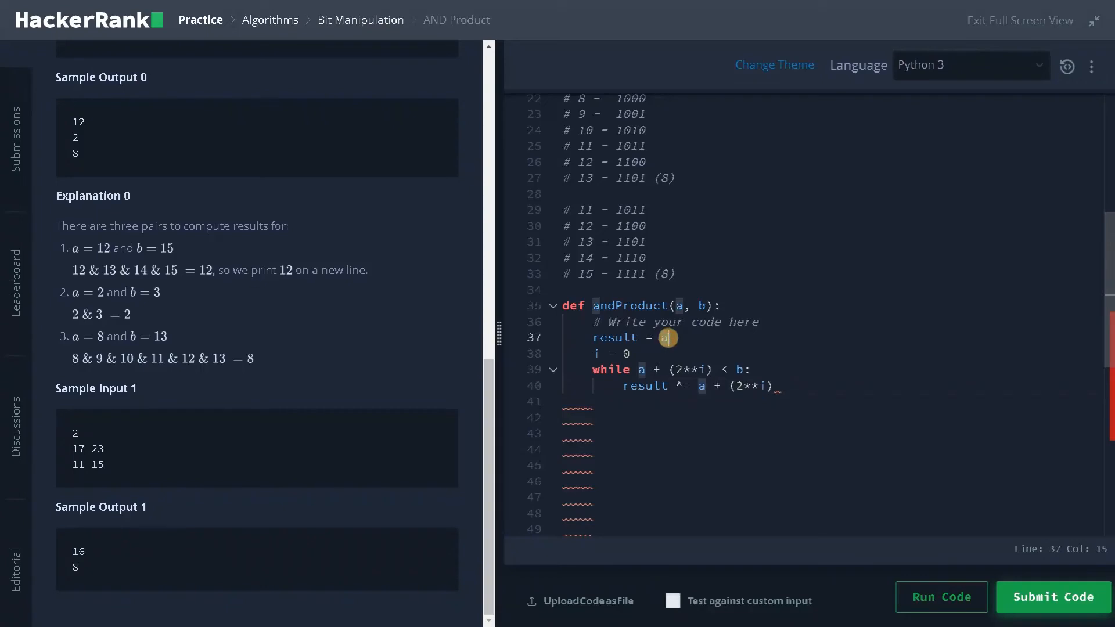
{"action": "left_click", "coordinate": [709, 385]}
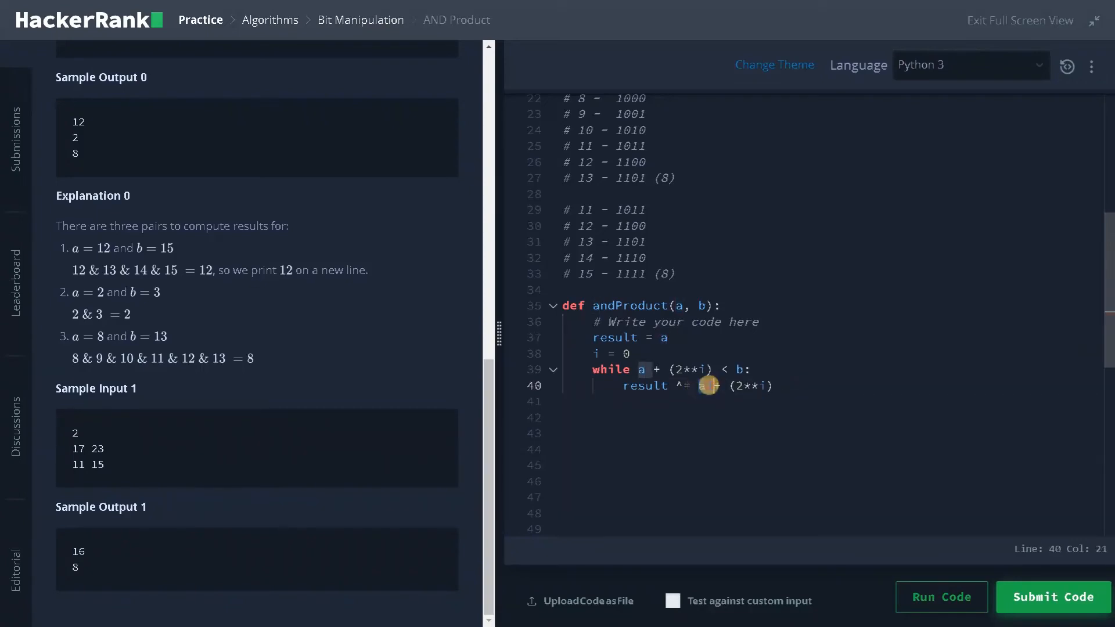
{"action": "type", "text": "a +"}
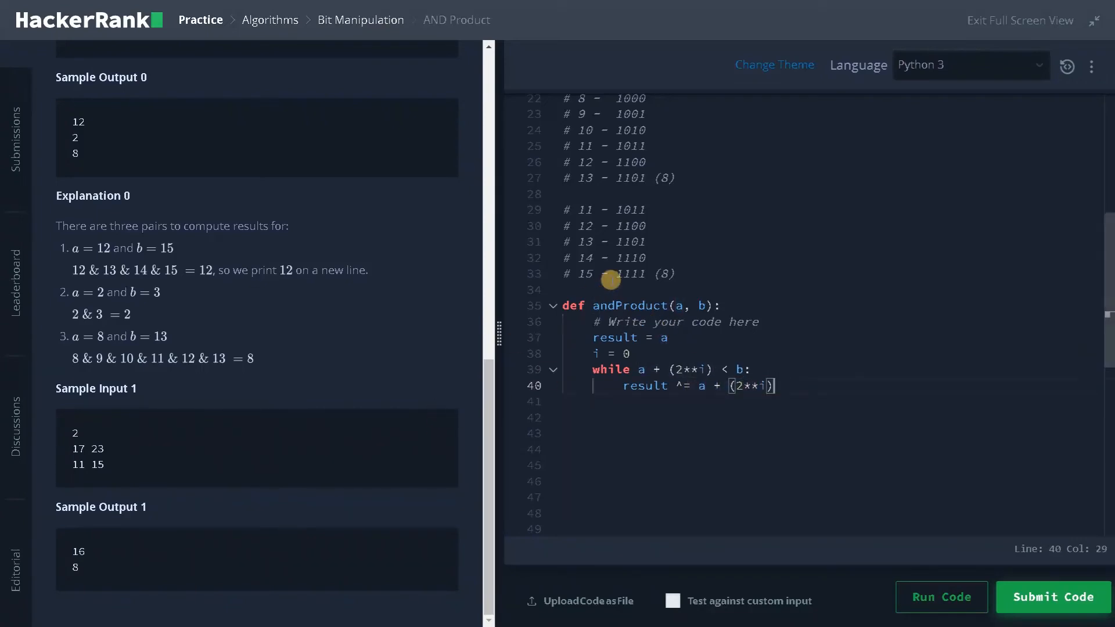
{"action": "mouse_move", "coordinate": [578, 224]}
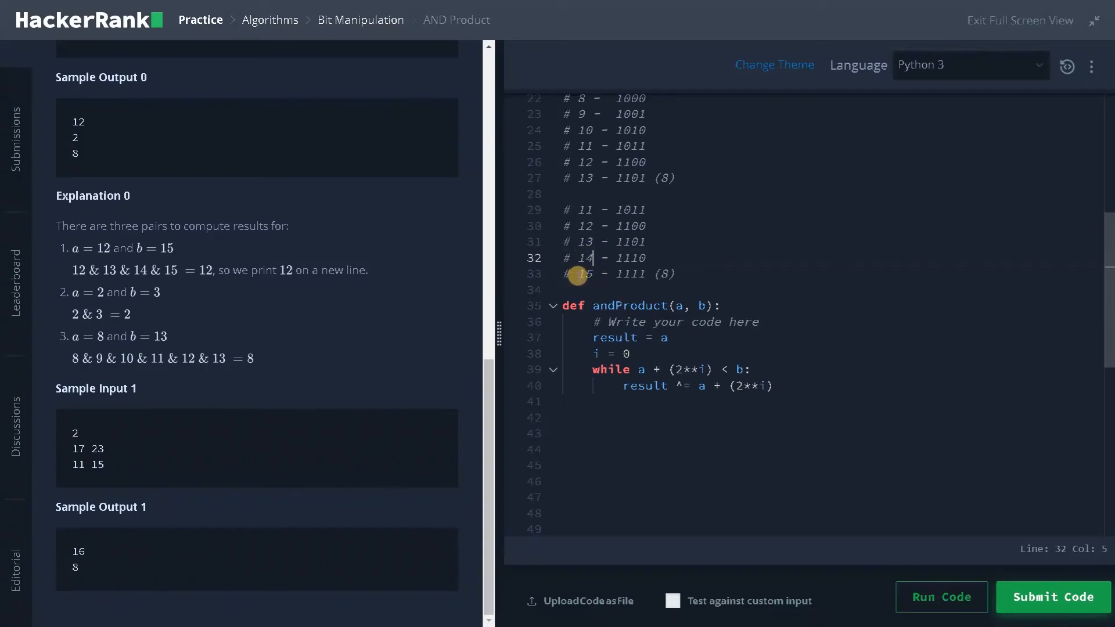
{"action": "mouse_move", "coordinate": [618, 402]}
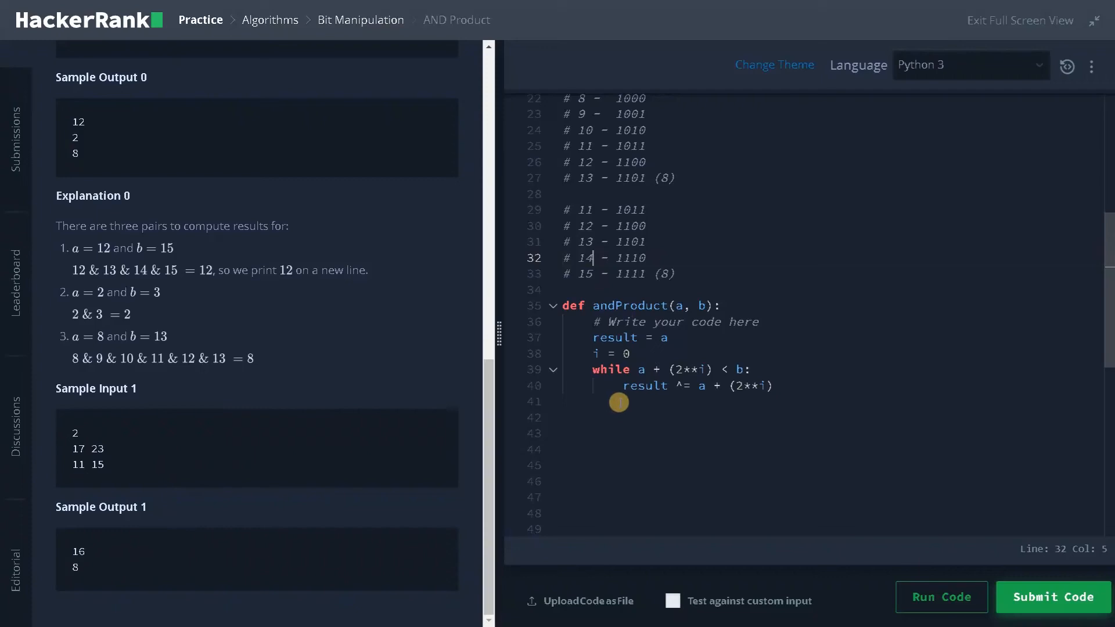
{"action": "mouse_move", "coordinate": [620, 419]}
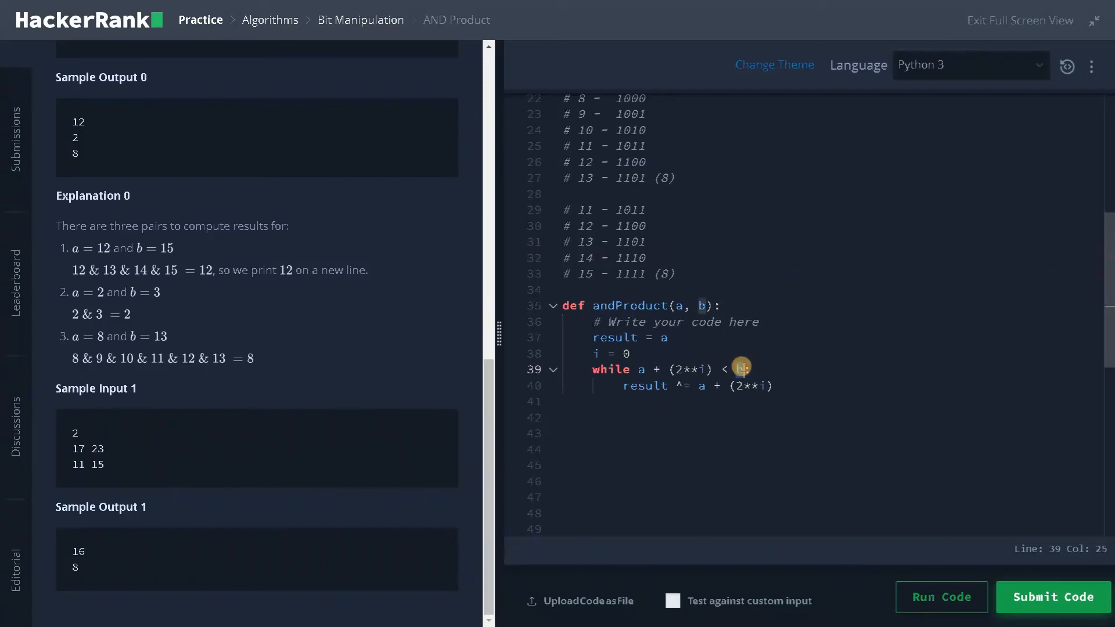
{"action": "type", "text": "b:"}
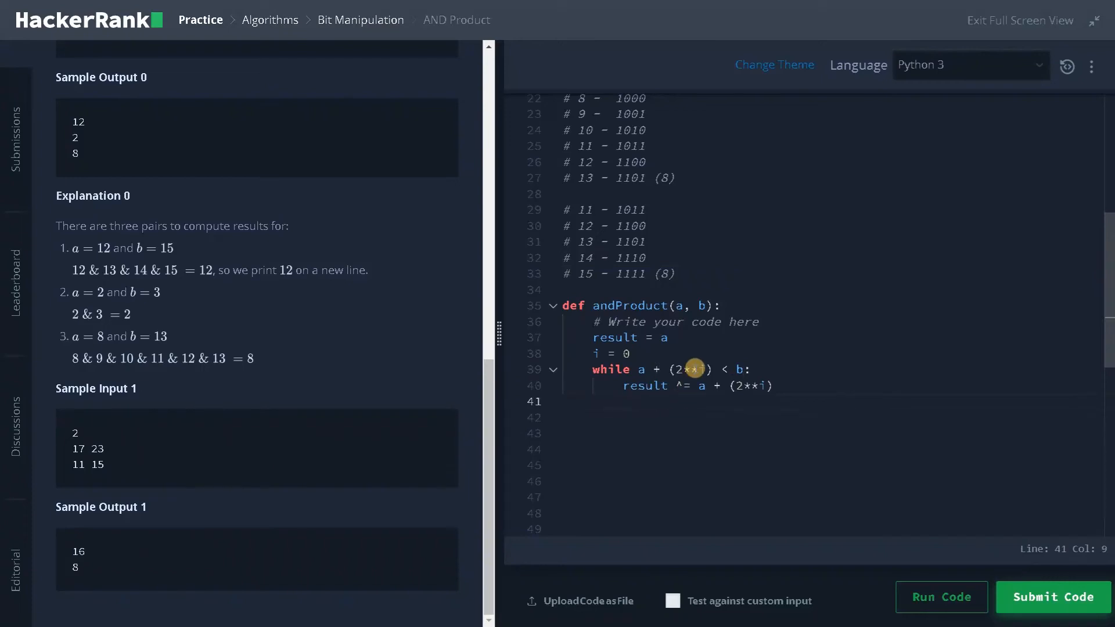
{"action": "mouse_move", "coordinate": [695, 431]}
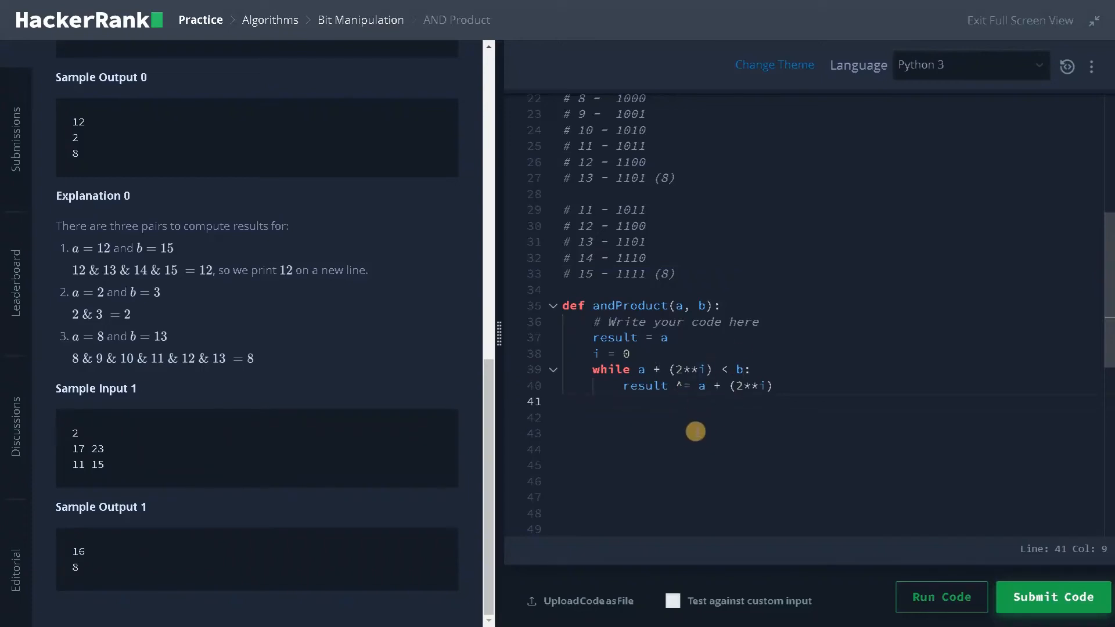
- Add 'i += 1' inside the loop and start a dedented 'result ^' line after it
{"action": "type", "text": "i += 1"}
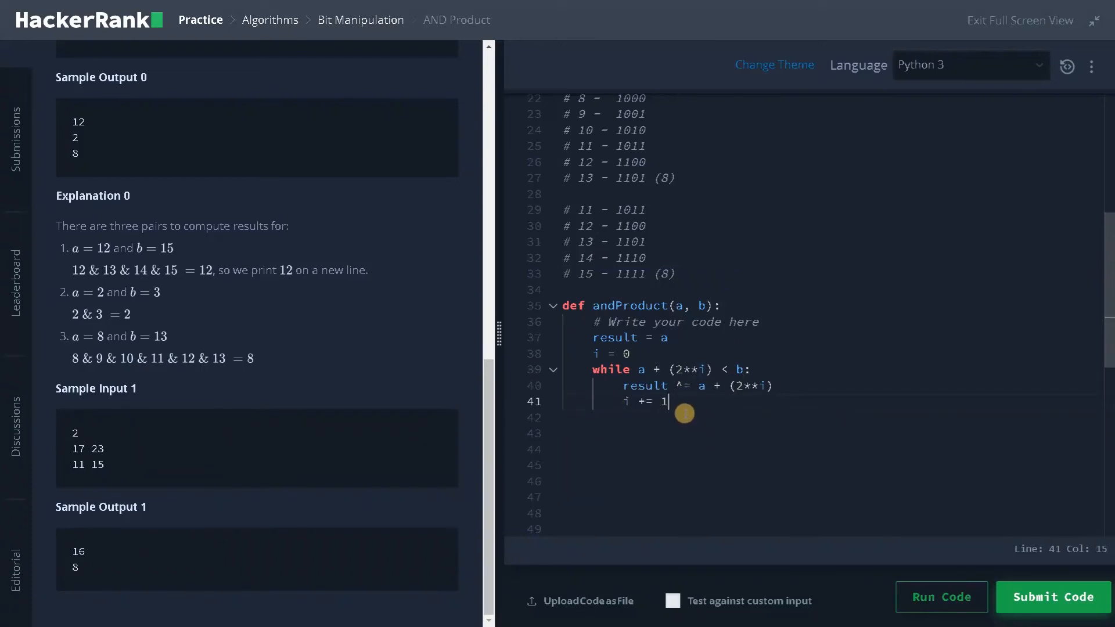
{"action": "left_click_drag", "start_coordinate": [665, 401], "coordinate": [587, 369]}
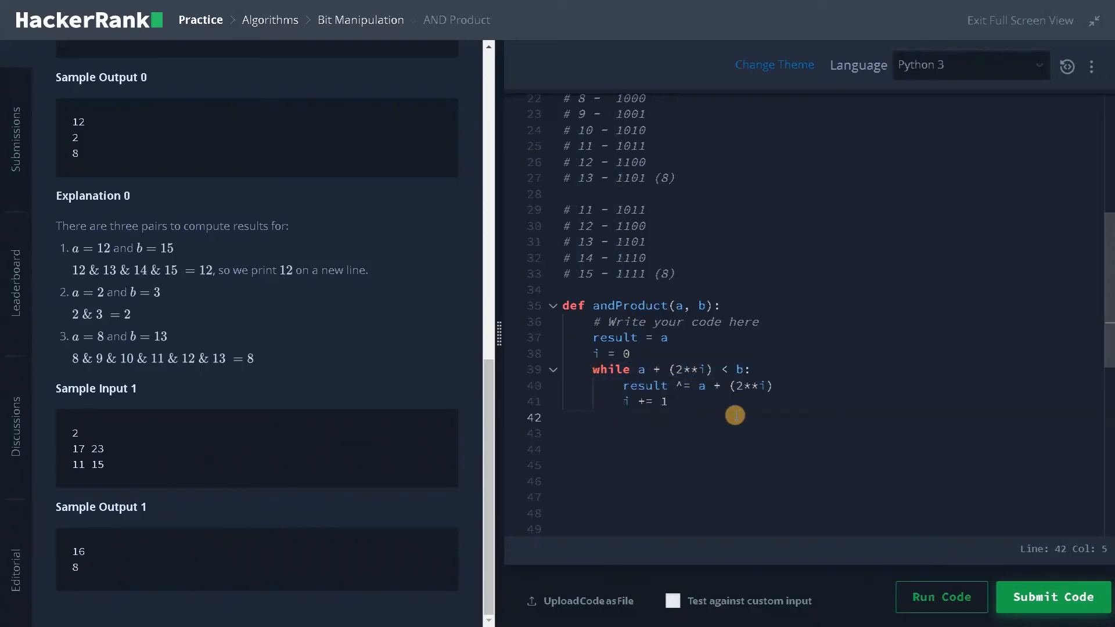
{"action": "type", "text": "result"}
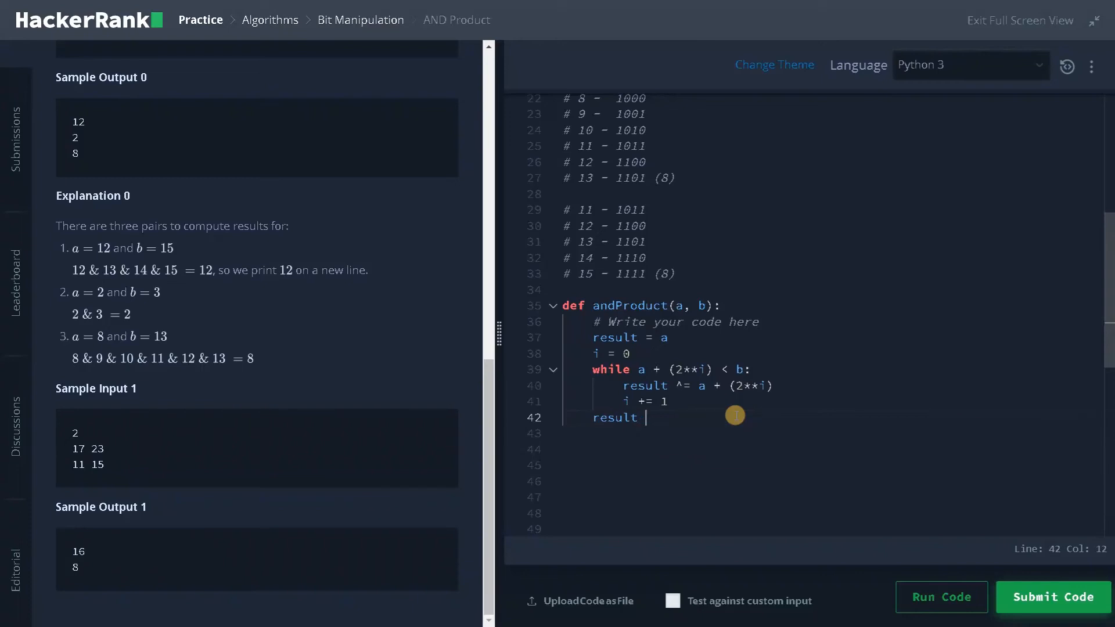
{"action": "type", "text": "^"}
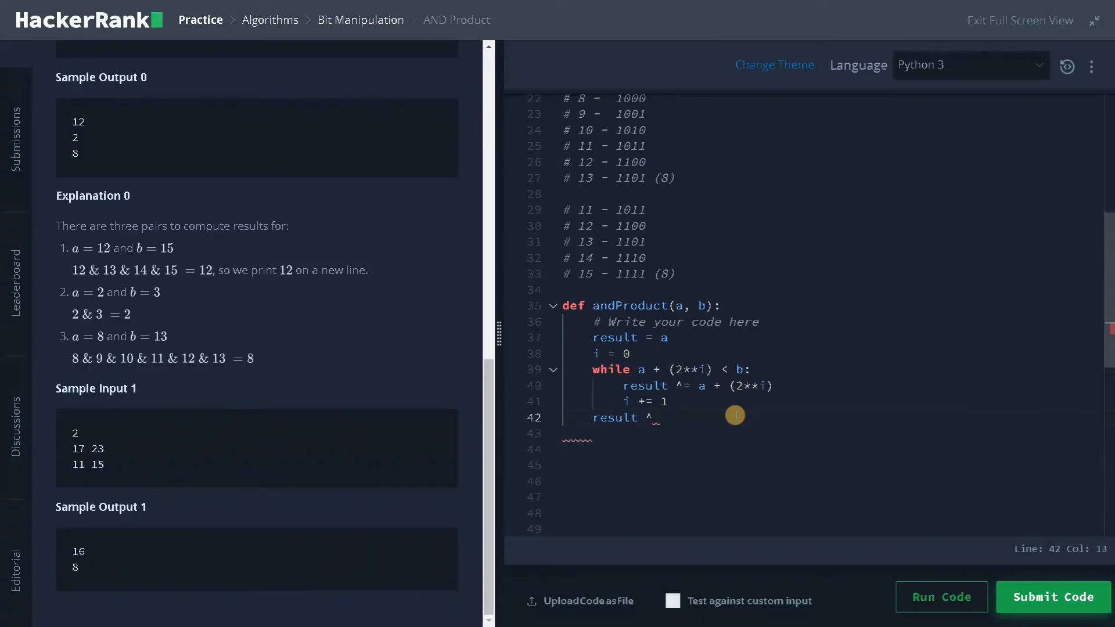
- Complete the line as 'result ^= b' and add 'return result'
{"action": "type", "text": "= b"}
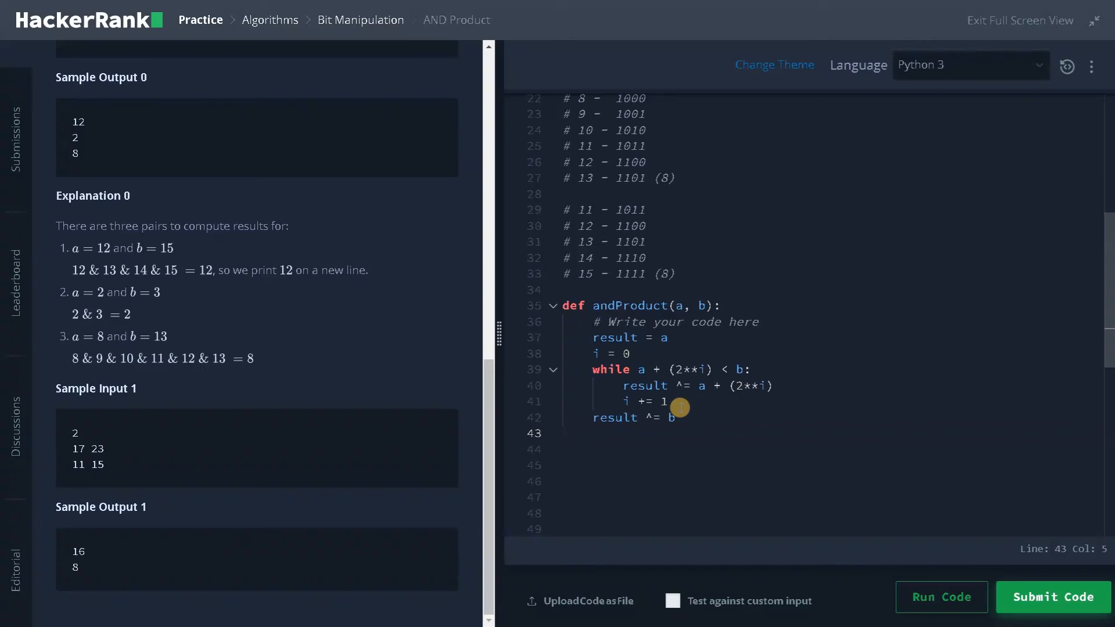
{"action": "mouse_move", "coordinate": [603, 432]}
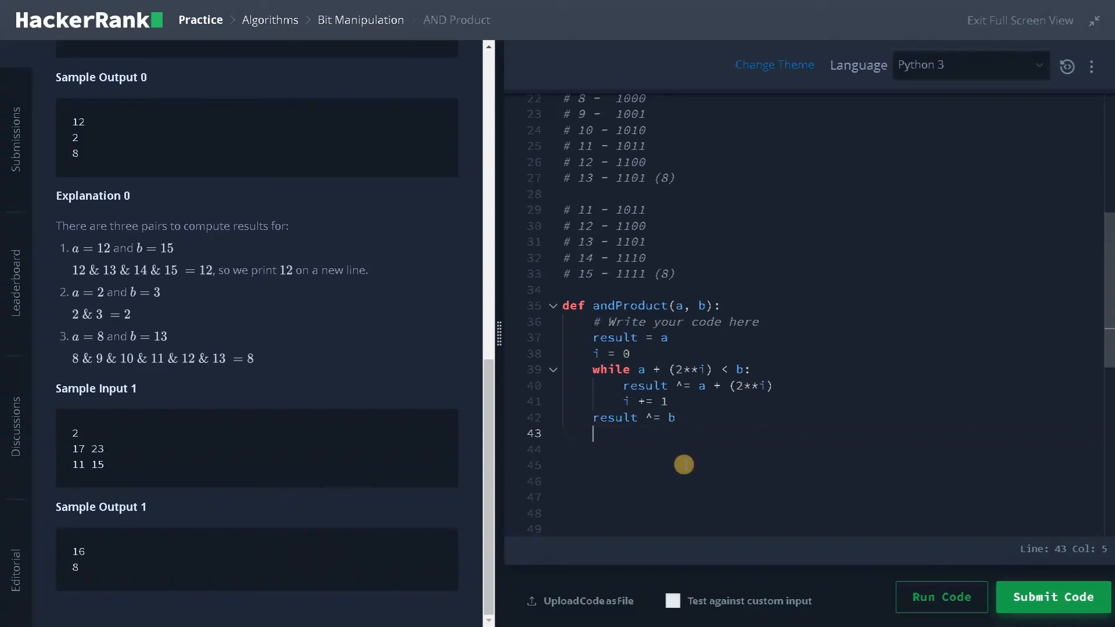
{"action": "type", "text": "return result"}
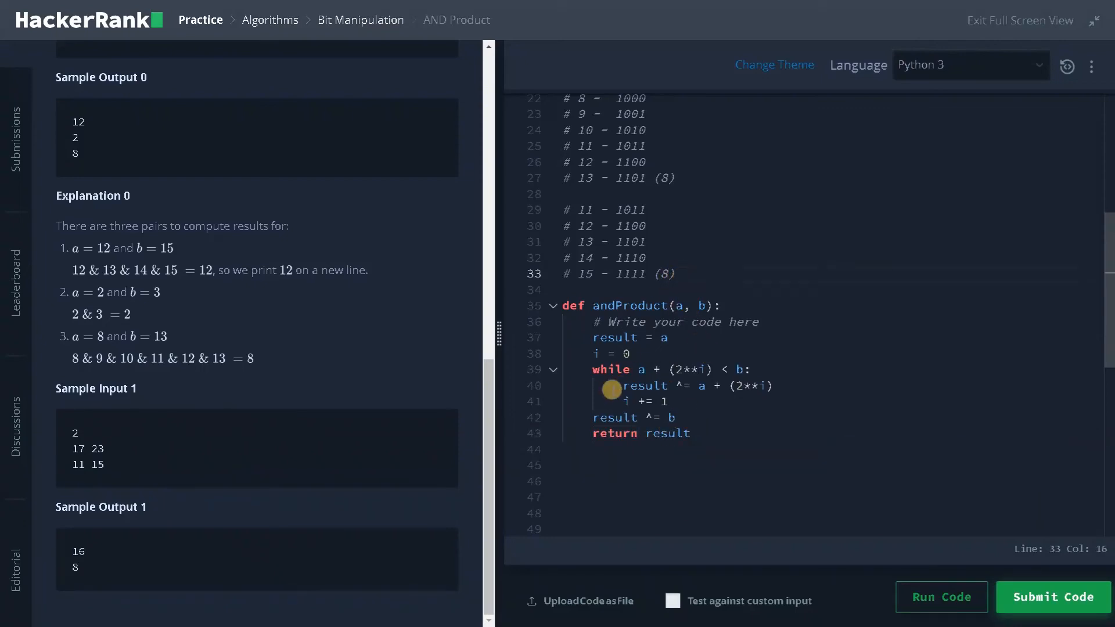
{"action": "mouse_move", "coordinate": [637, 296]}
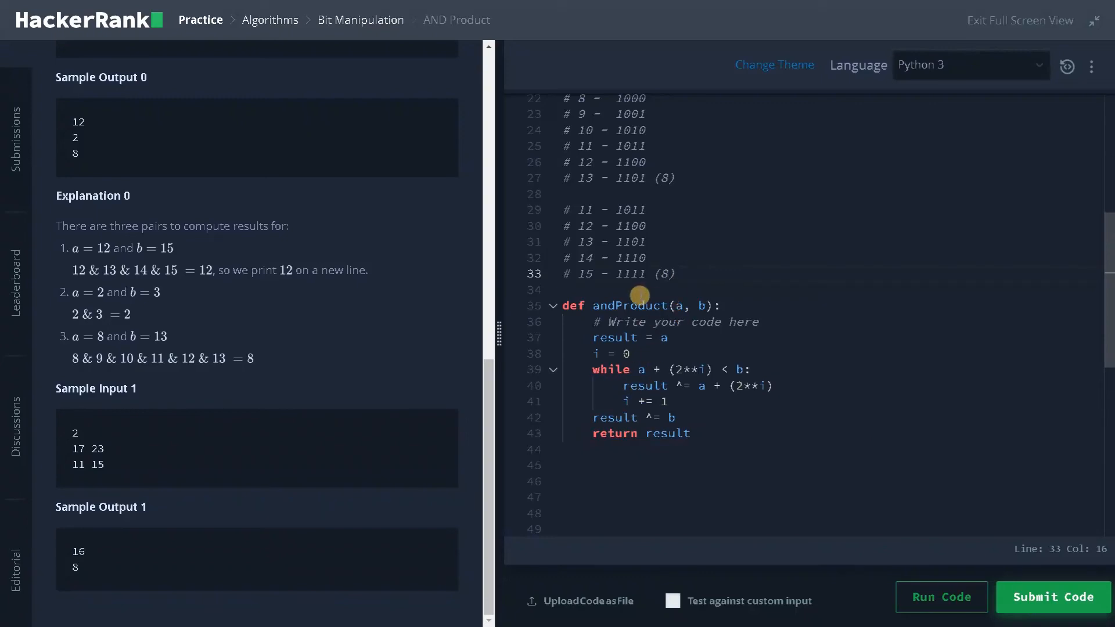
{"action": "mouse_move", "coordinate": [74, 543]}
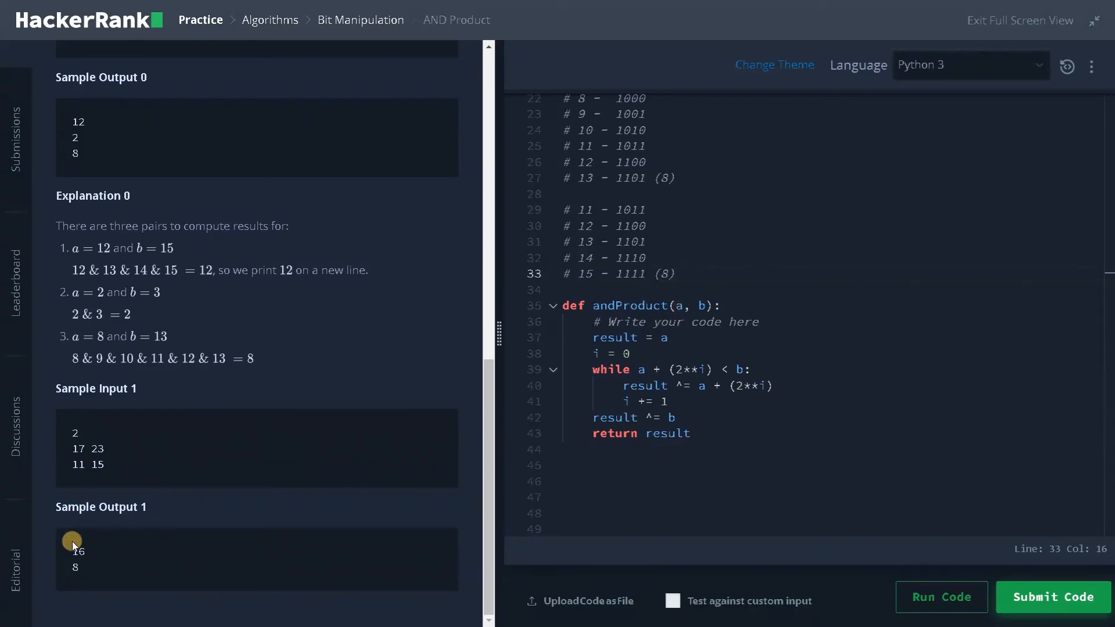
{"action": "mouse_move", "coordinate": [401, 369]}
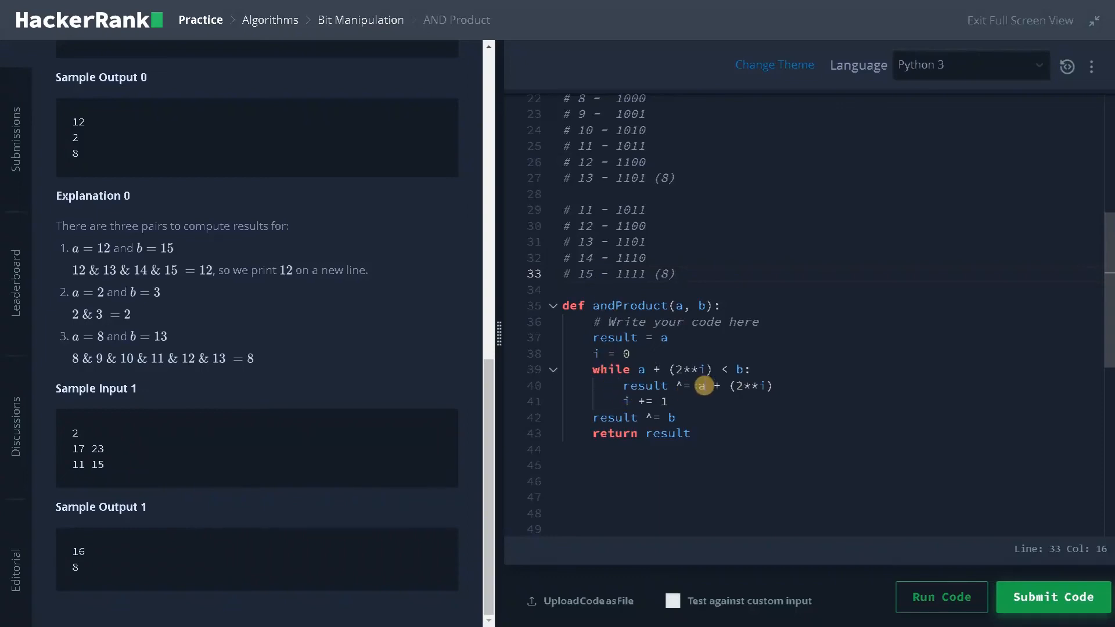
{"action": "mouse_move", "coordinate": [605, 226]}
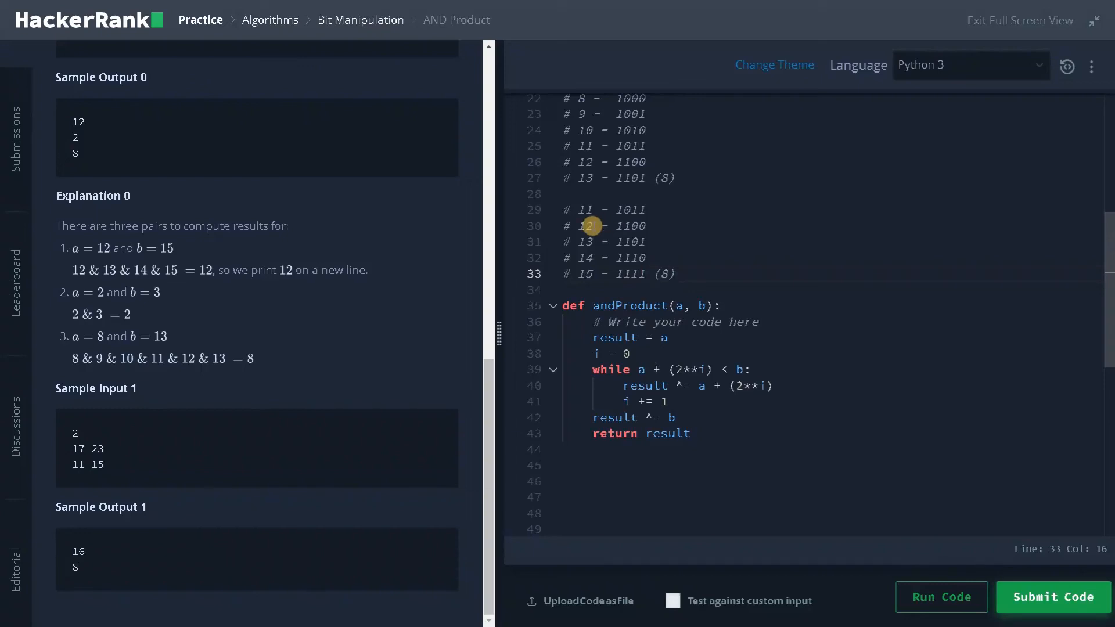
{"action": "mouse_move", "coordinate": [596, 226]}
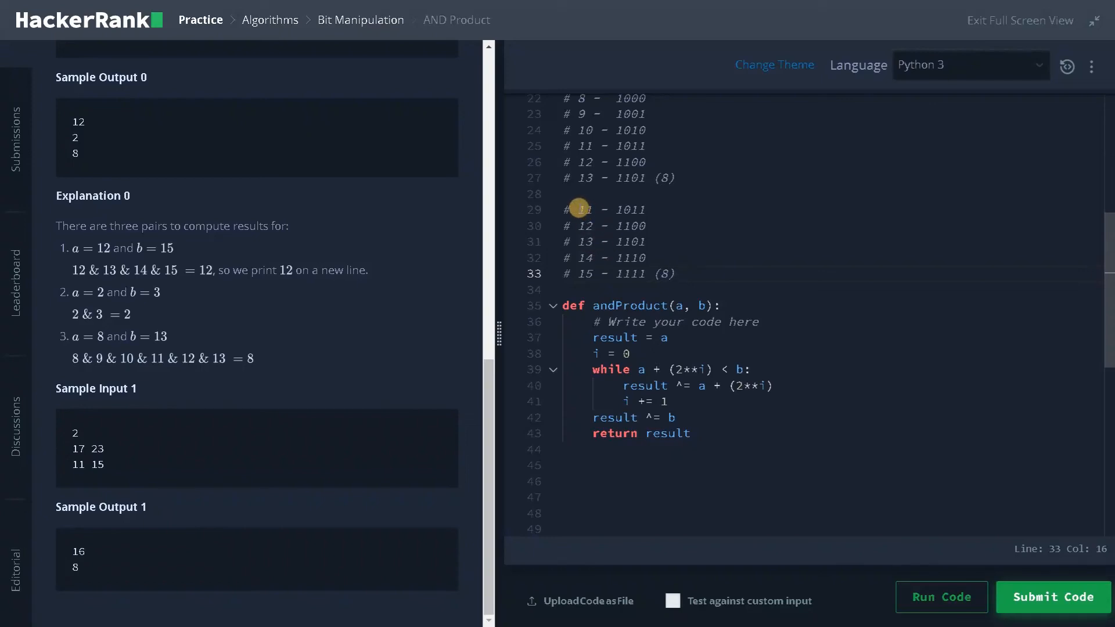
{"action": "mouse_move", "coordinate": [567, 228]}
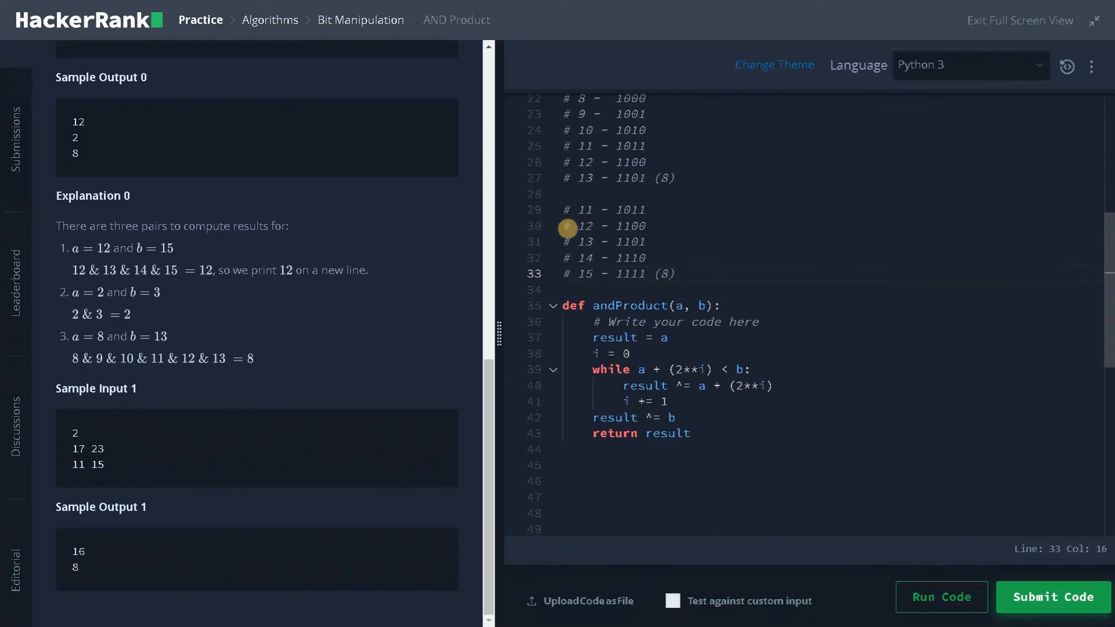
{"action": "mouse_move", "coordinate": [614, 234]}
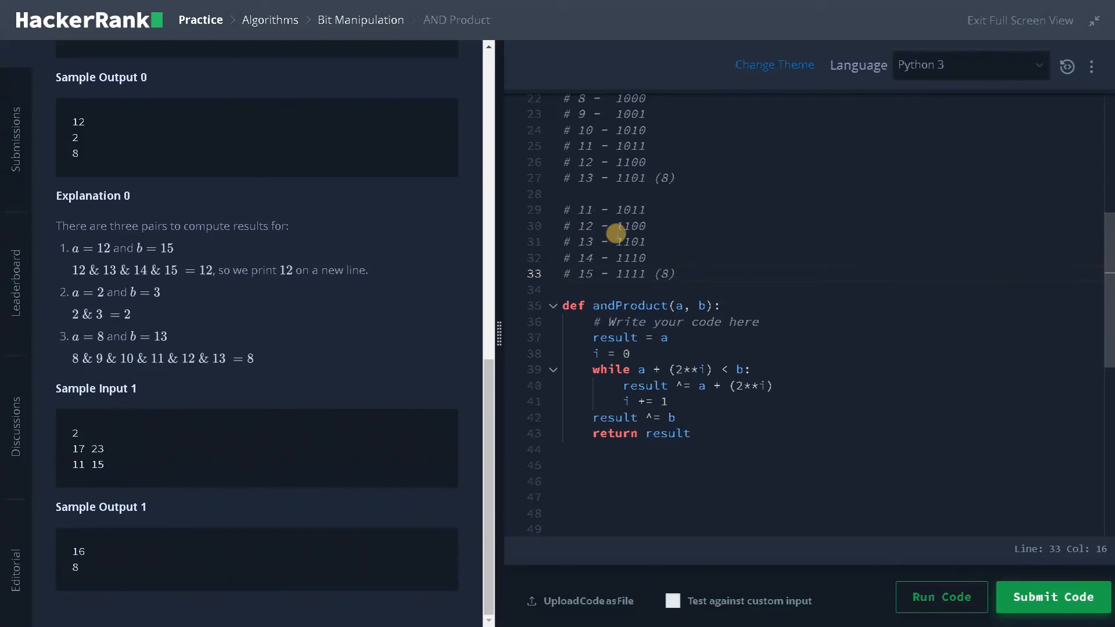
{"action": "mouse_move", "coordinate": [1098, 244]}
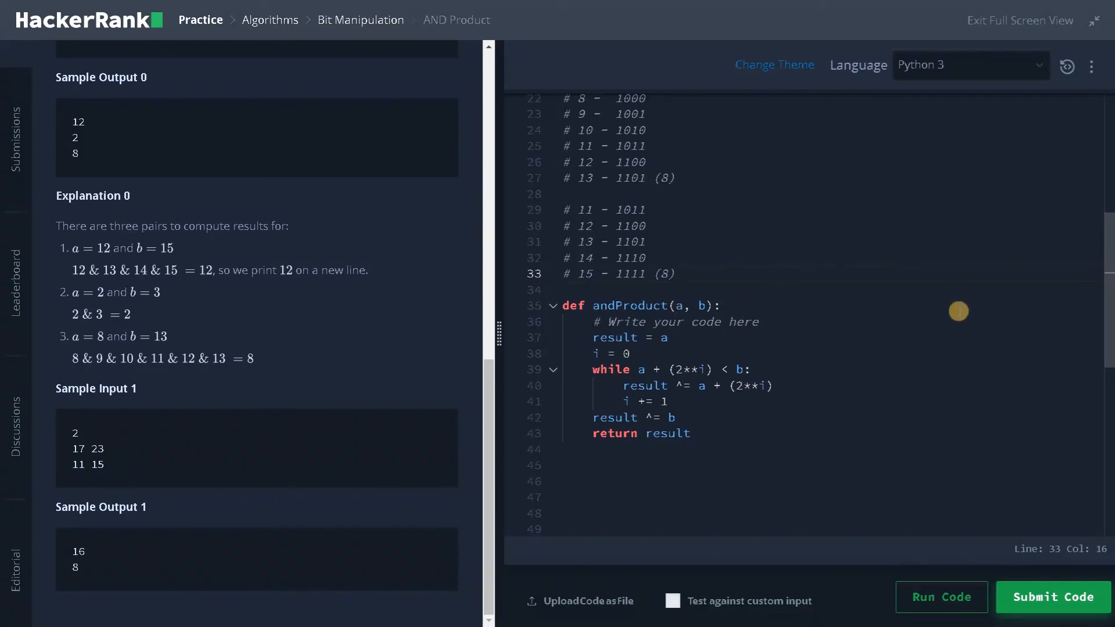
{"action": "mouse_move", "coordinate": [546, 262]}
{"action": "type", "text": "&"}
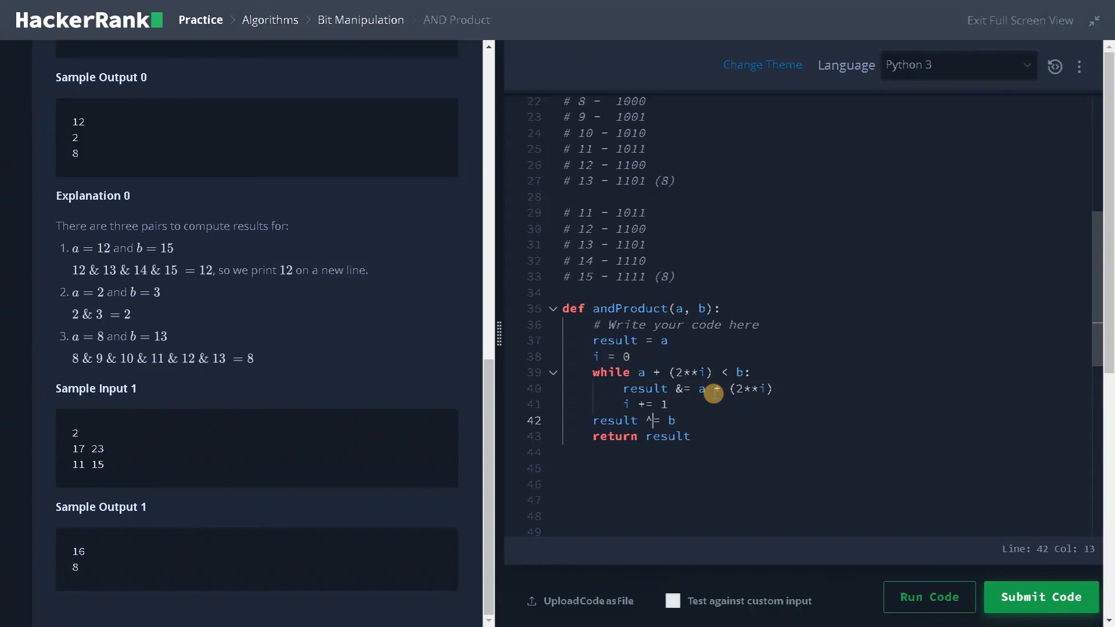
- Replace the XOR updates with &= and run the code until both sample tests pass
{"action": "key", "text": "Backspace"}
{"action": "type", "text": "&"}
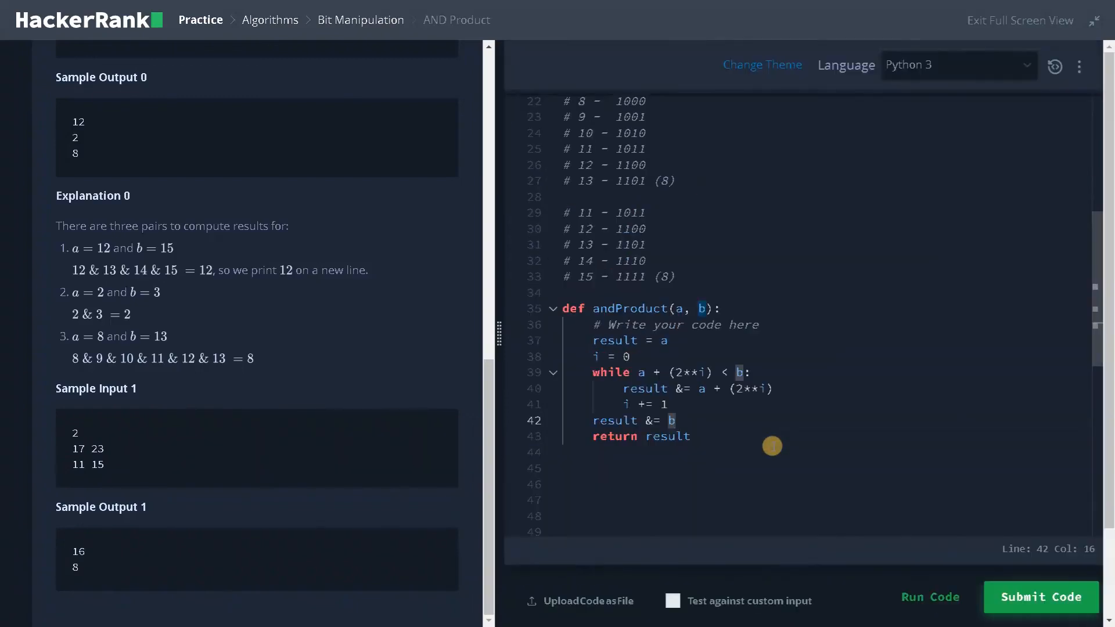
{"action": "left_click", "coordinate": [928, 596]}
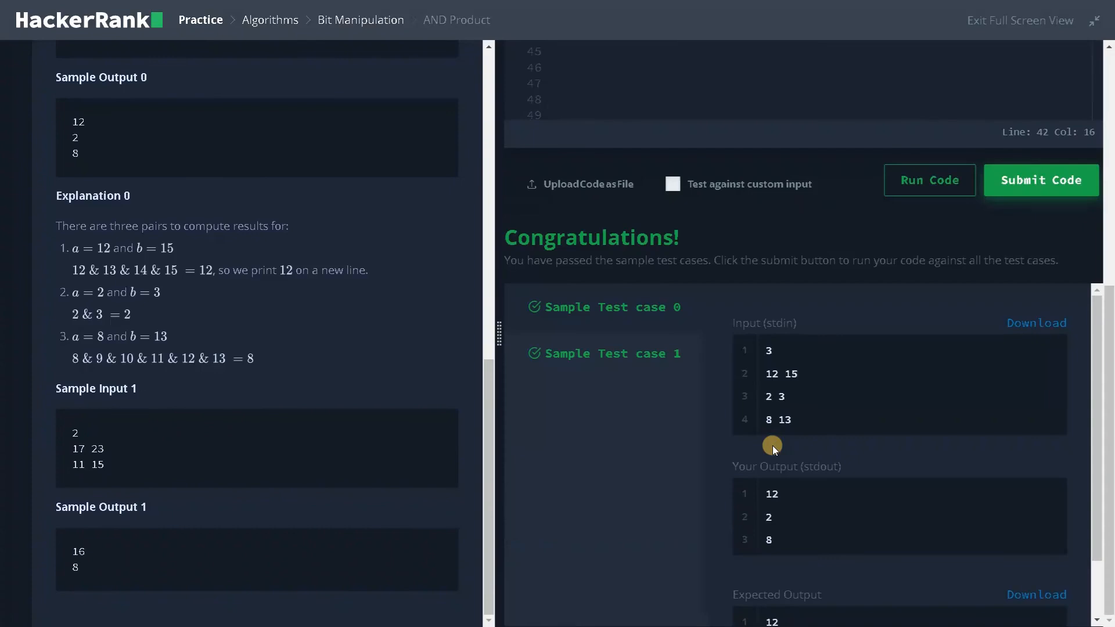
{"action": "scroll", "scroll_direction": "down", "scroll_amount": 3}
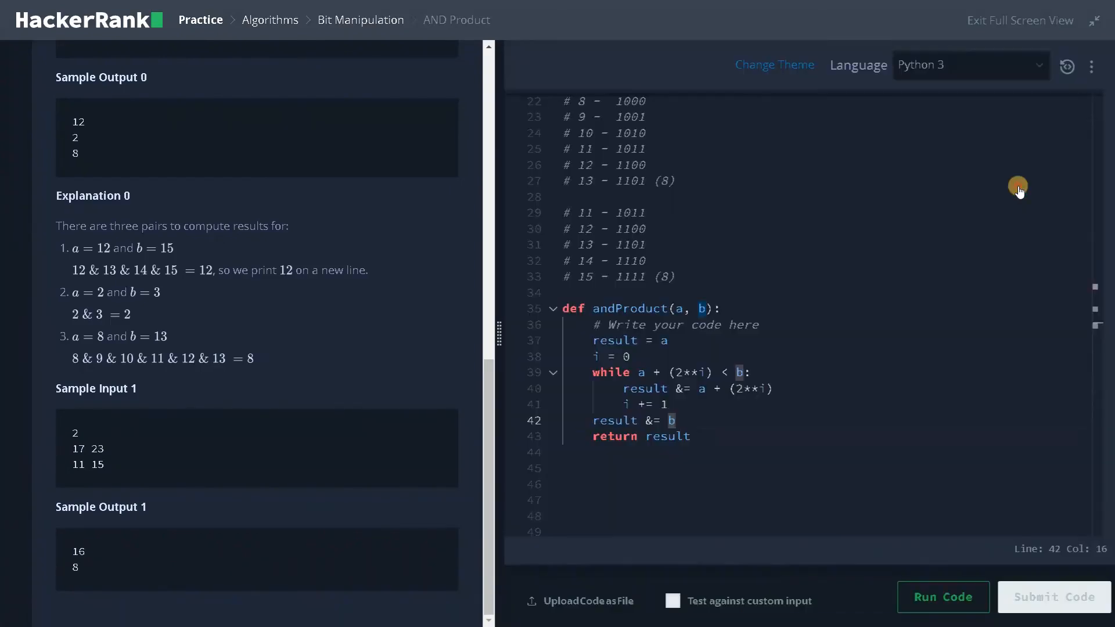
{"action": "left_click", "coordinate": [943, 596]}
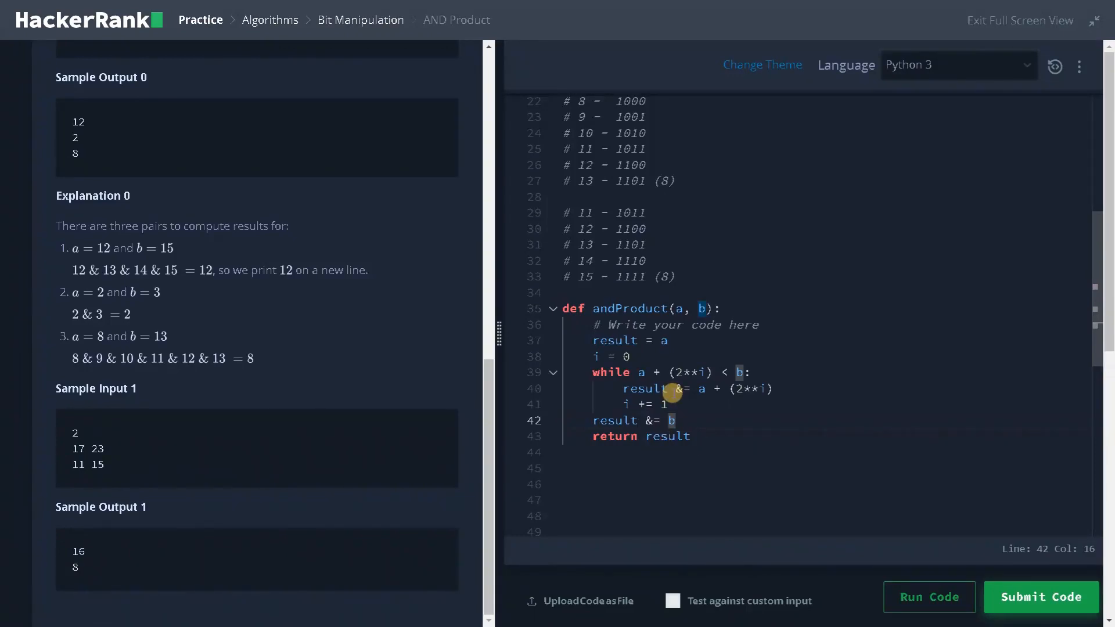
{"action": "mouse_move", "coordinate": [672, 406]}
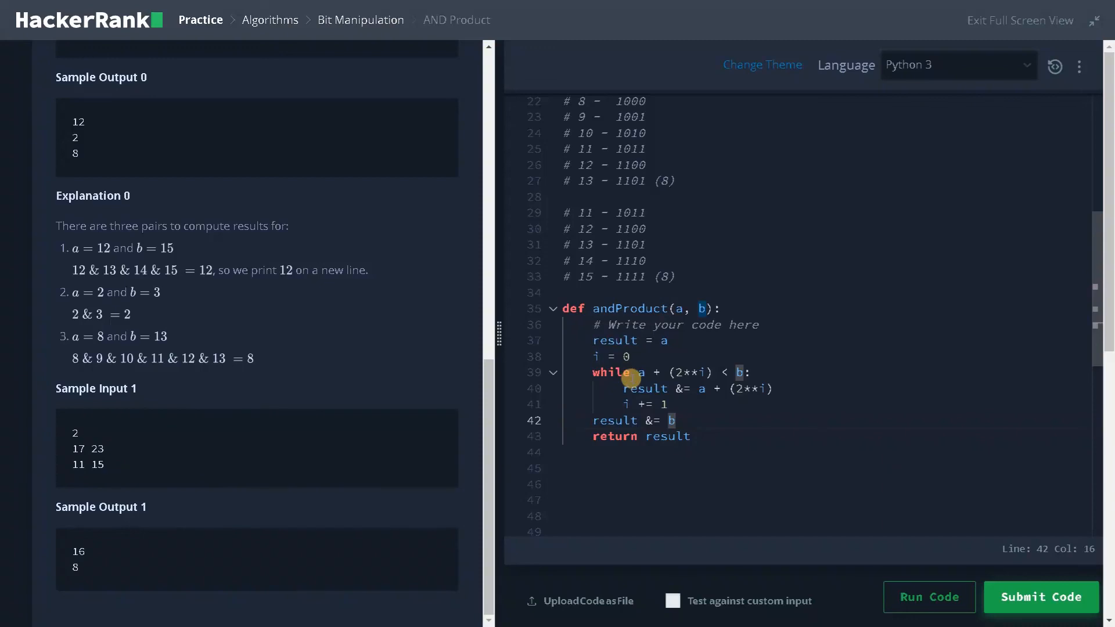
{"action": "mouse_move", "coordinate": [642, 439]}
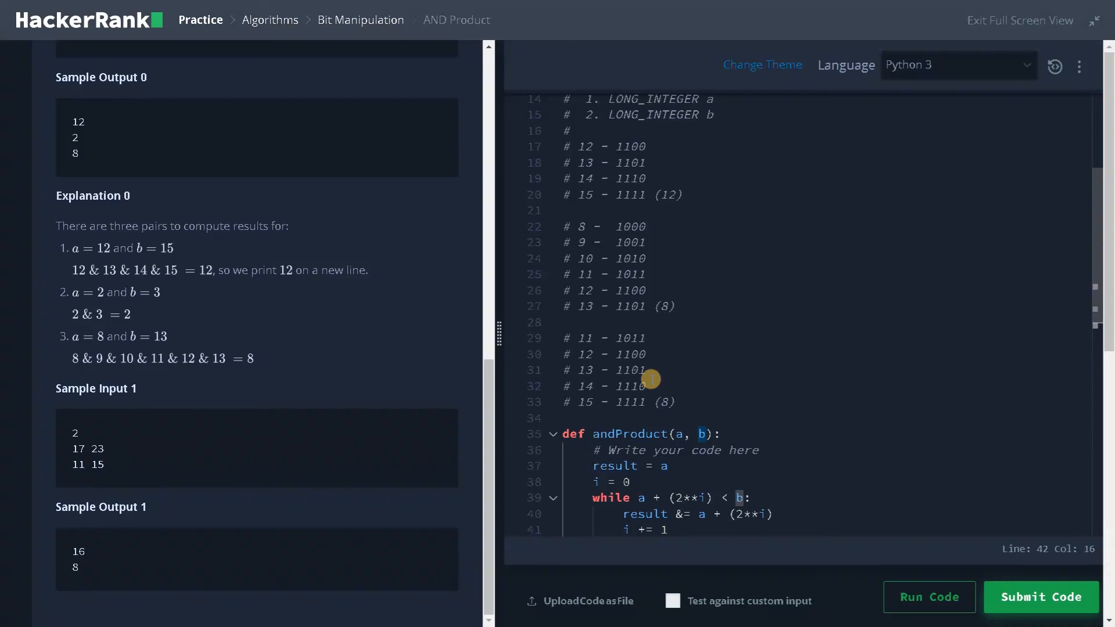
{"action": "mouse_move", "coordinate": [637, 356]}
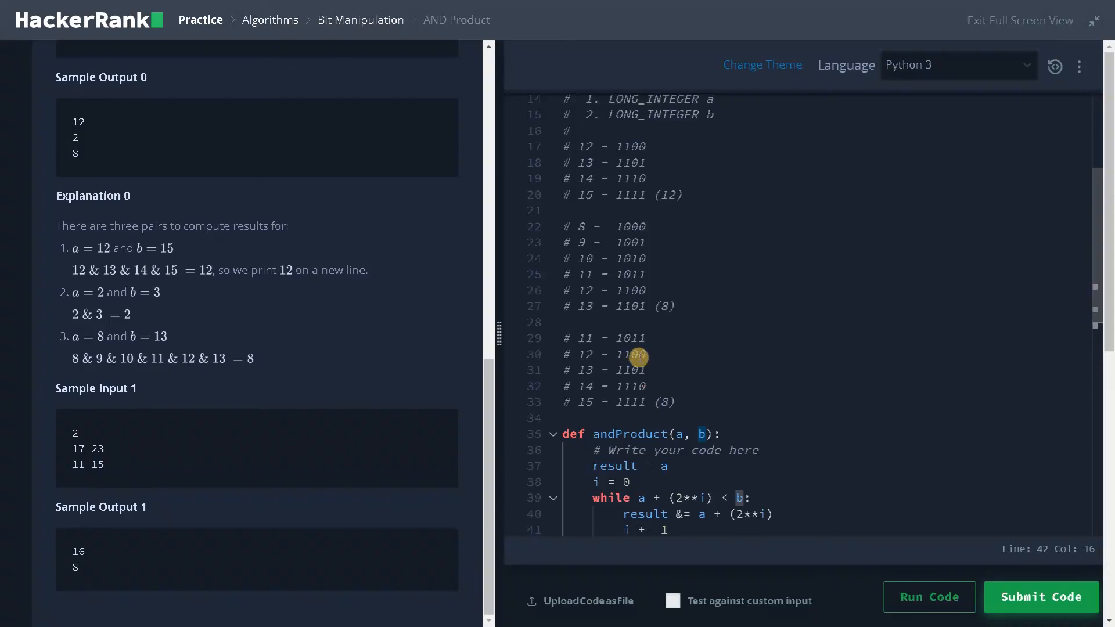